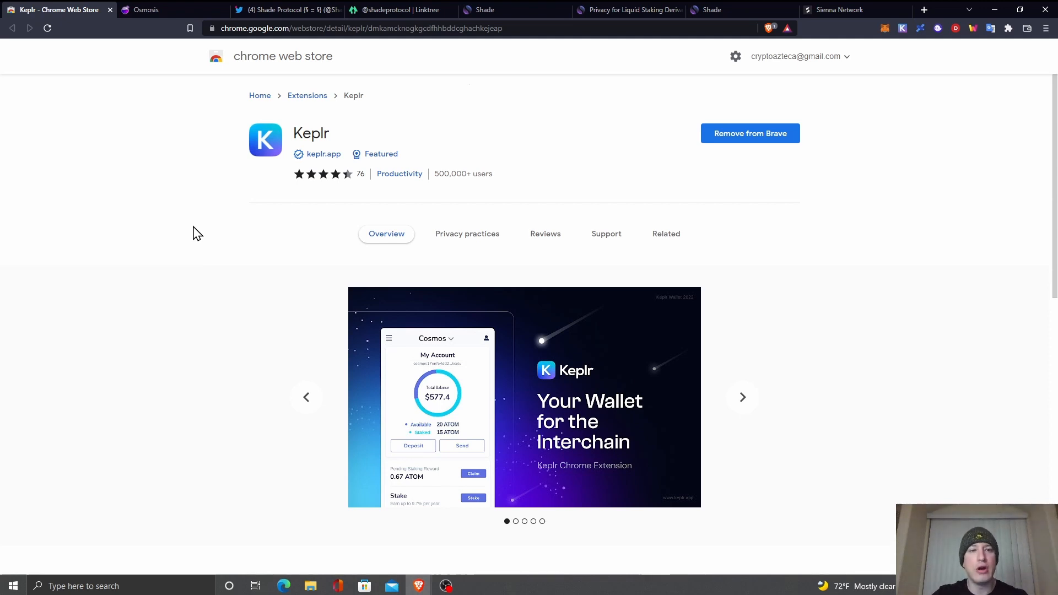
mouse_move(708, 98)
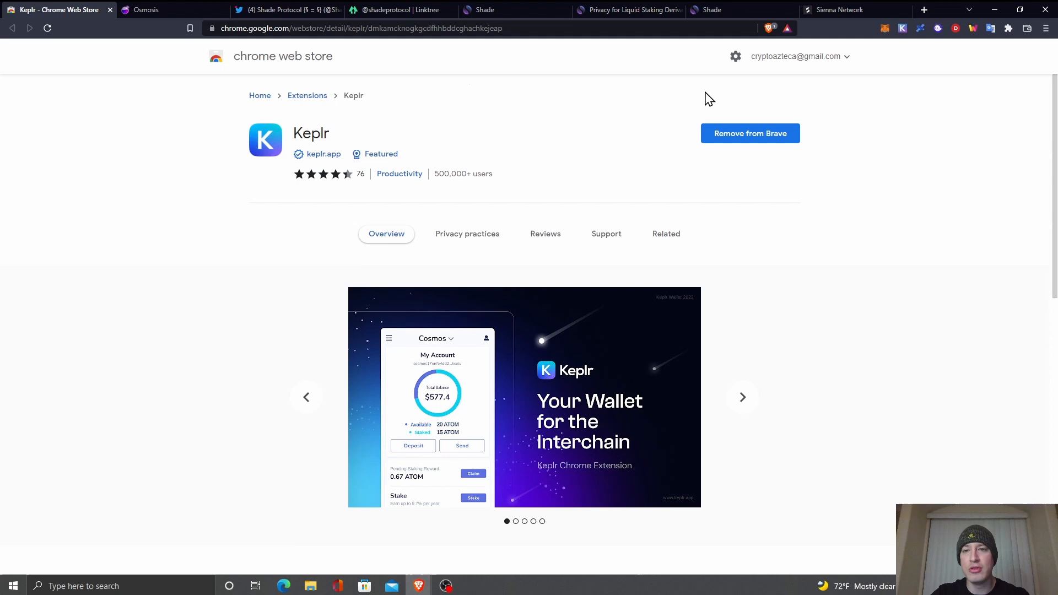
mouse_move(307, 57)
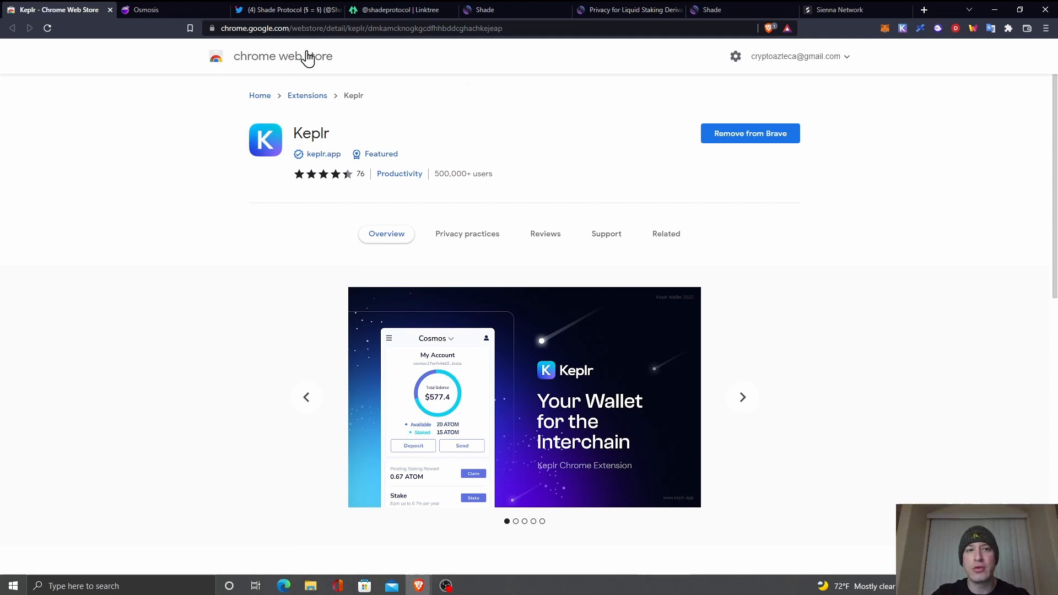
mouse_move(214, 169)
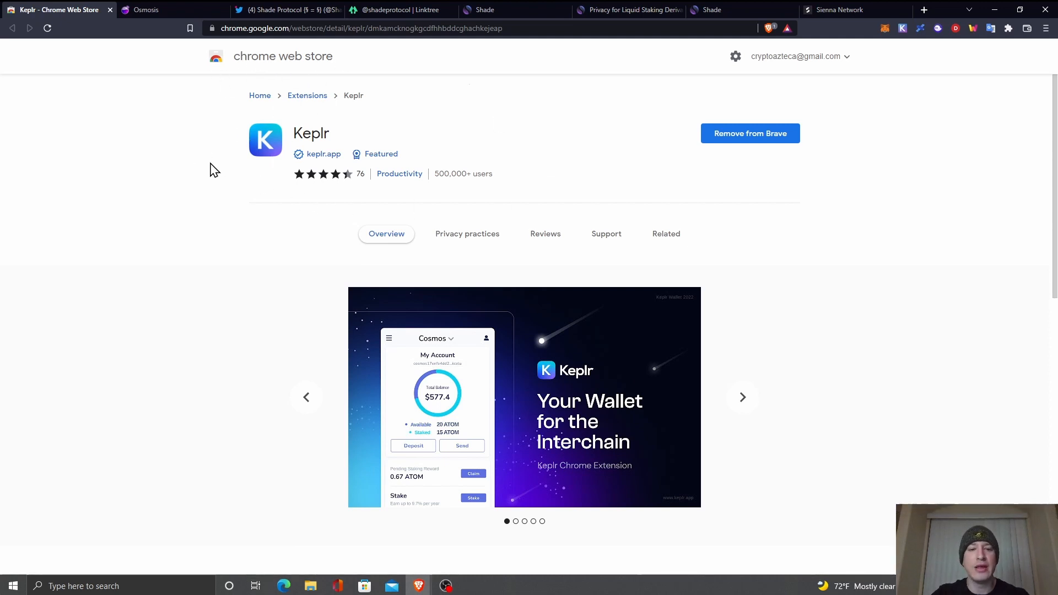
mouse_move(241, 155)
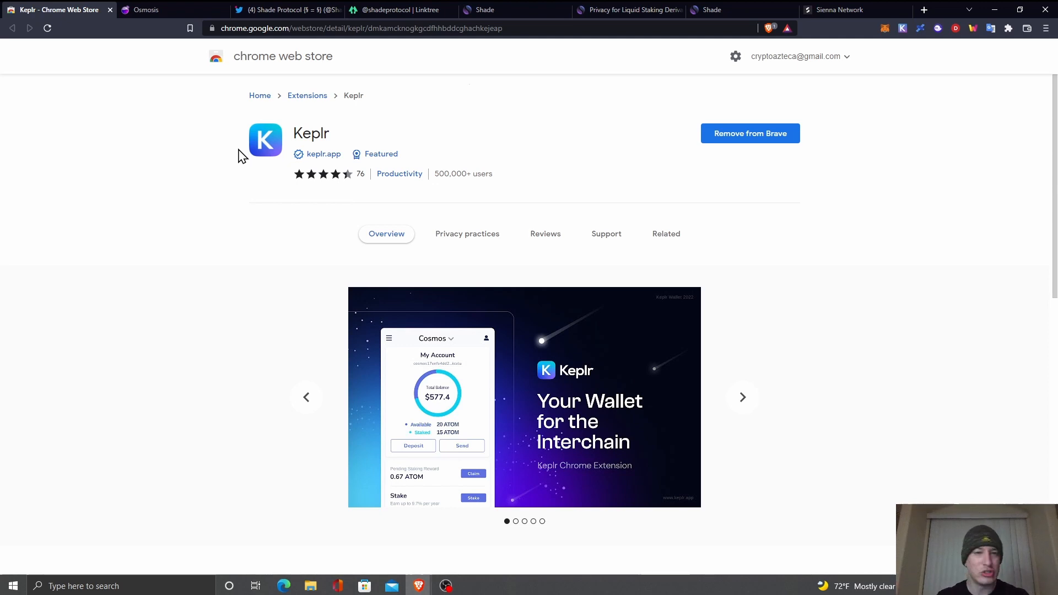
Swap the full 18.79 UST balance for about 4.96 SCRT, approve in Keplr, then view the assets list
click(156, 10)
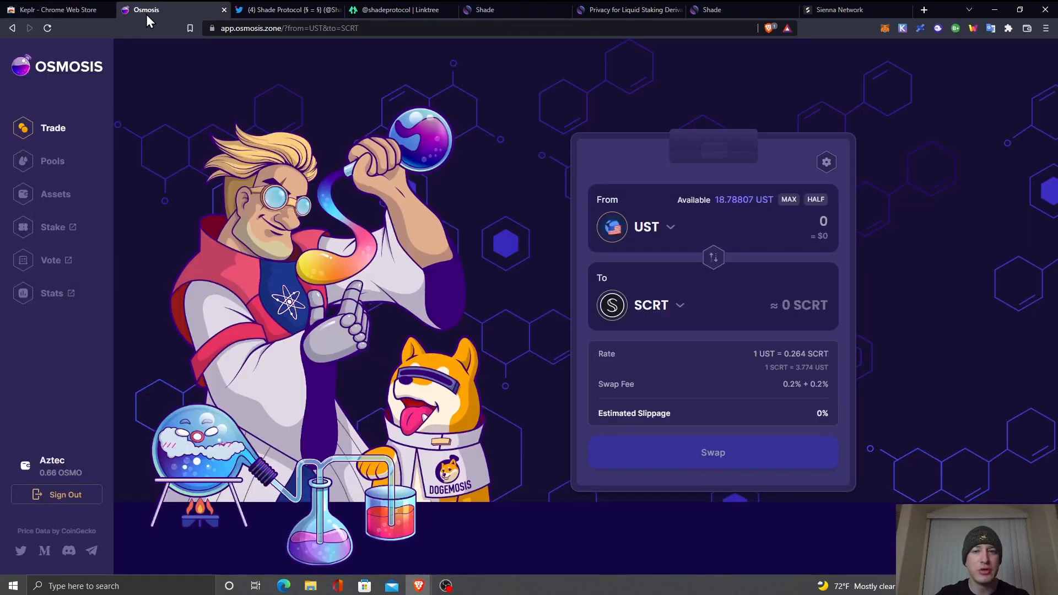
mouse_move(795, 213)
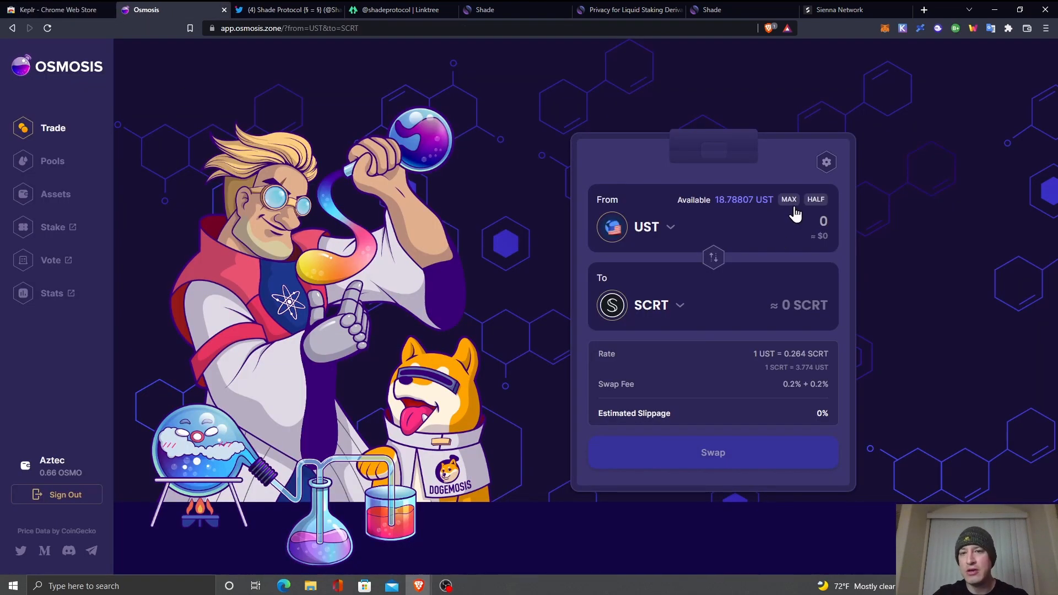
mouse_move(780, 210)
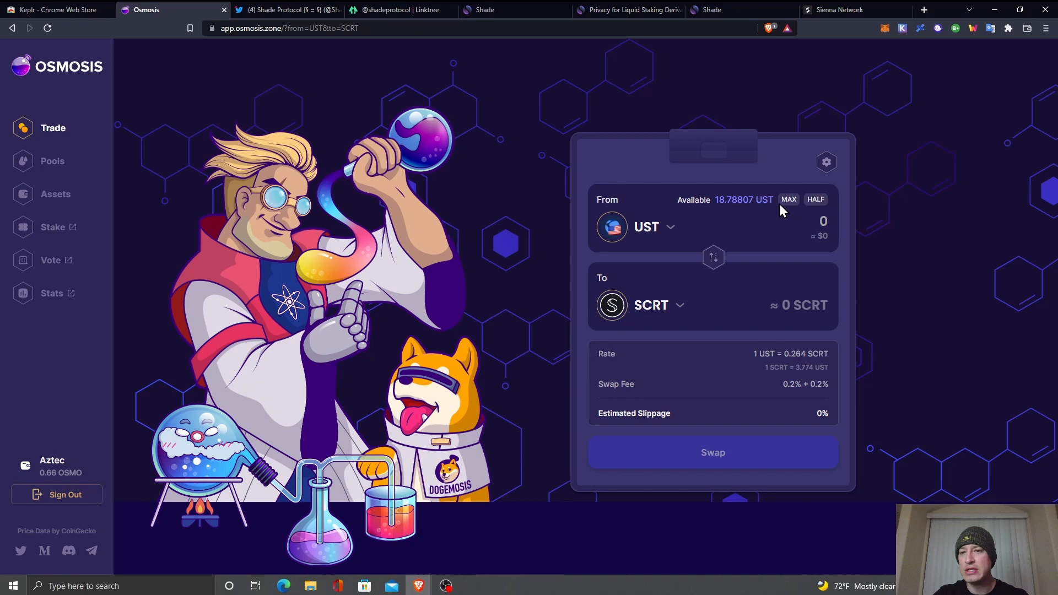
click(788, 199)
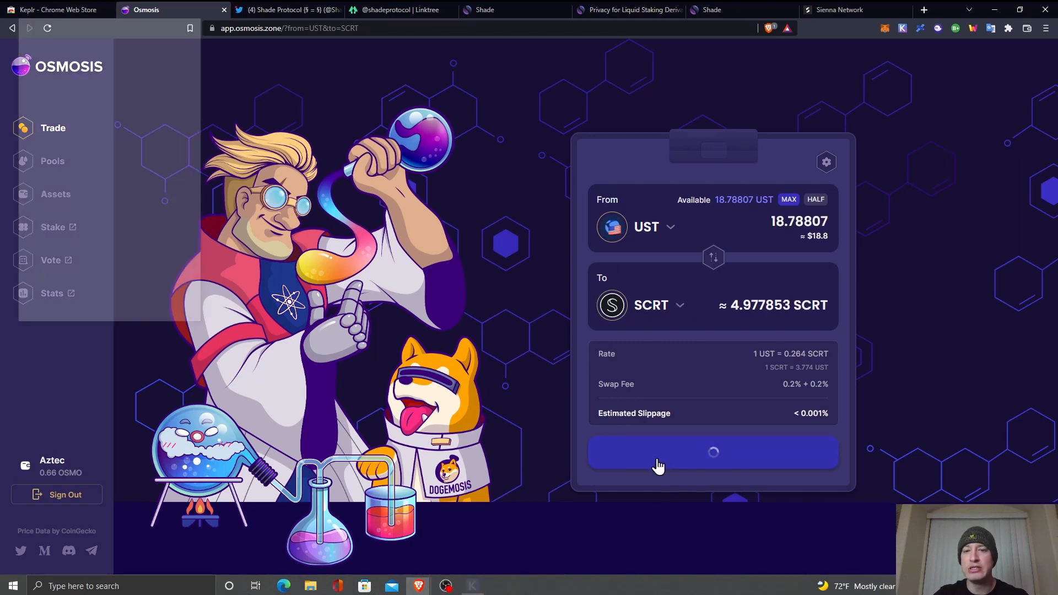
mouse_move(400, 368)
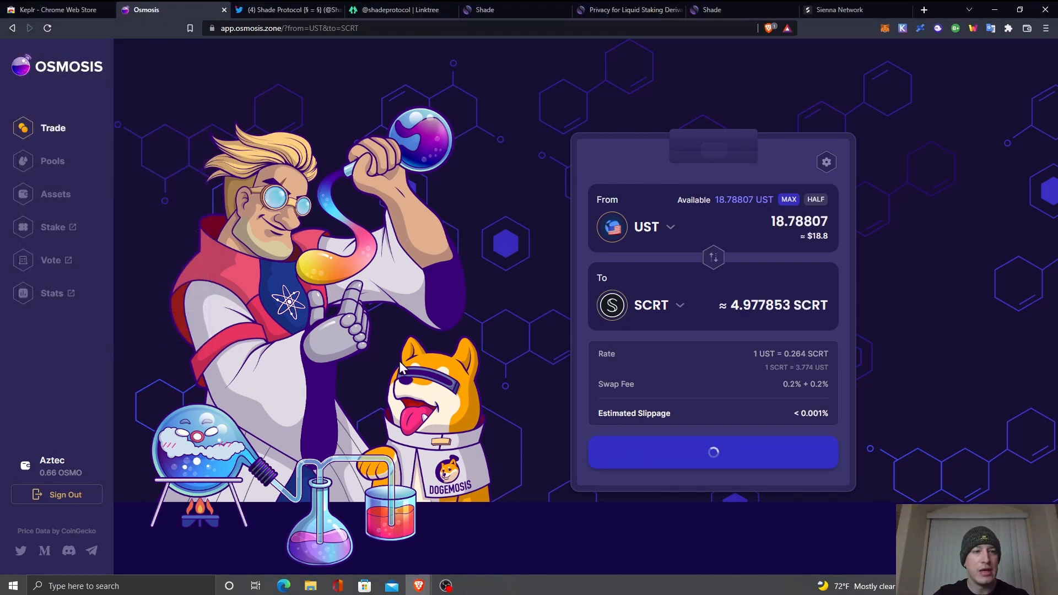
click(713, 452)
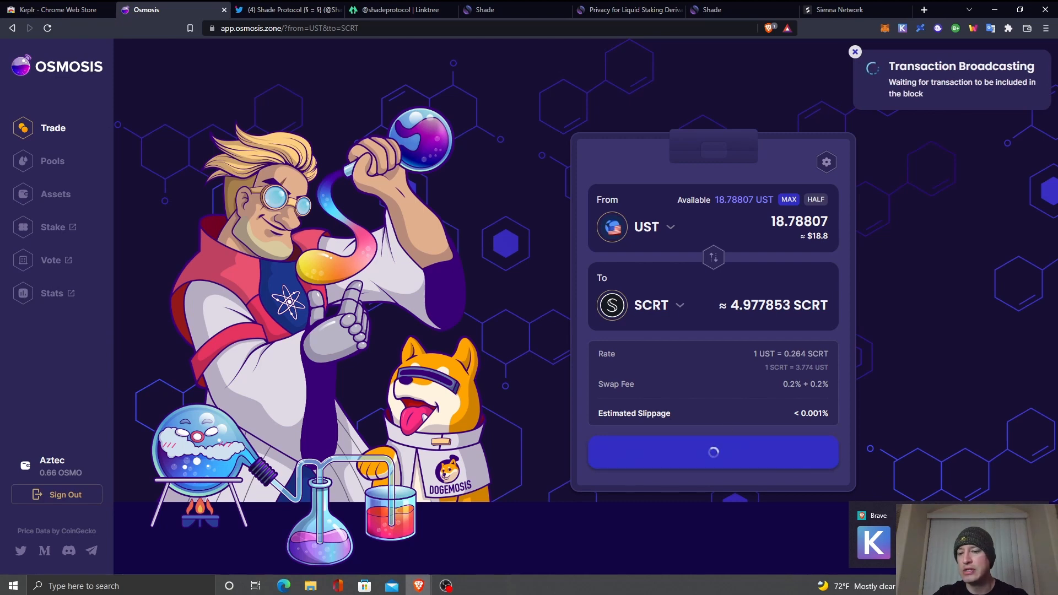
mouse_move(684, 396)
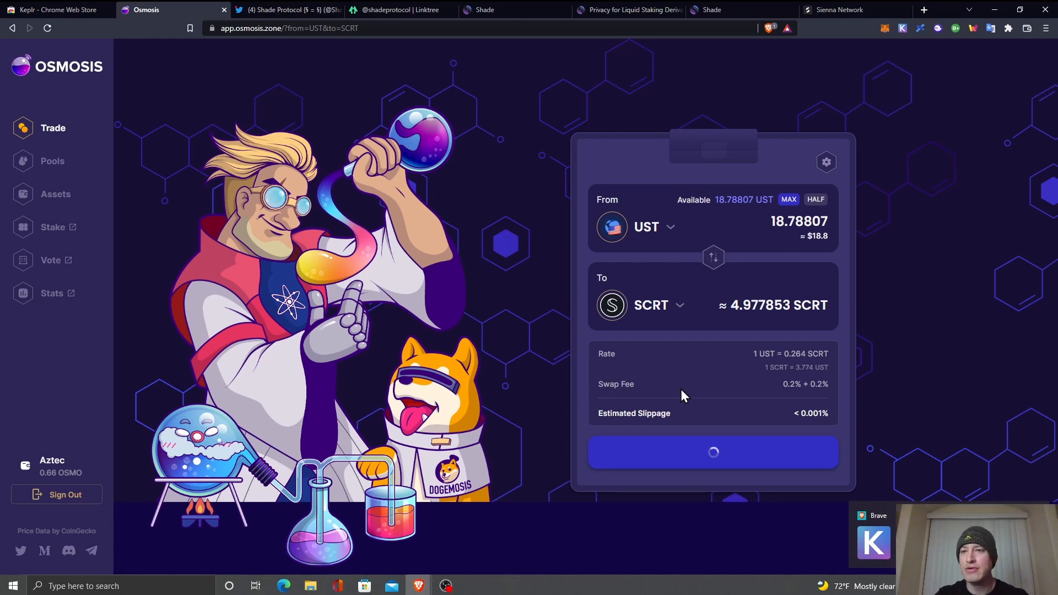
click(713, 451)
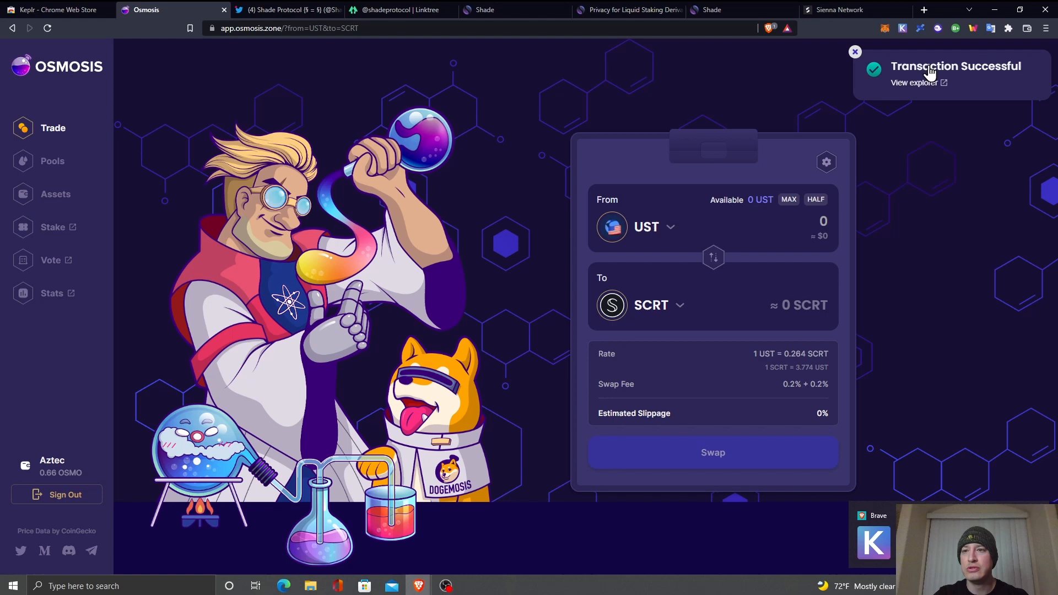
click(55, 194)
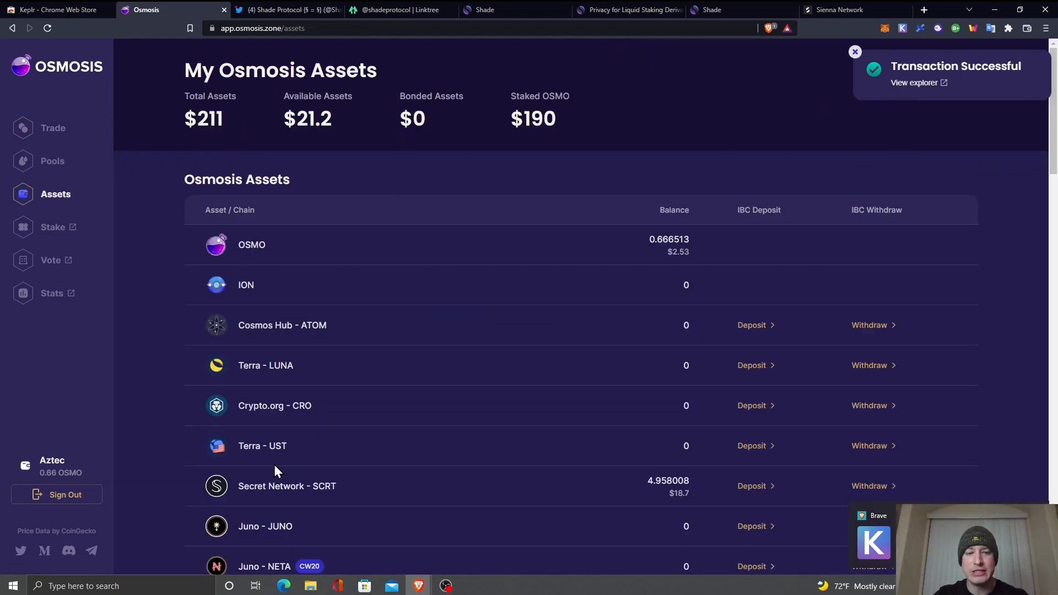
mouse_move(771, 481)
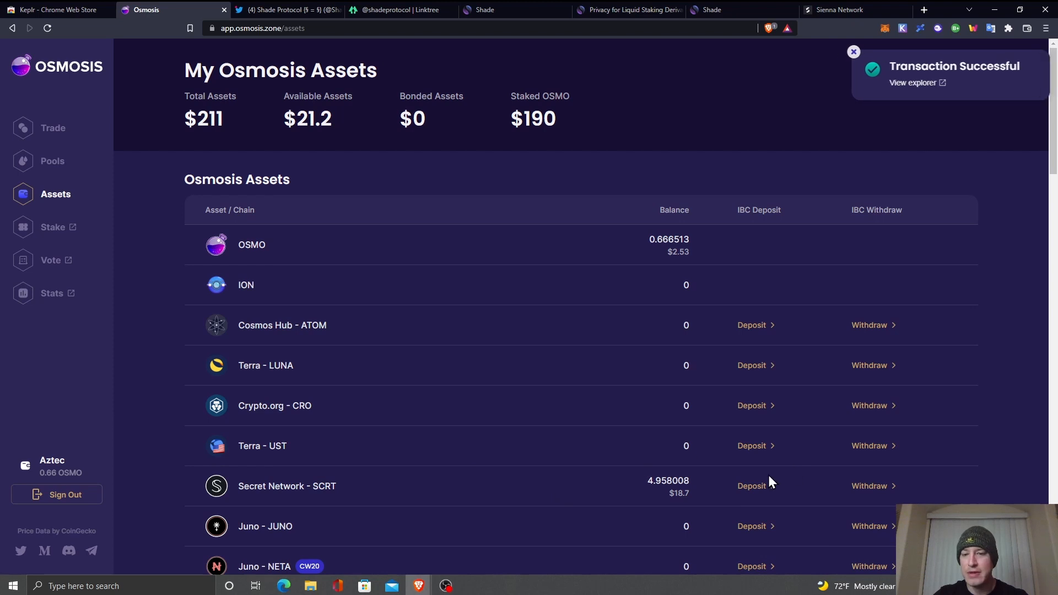
Withdraw the full 4.958008 SCRT from Osmosis to the Secret Network address and approve it in Keplr
click(870, 486)
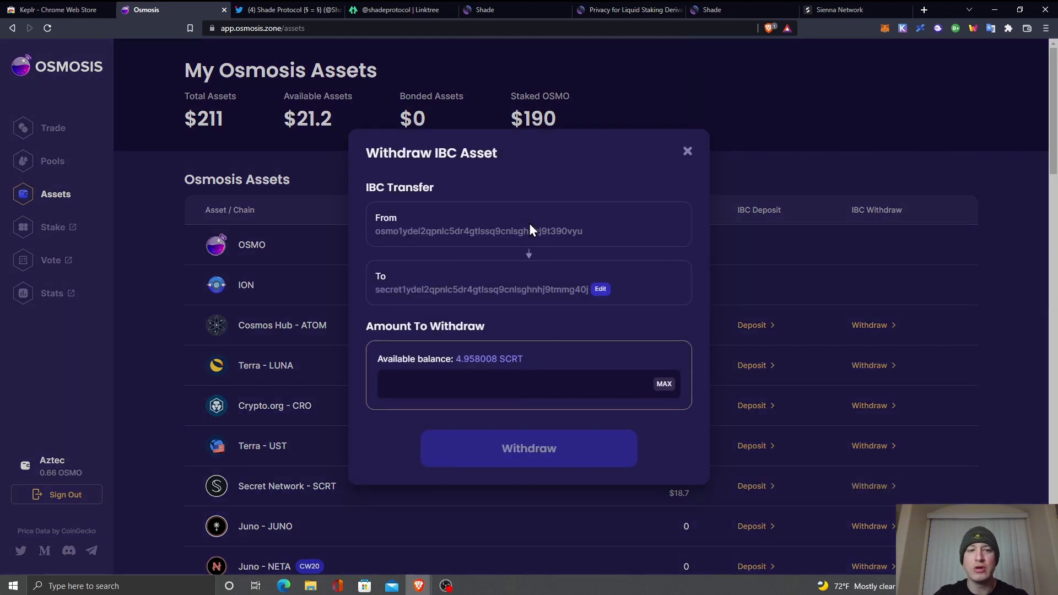
mouse_move(419, 227)
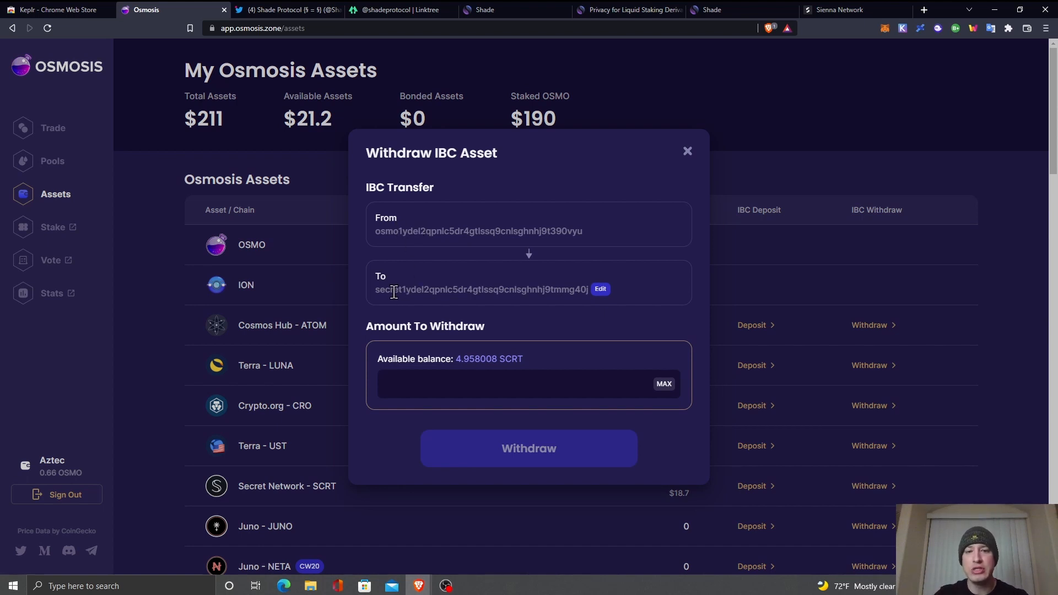
mouse_move(908, 38)
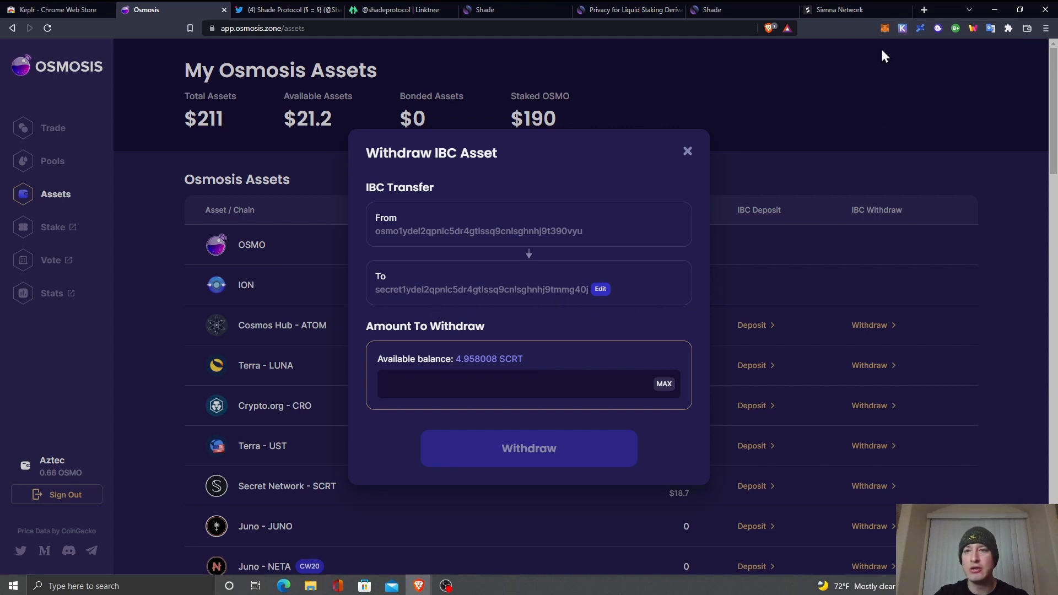
mouse_move(728, 385)
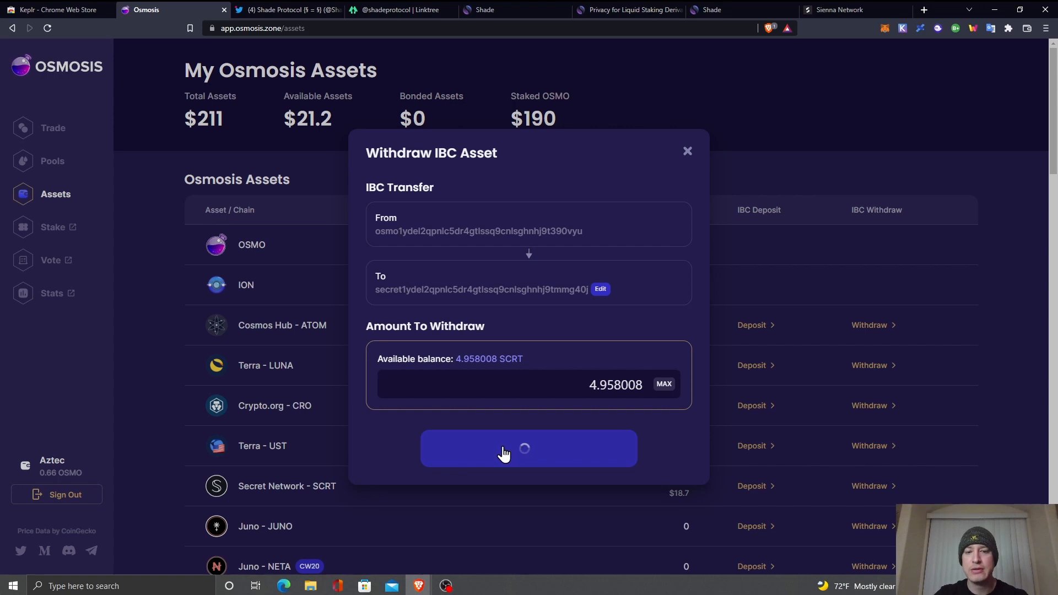
click(527, 448)
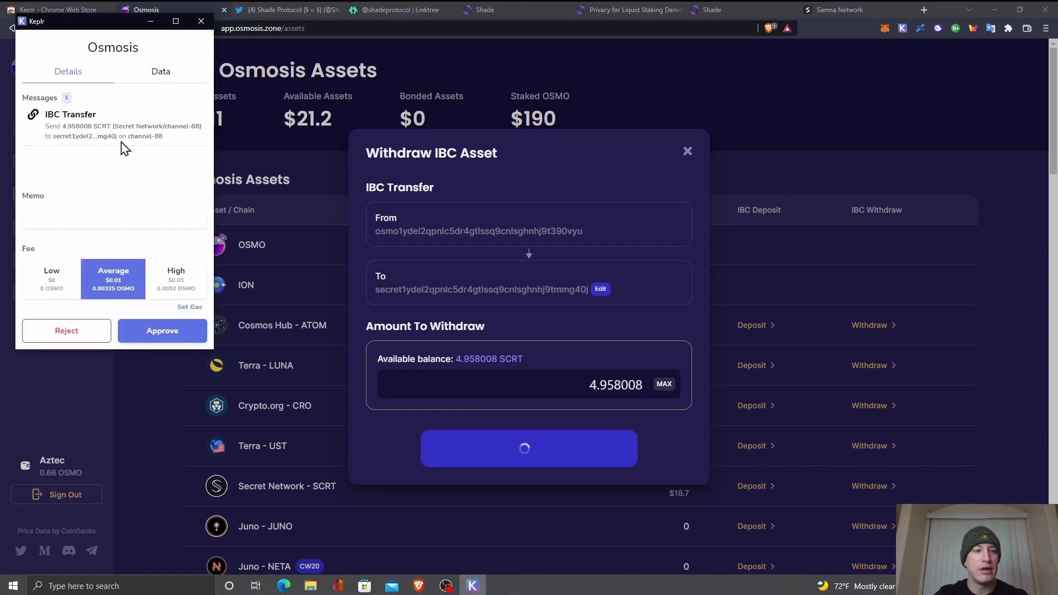
click(161, 331)
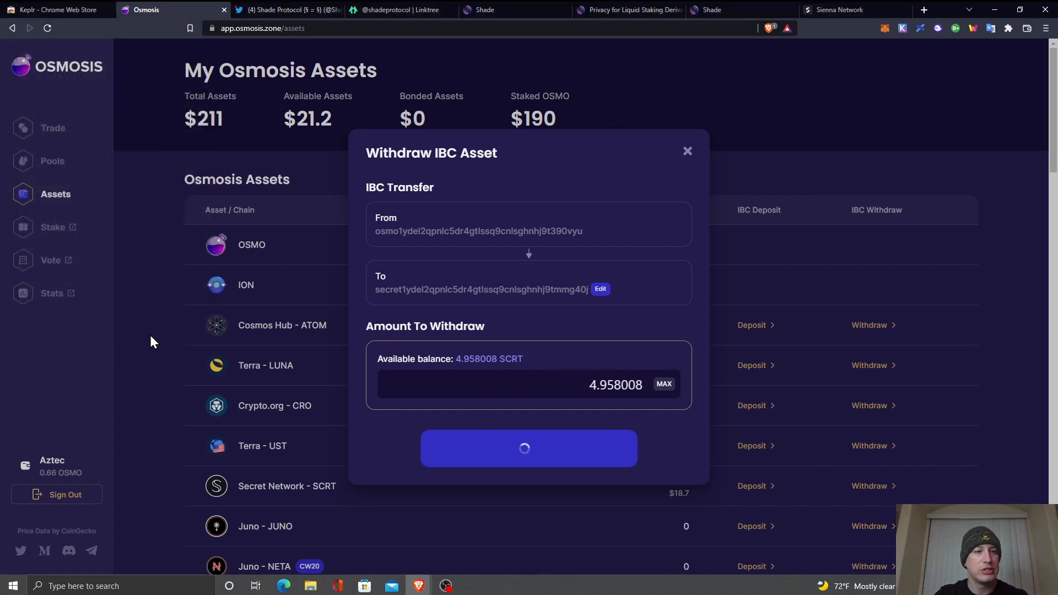
Dismiss the transfer notifications, check the Secret Network balance in the Keplr wallet, then go to the Shade Protocol Twitter profile
click(527, 448)
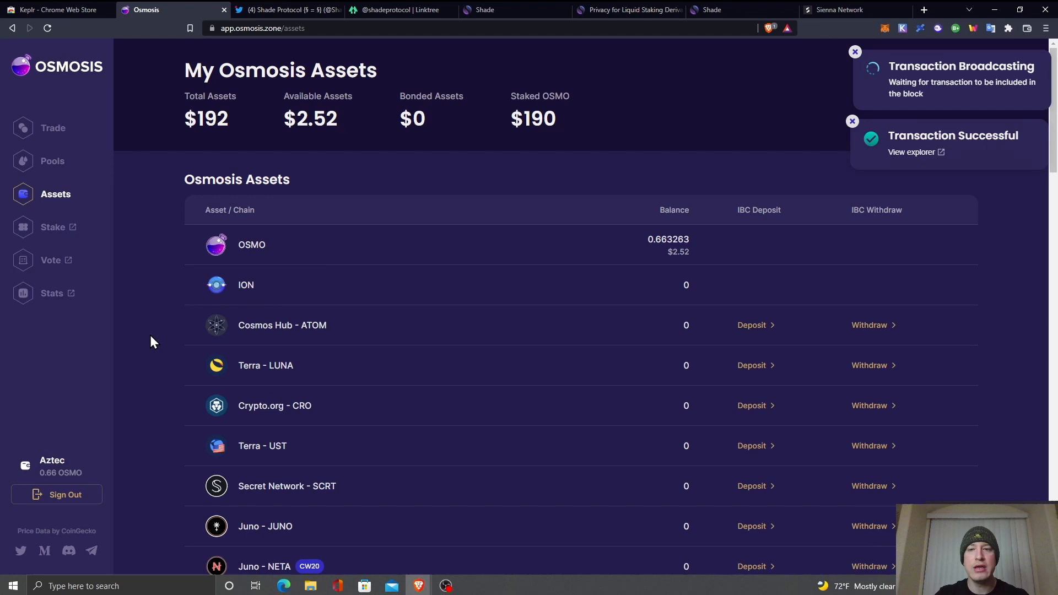
click(854, 52)
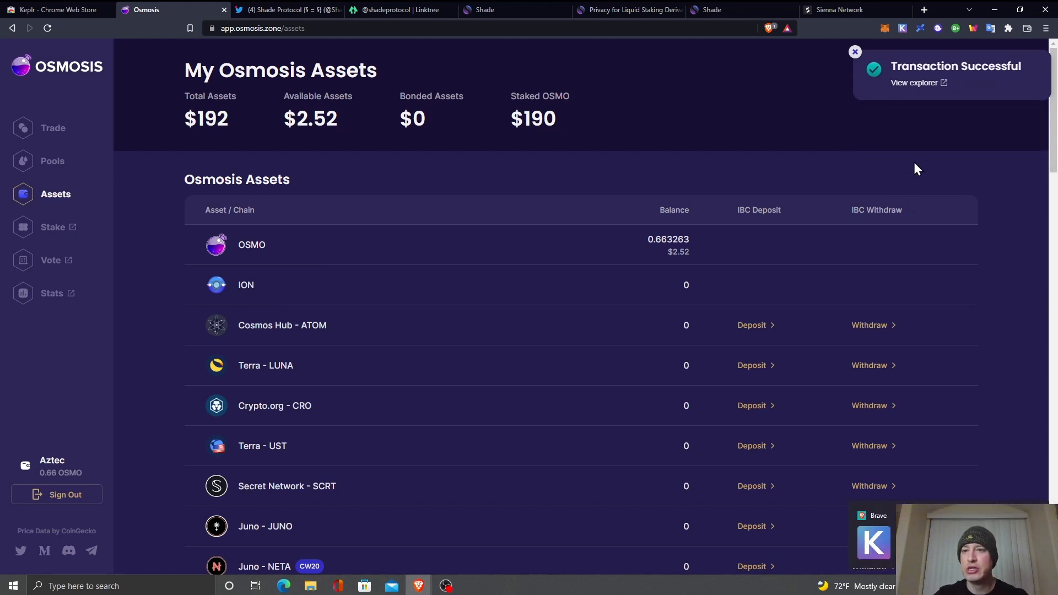
mouse_move(740, 182)
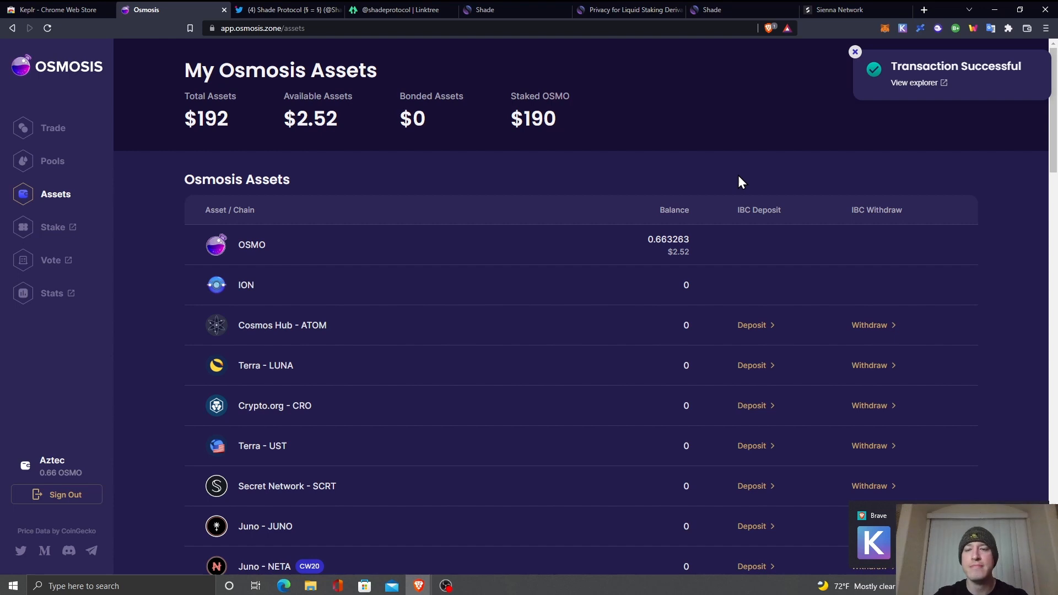
click(855, 52)
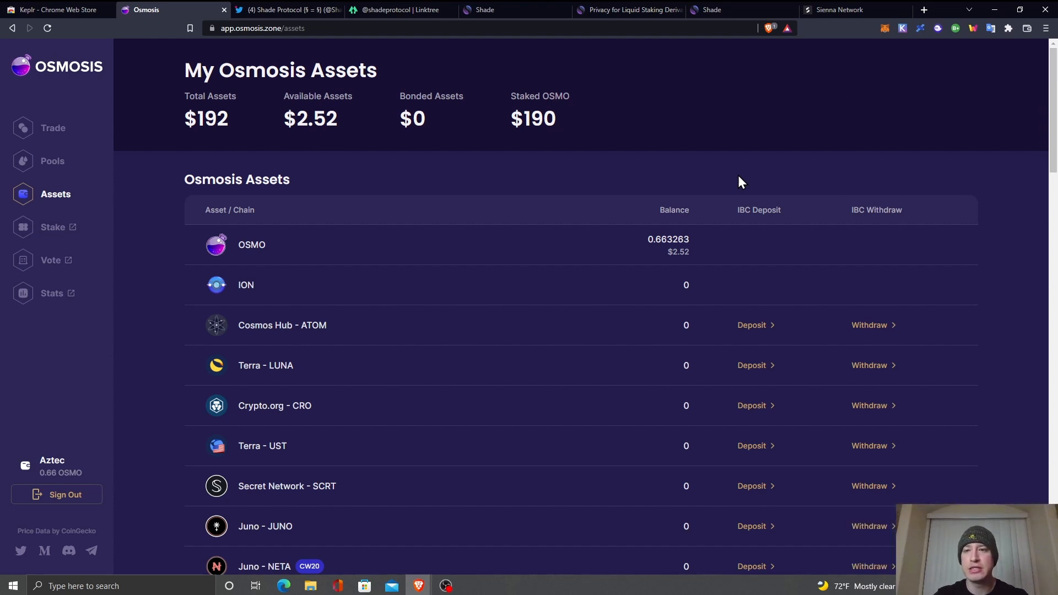
mouse_move(1050, 108)
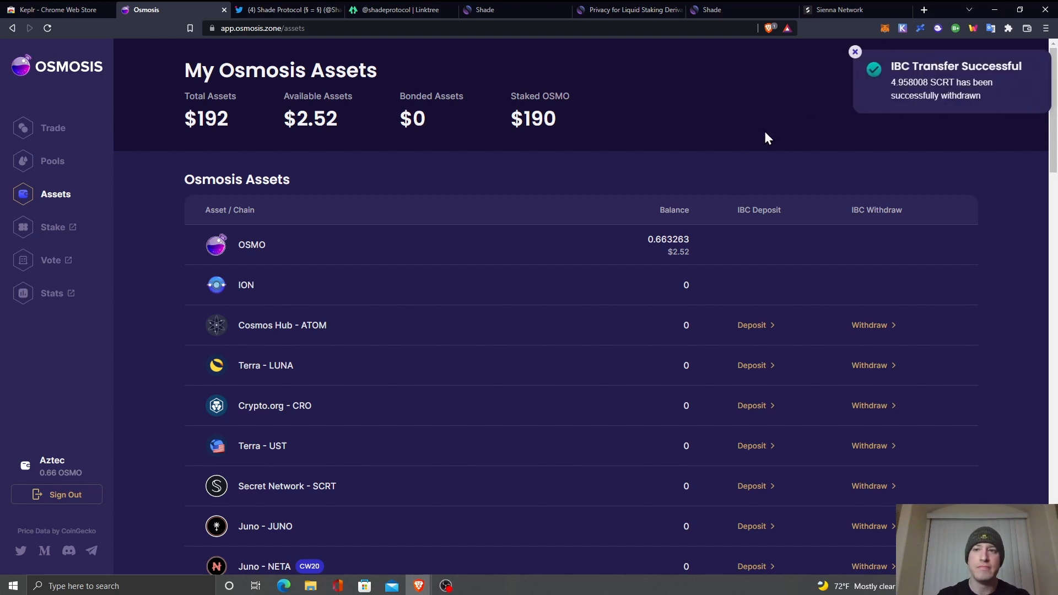
mouse_move(761, 133)
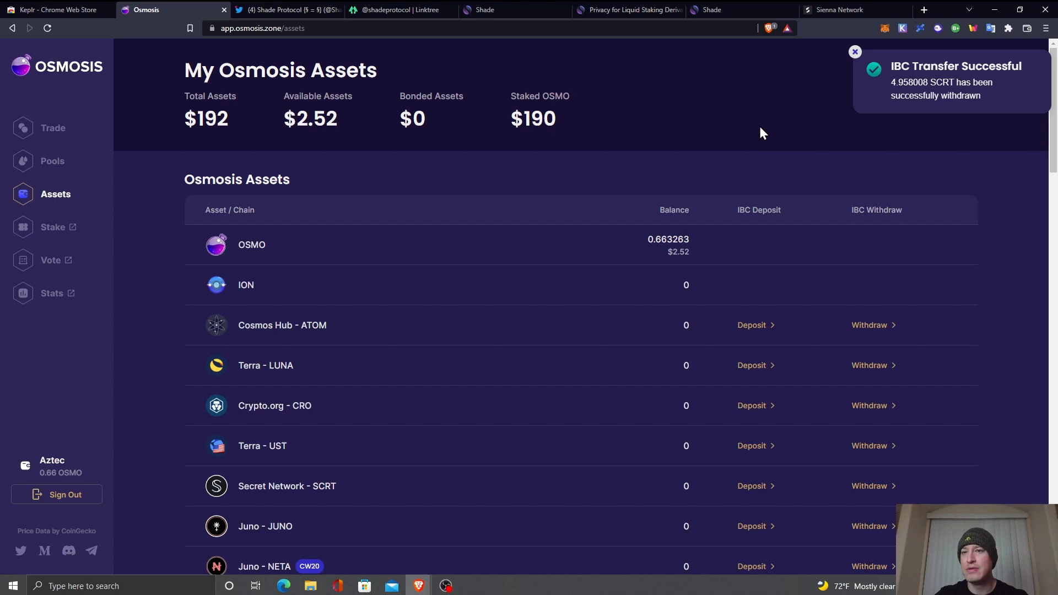
mouse_move(779, 140)
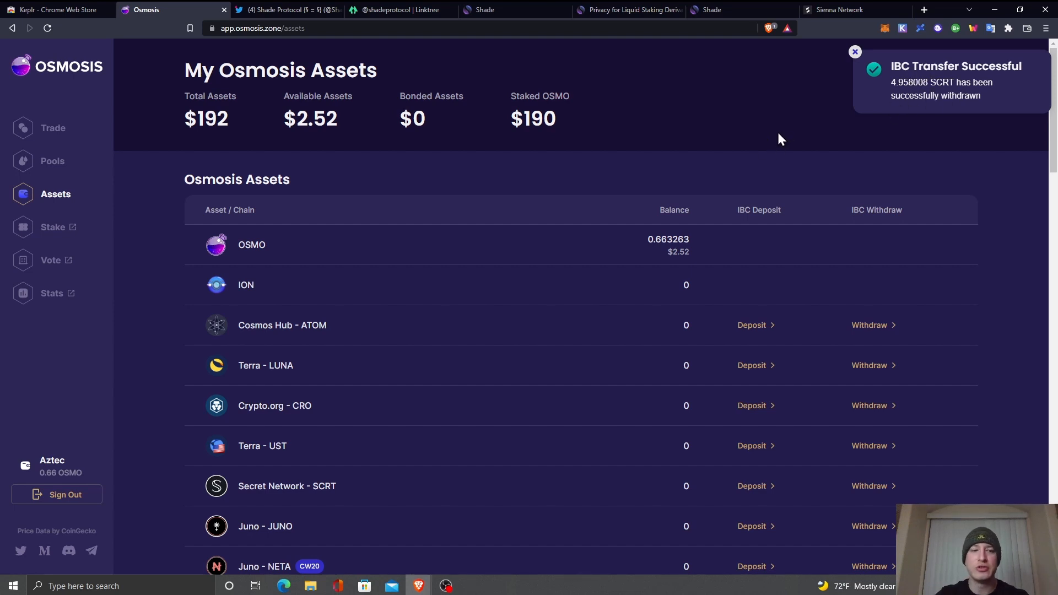
mouse_move(286, 131)
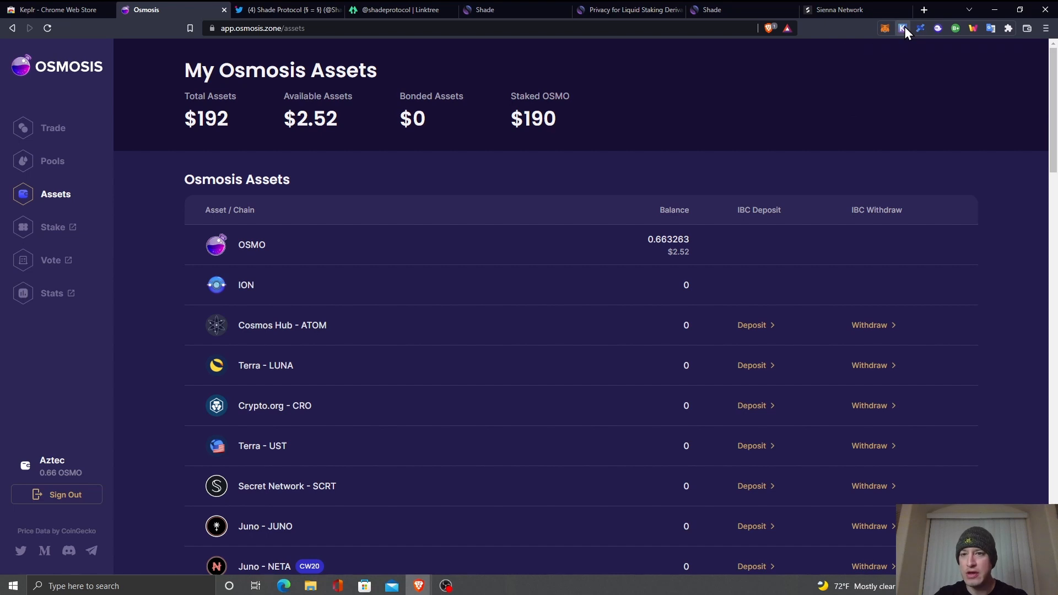
click(901, 28)
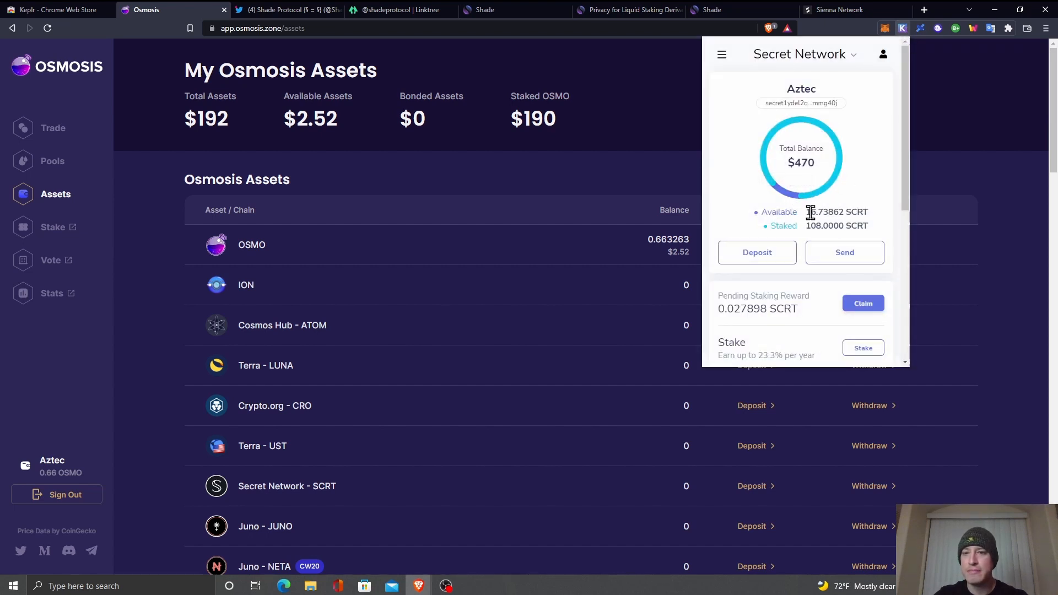
click(395, 106)
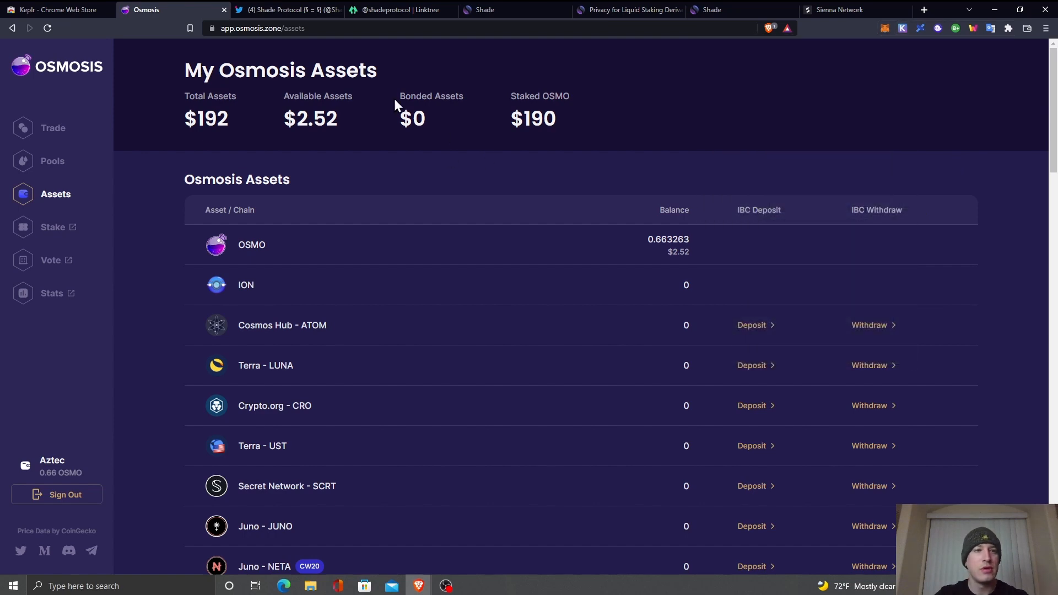
click(283, 10)
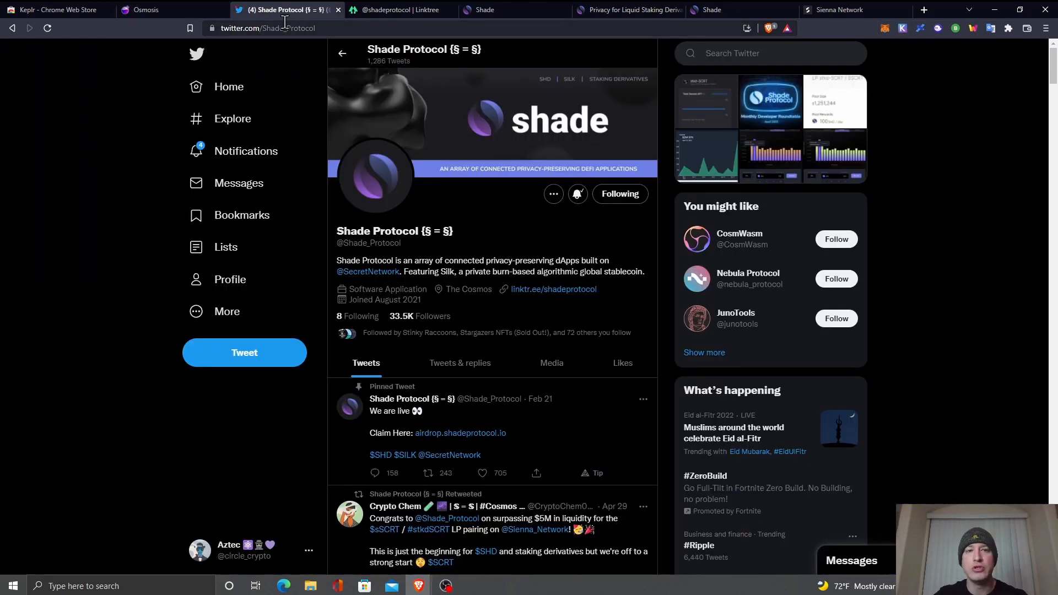
mouse_move(152, 103)
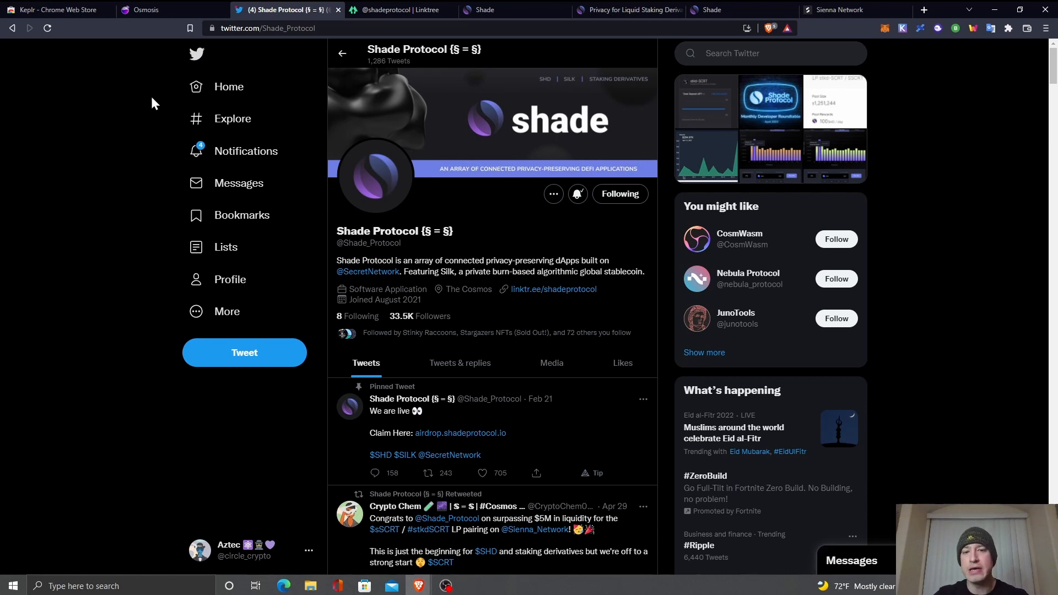
mouse_move(552, 294)
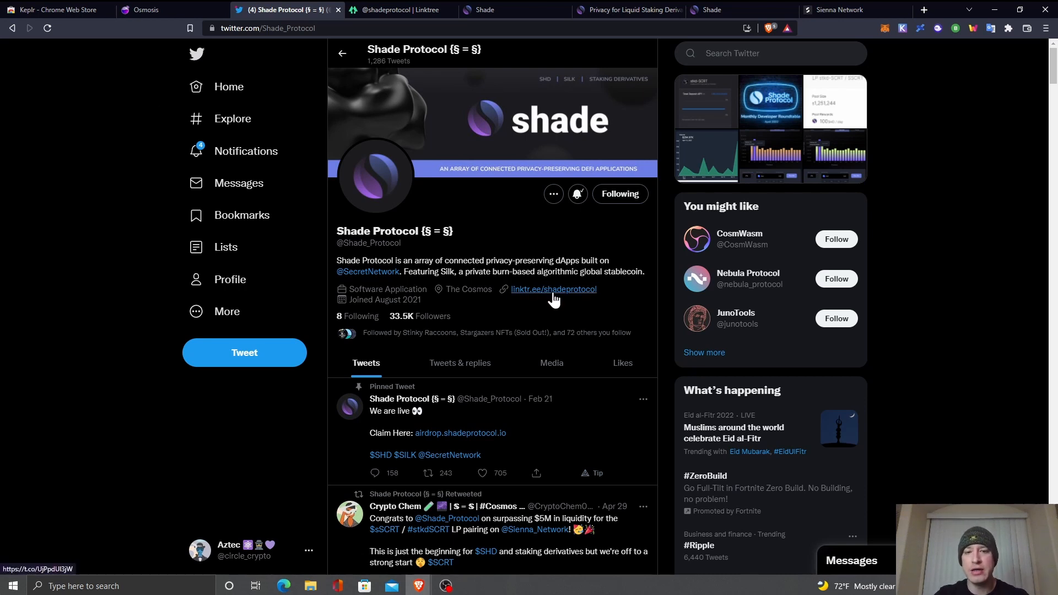
Follow the linktr.ee/shadeprotocol link in the Shade Protocol Twitter bio
click(553, 289)
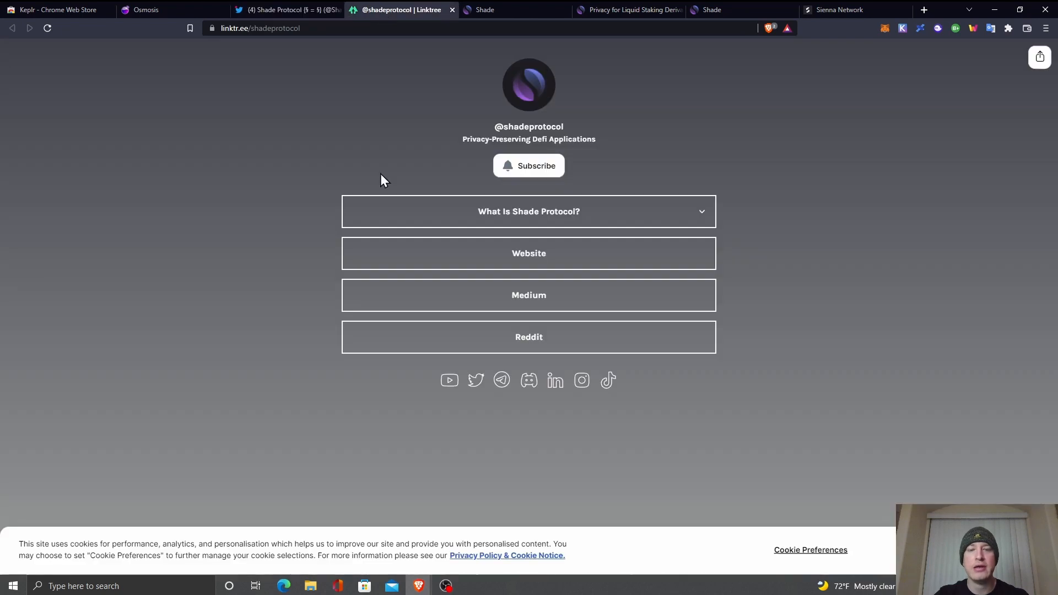
mouse_move(723, 335)
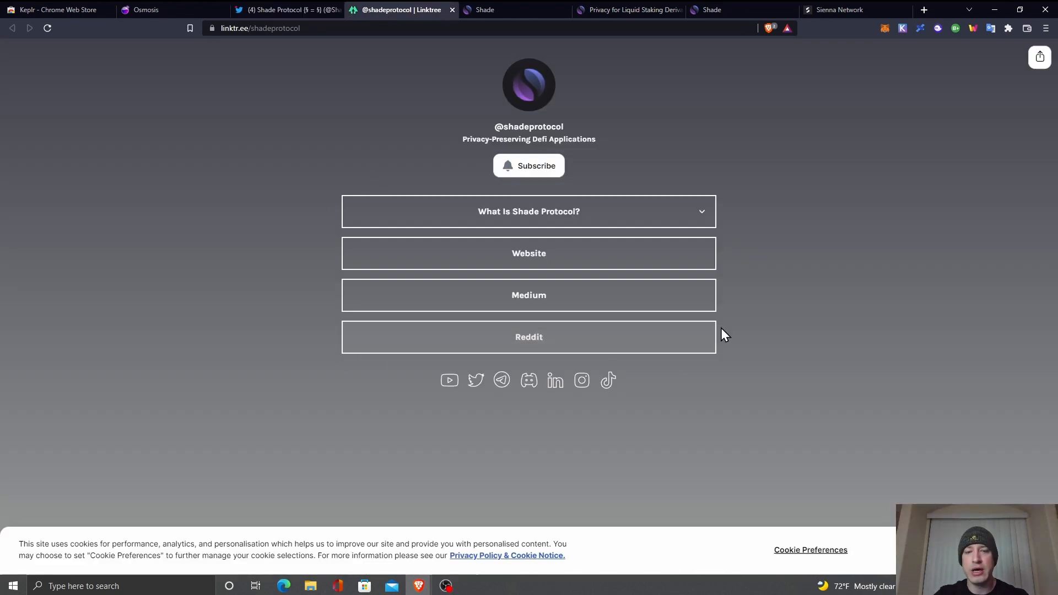
mouse_move(257, 309)
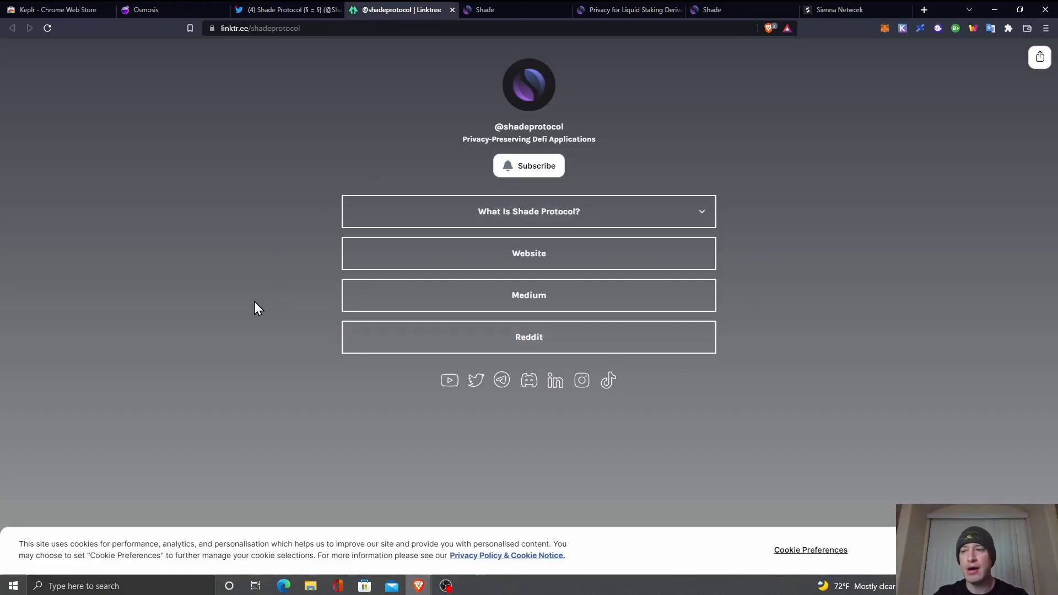
mouse_move(297, 304)
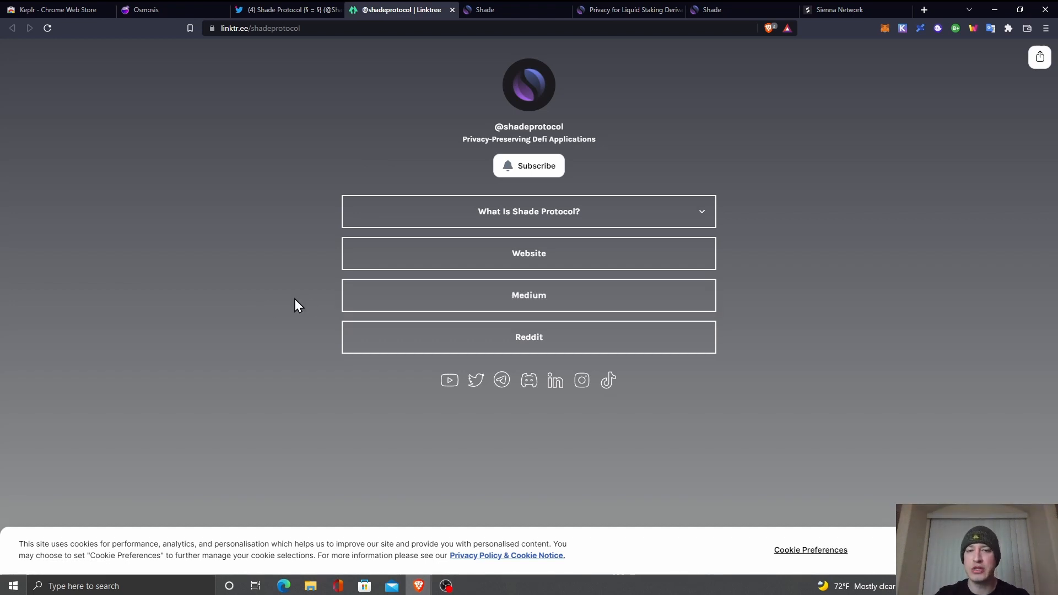
mouse_move(302, 260)
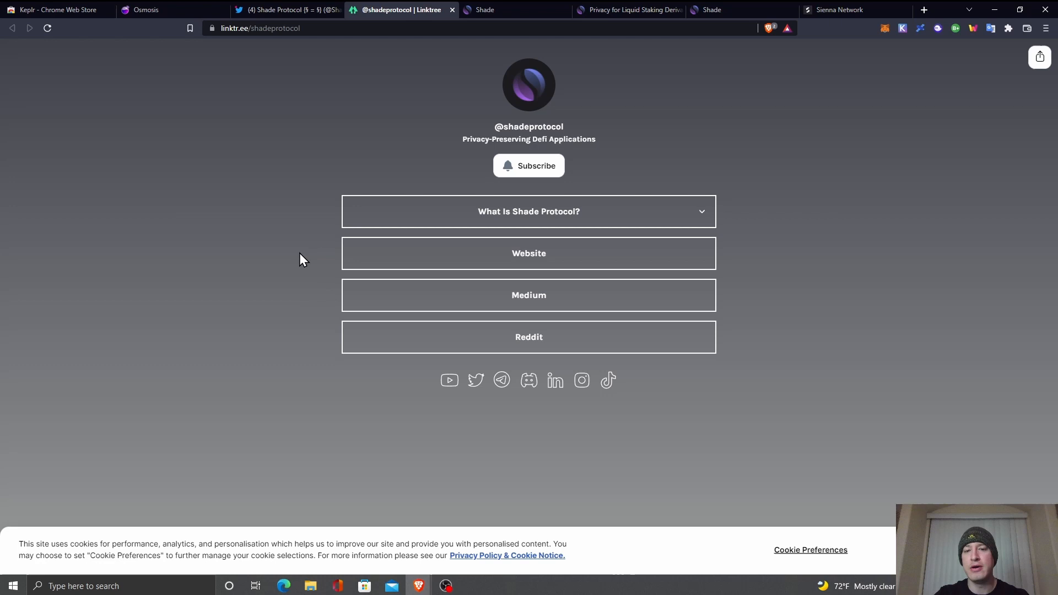
mouse_move(481, 10)
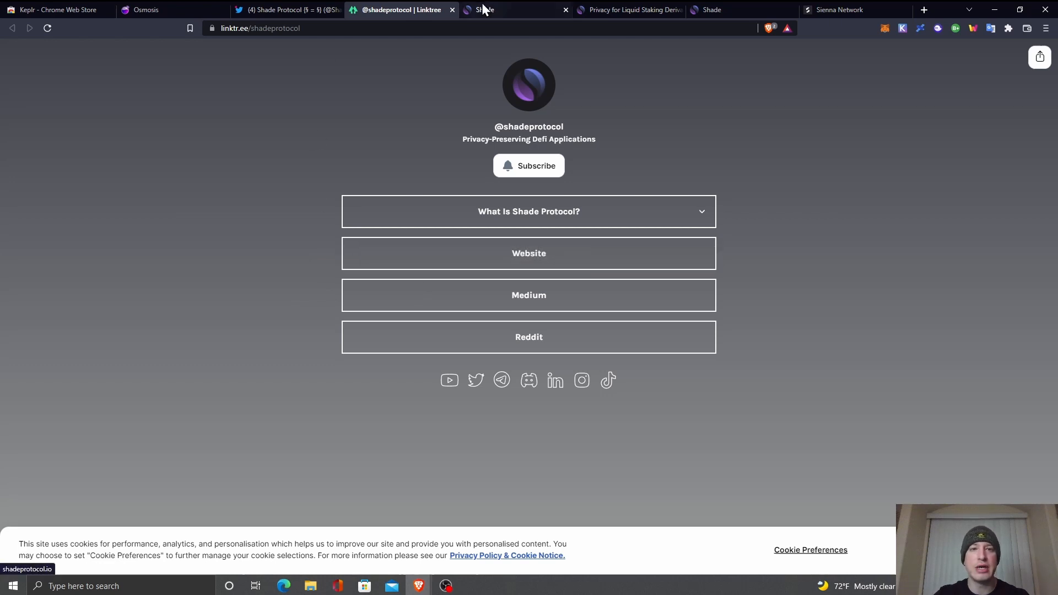
Read through the shadeprotocol.io homepage, then go to the app.shadeprotocol.io Staking Derivatives app
click(483, 10)
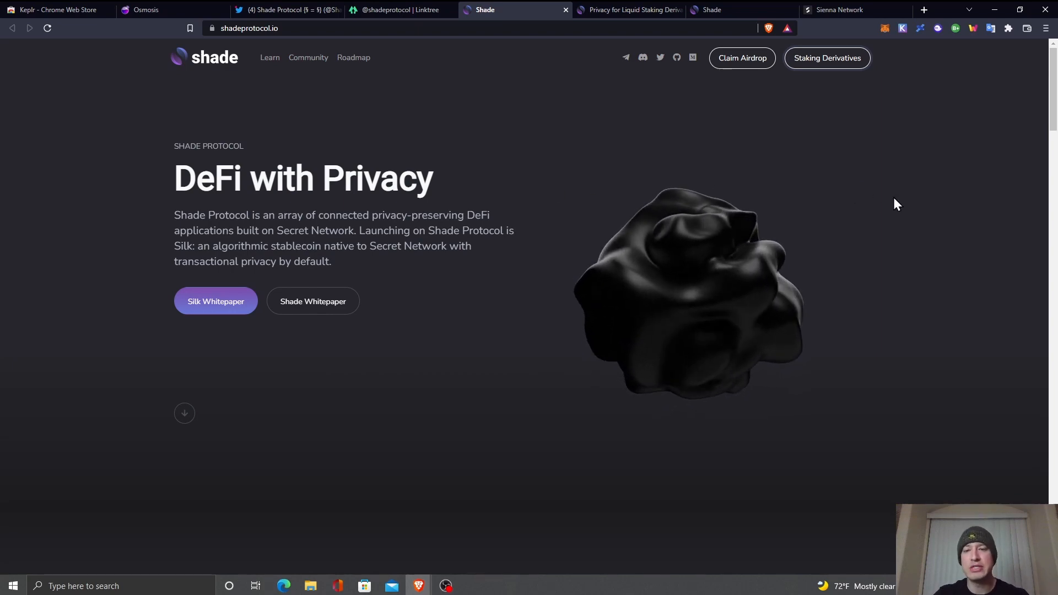
scroll(down, 3)
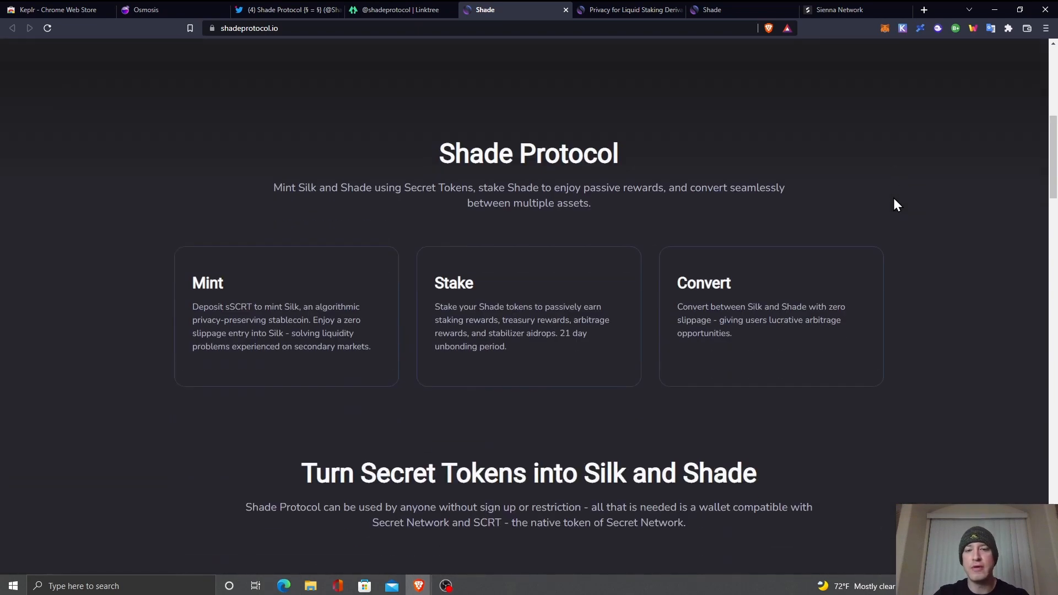
scroll(down, 3)
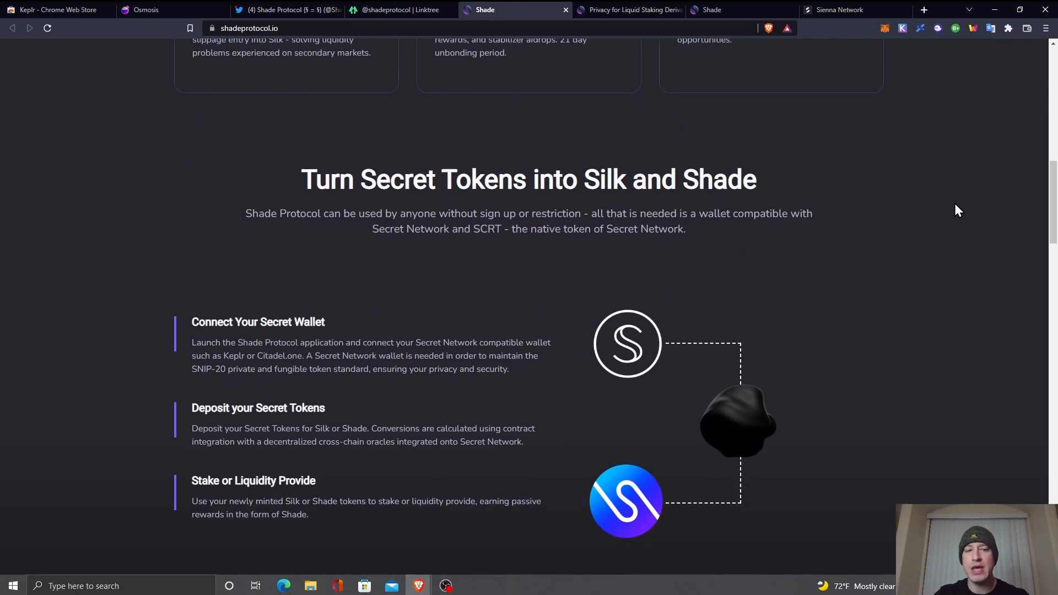
scroll(down, 3)
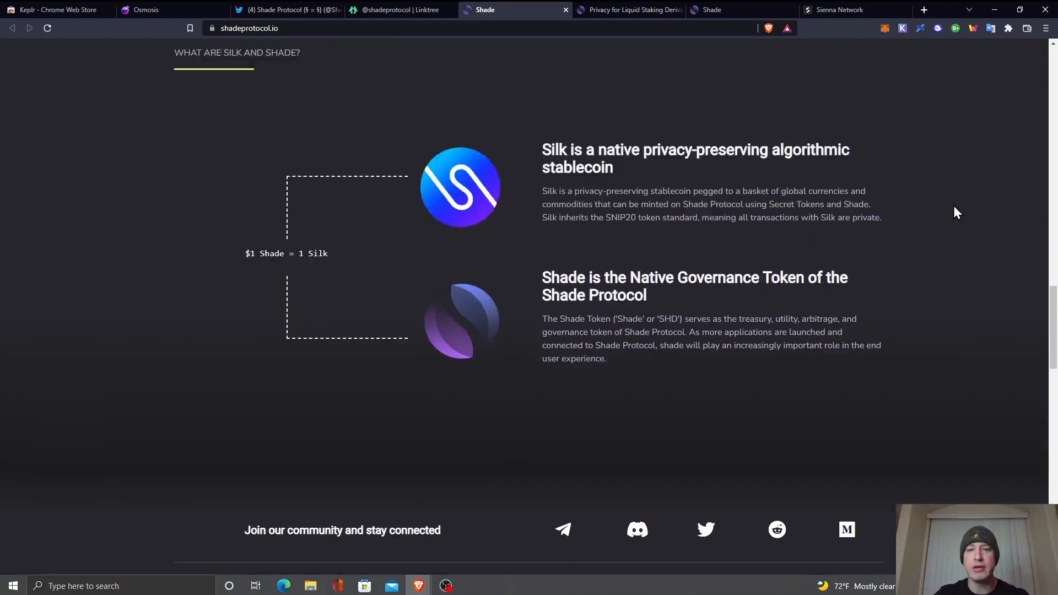
scroll(up, 3)
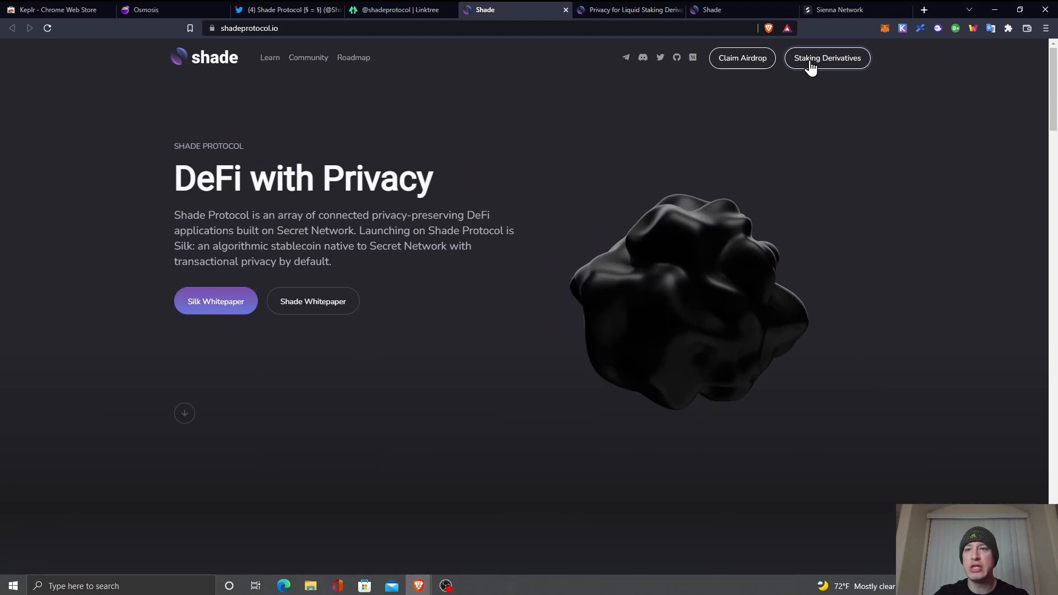
mouse_move(839, 70)
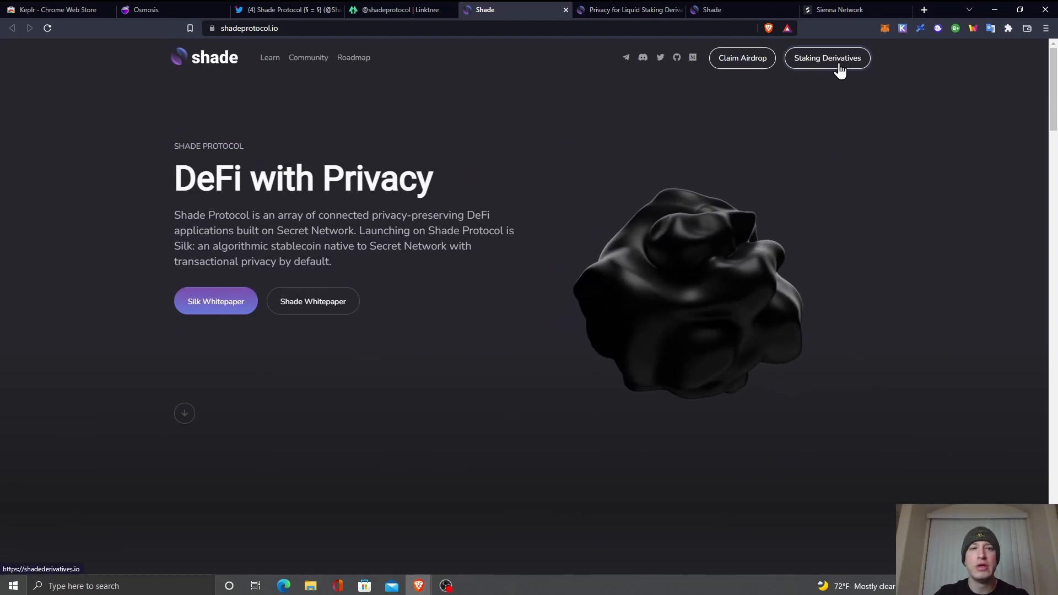
mouse_move(594, 42)
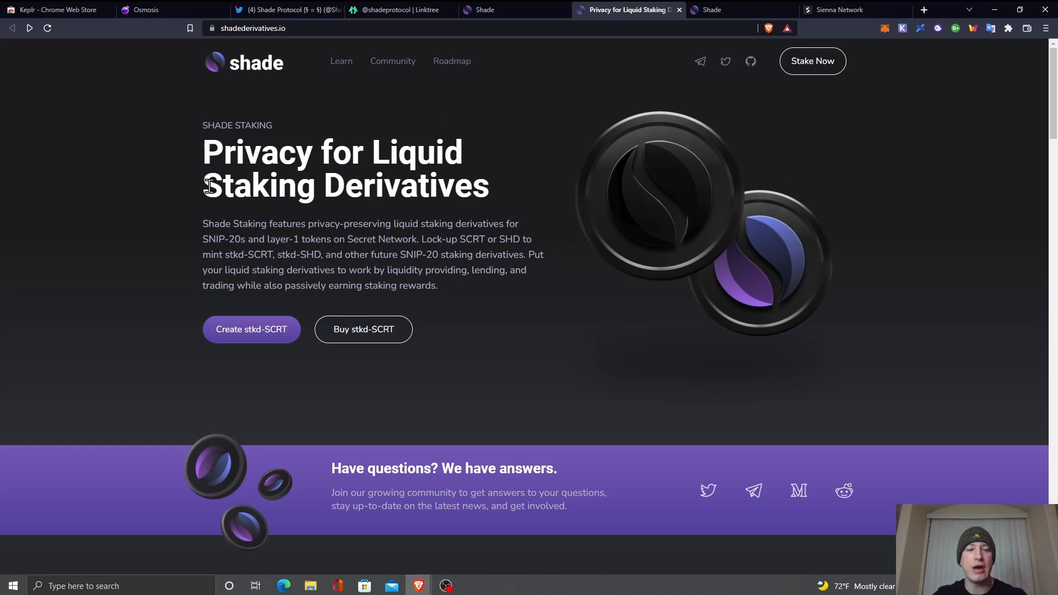
mouse_move(642, 206)
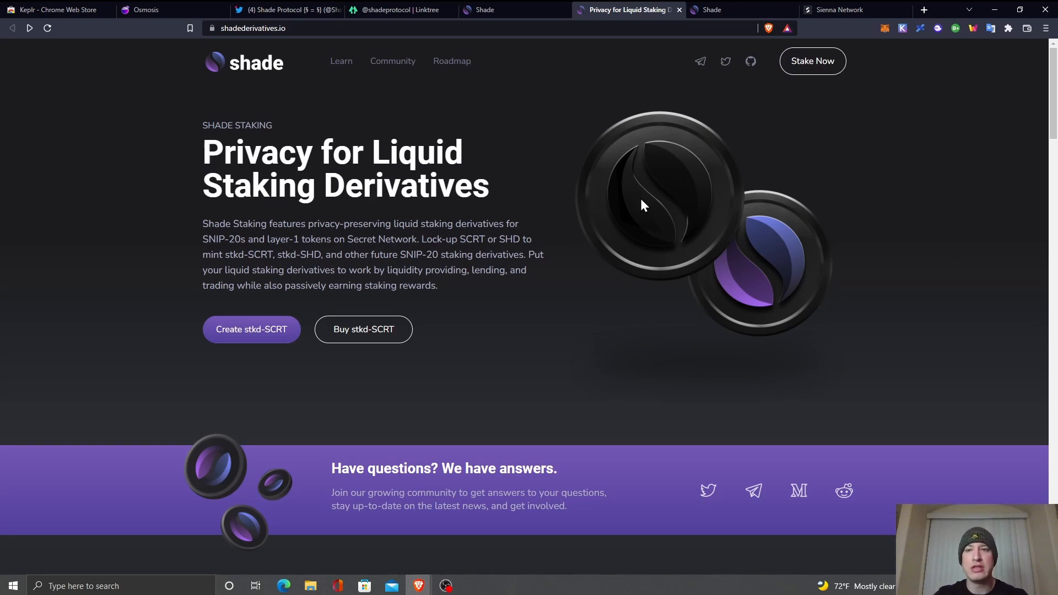
click(710, 10)
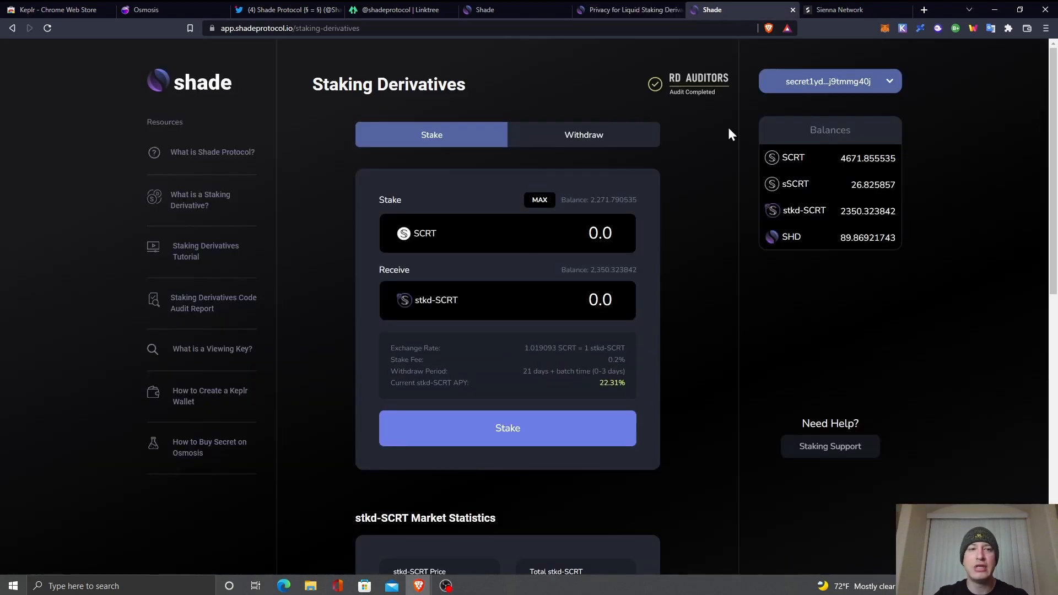
mouse_move(206, 251)
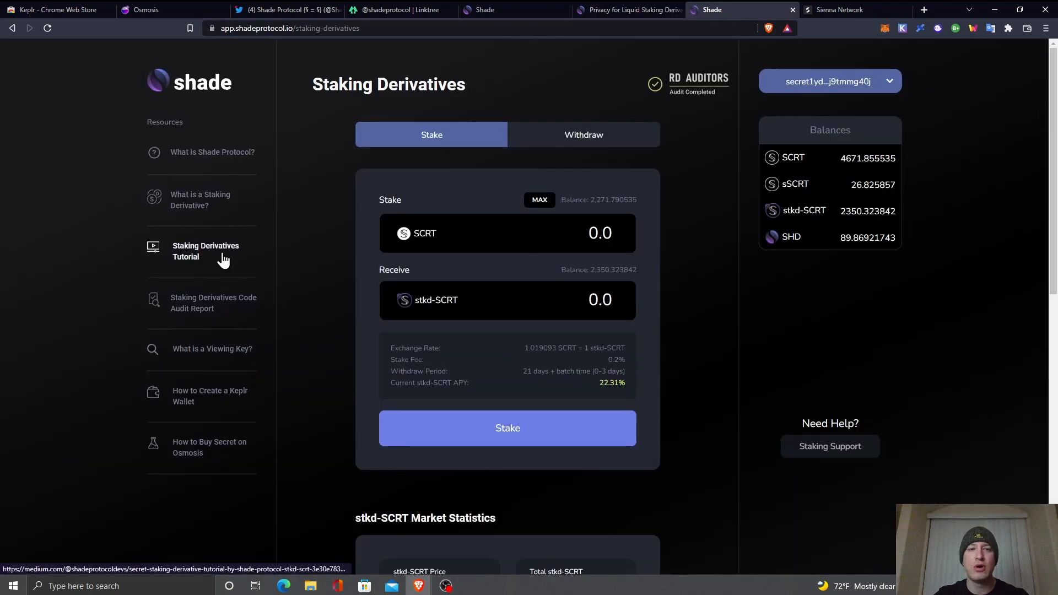
mouse_move(254, 73)
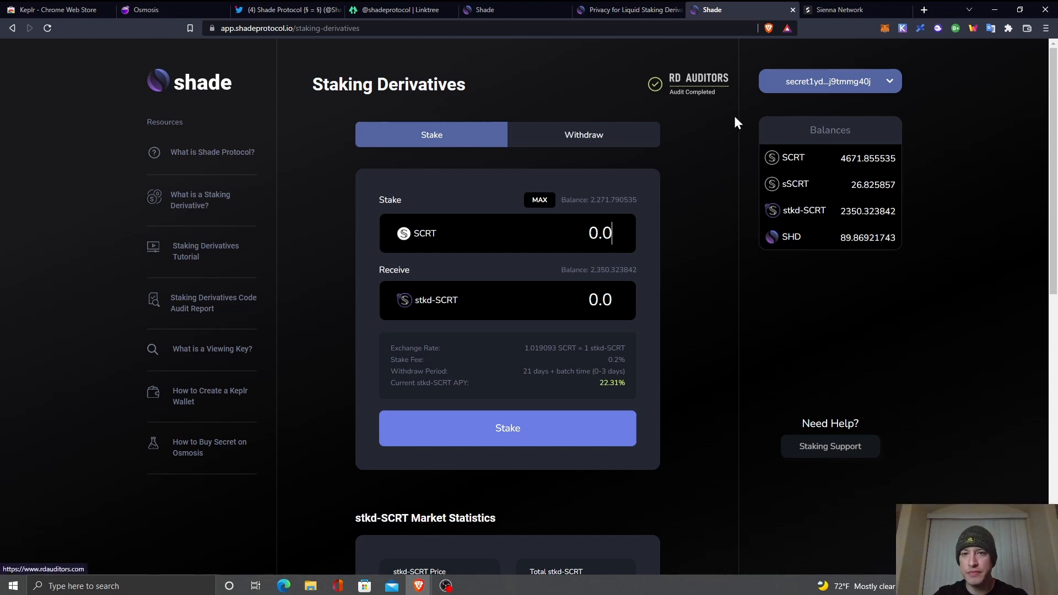
mouse_move(674, 93)
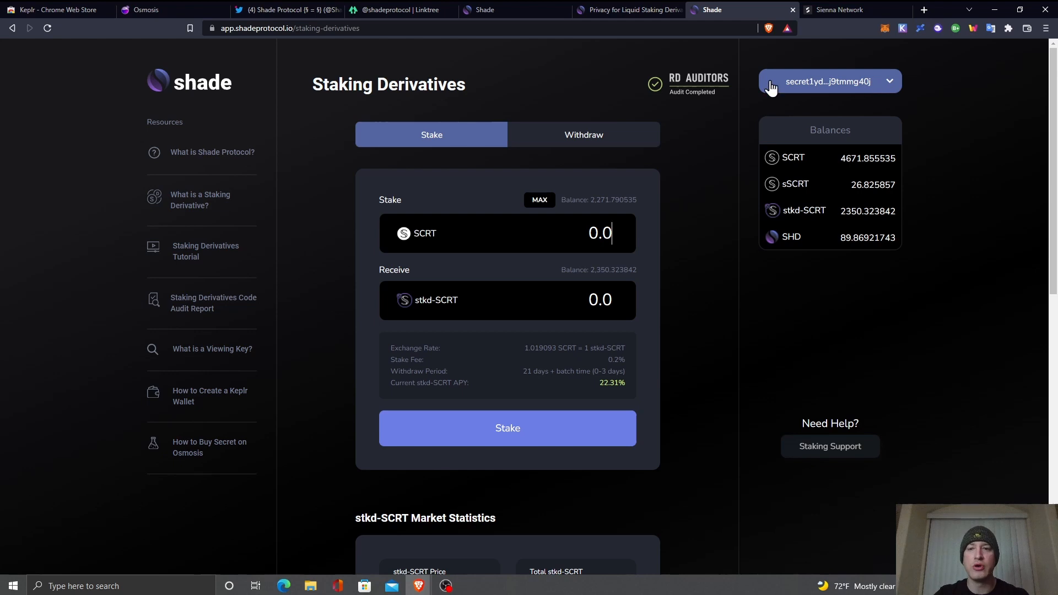
mouse_move(848, 98)
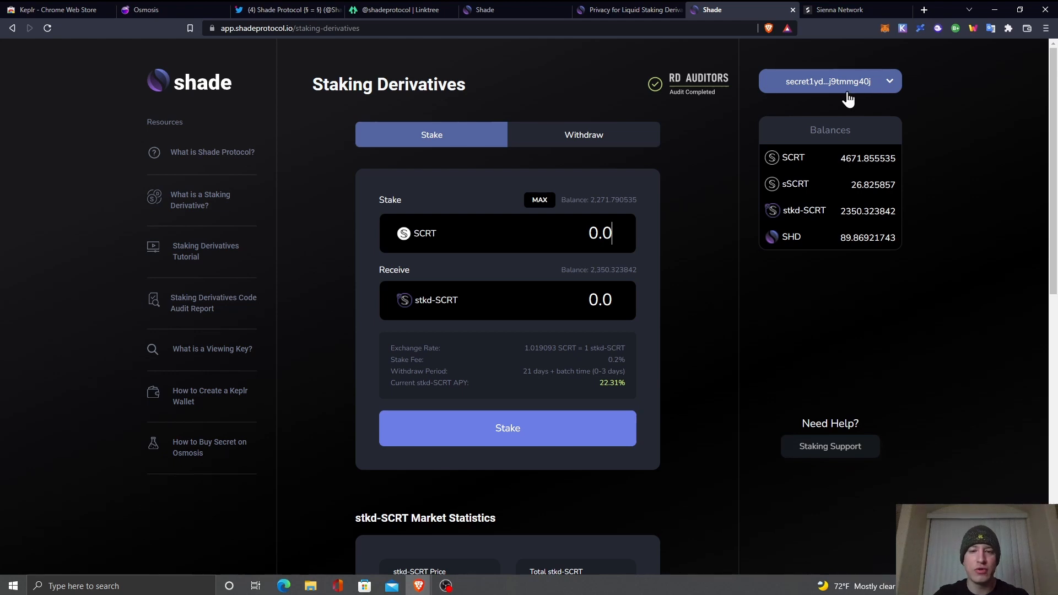
mouse_move(720, 283)
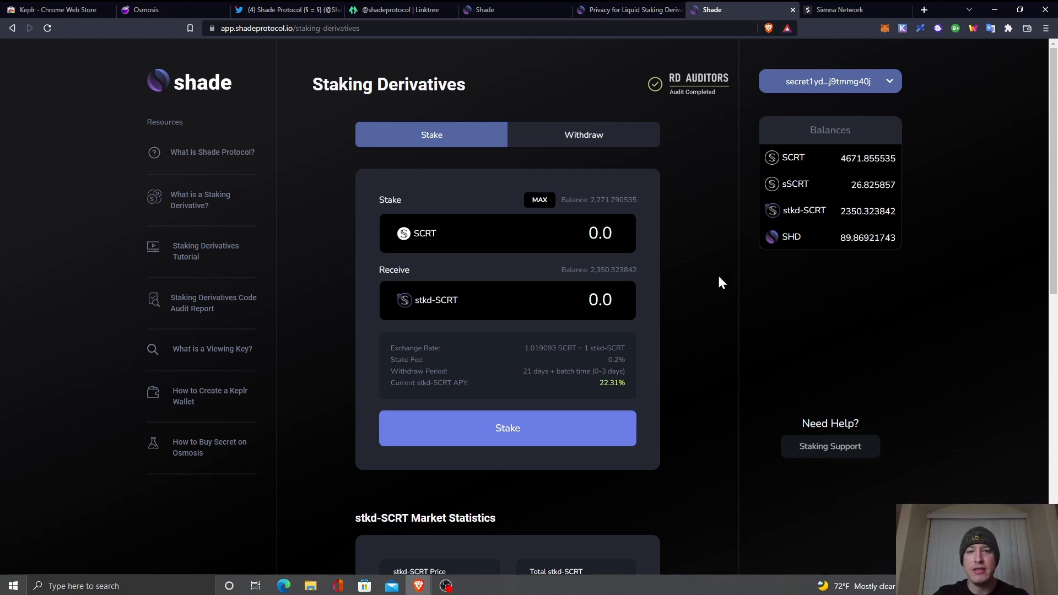
mouse_move(656, 274)
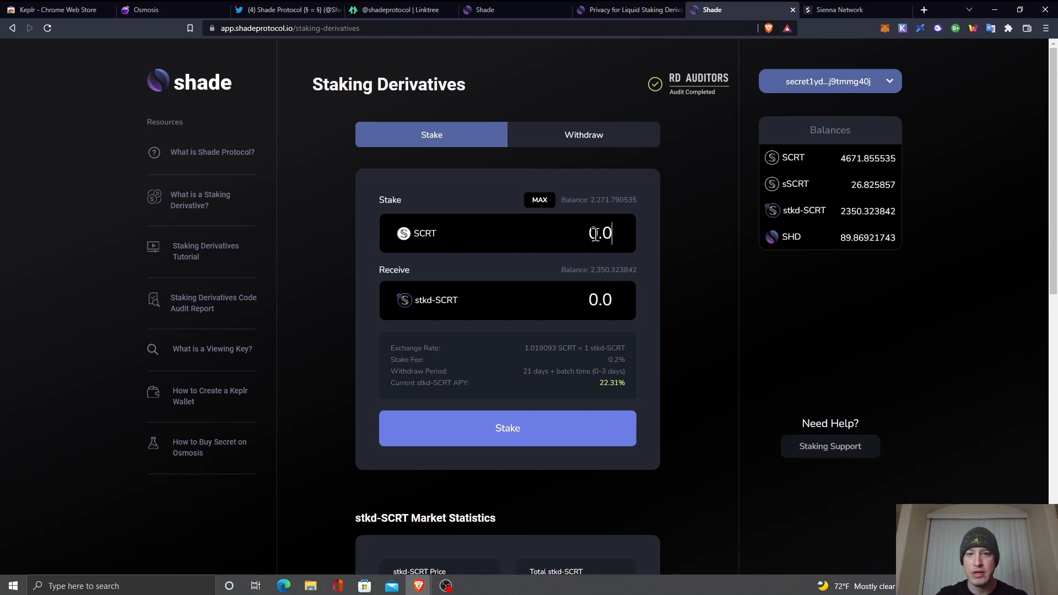
Stake 2.5 SCRT for about 2.448256 stkd-SCRT and submit it for Keplr approval
text(100)
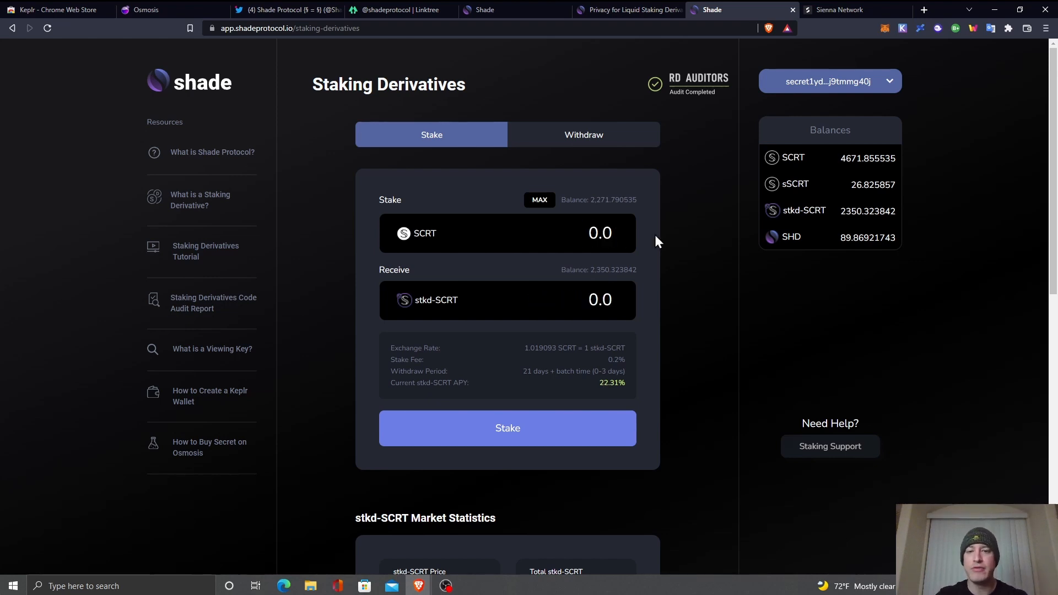
text(2.5)
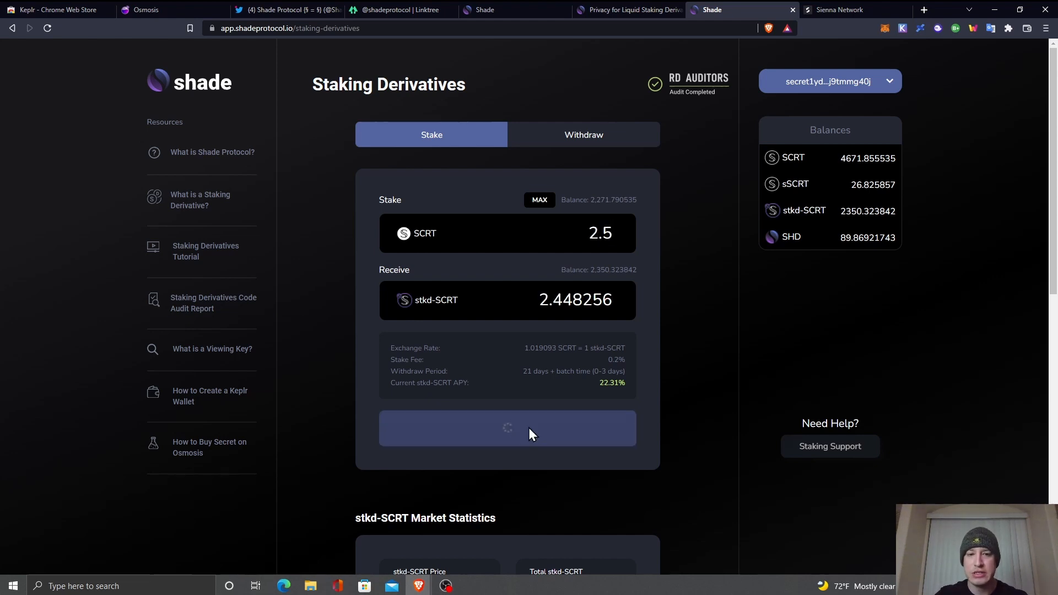
click(507, 427)
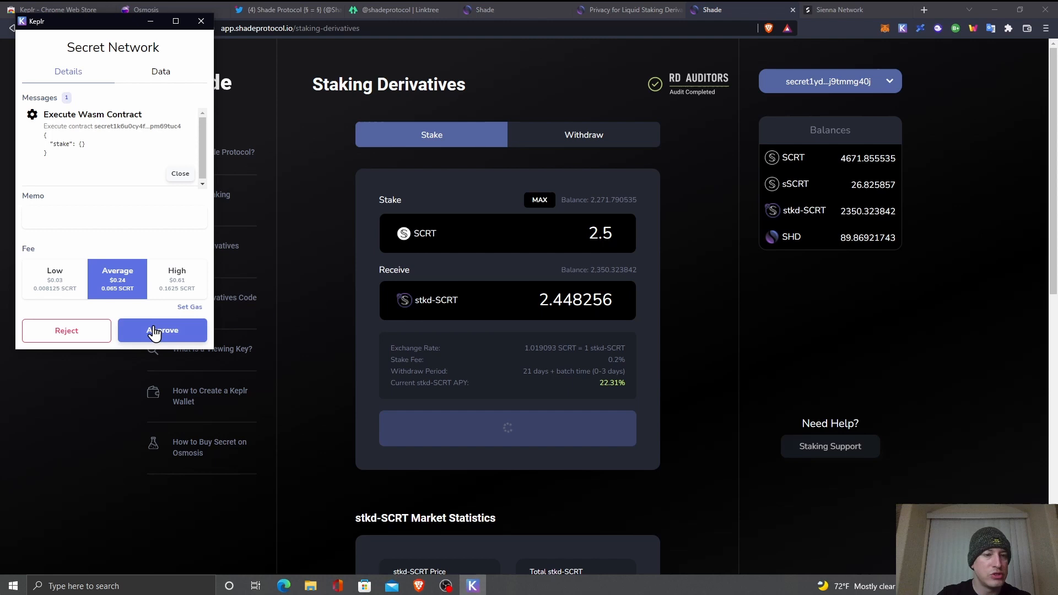
Approve the 2.5 SCRT stake in Keplr, then go to the Sienna Network homepage
click(161, 331)
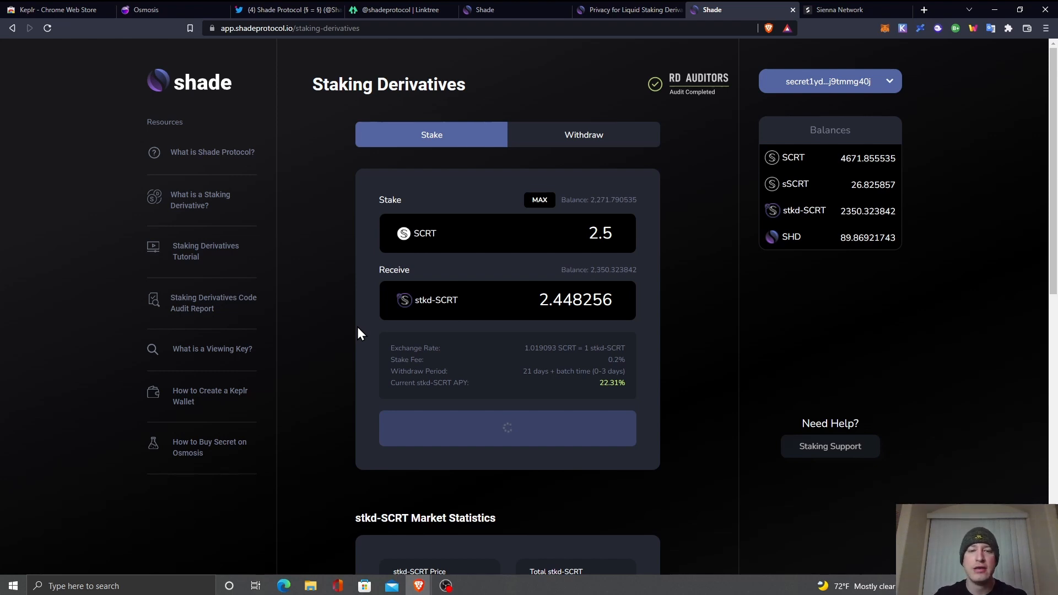
mouse_move(377, 226)
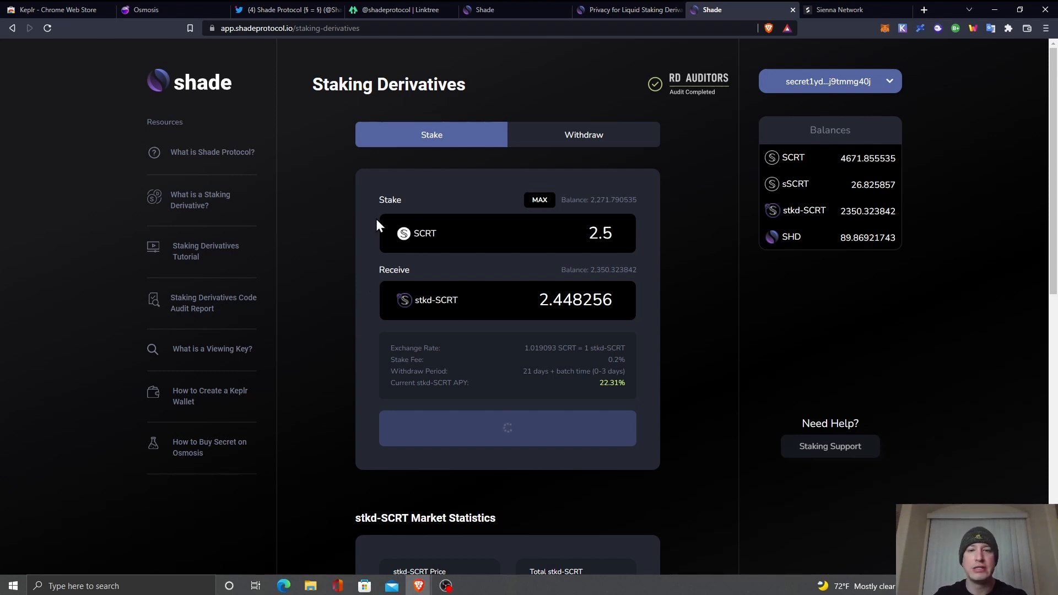
mouse_move(723, 360)
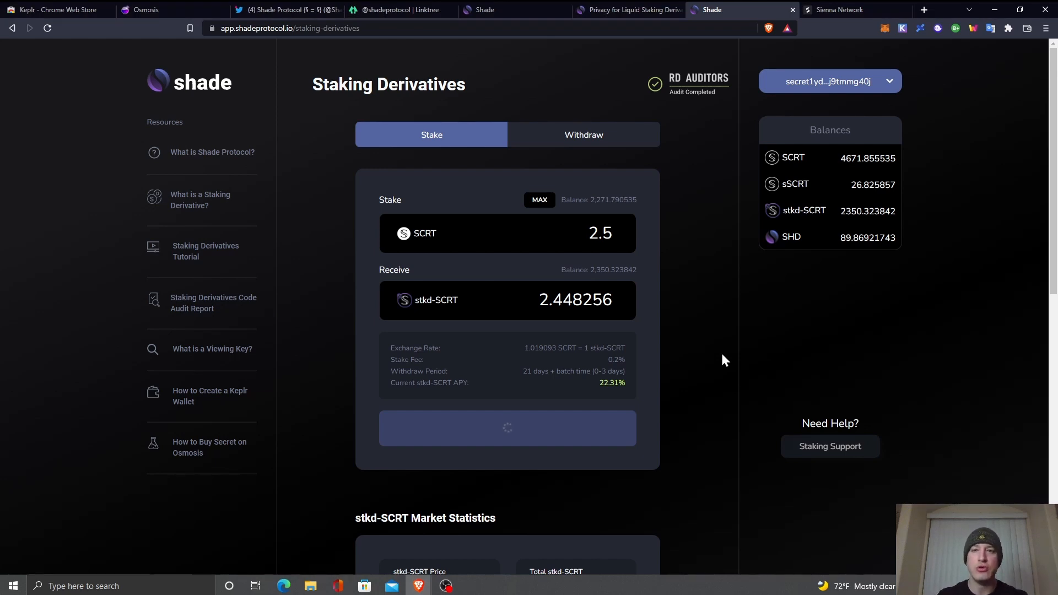
click(507, 428)
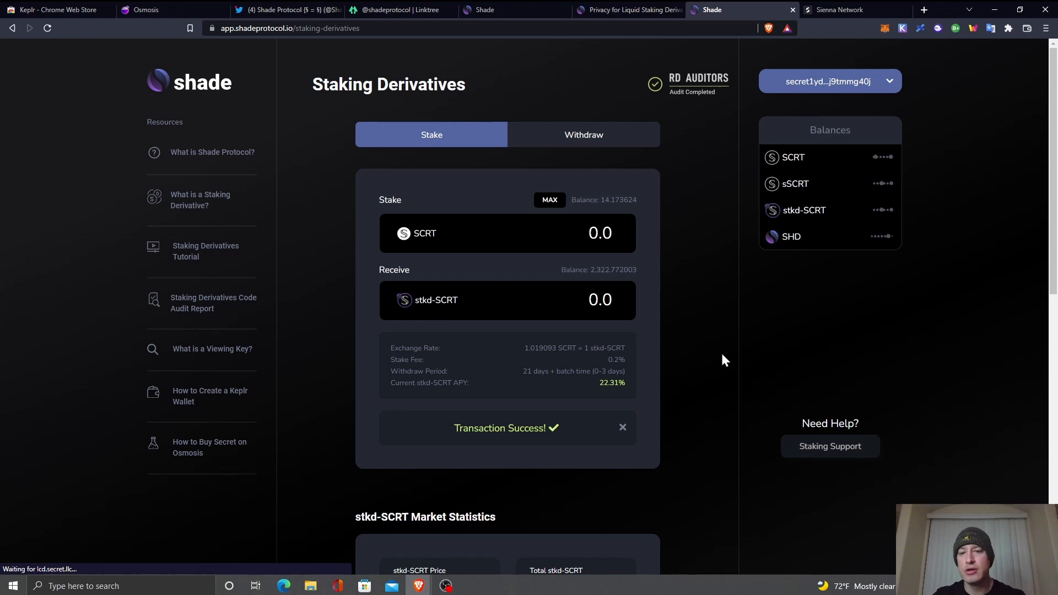
click(622, 428)
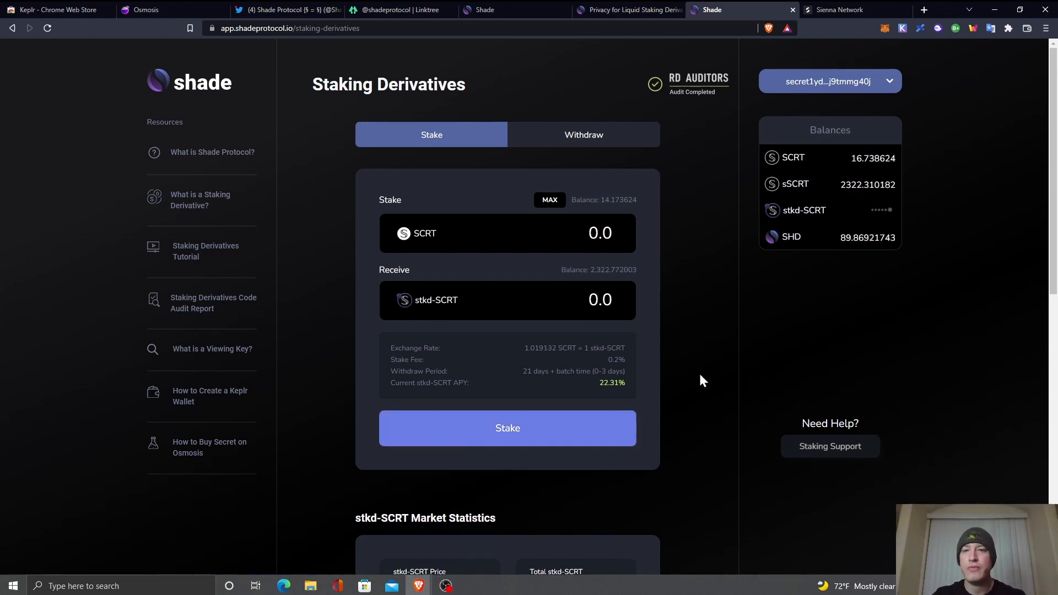
click(855, 10)
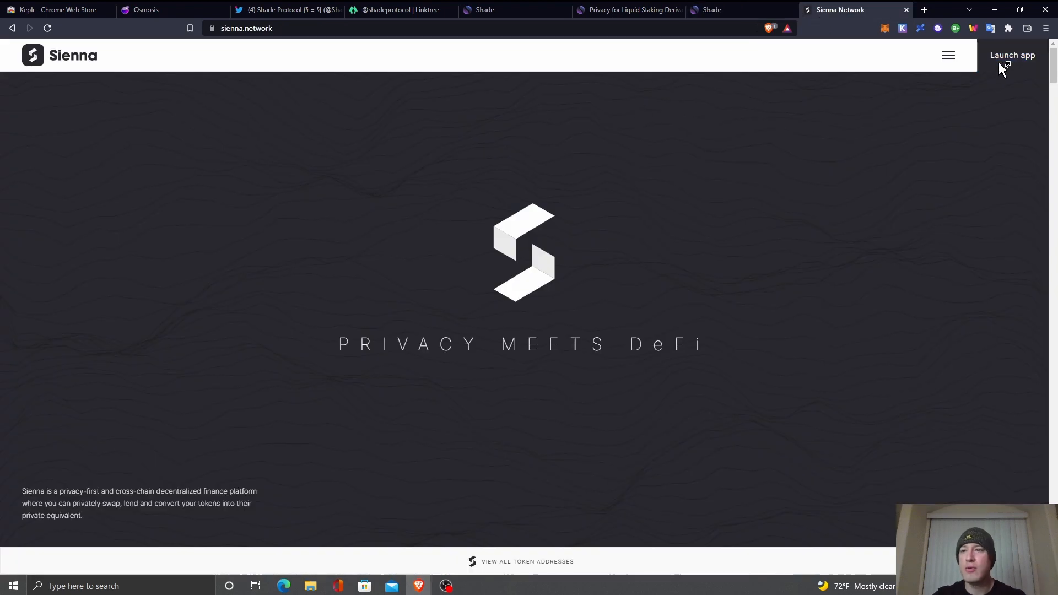
Launch the Sienna app and set up the Wrap form with the SCRT to sSCRT pair
click(1012, 55)
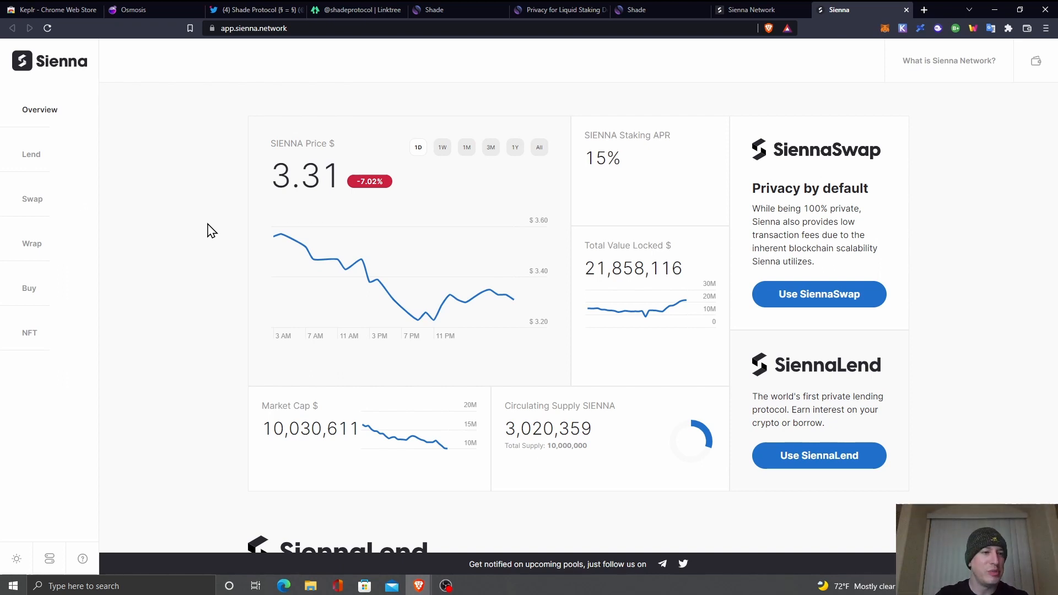
click(32, 243)
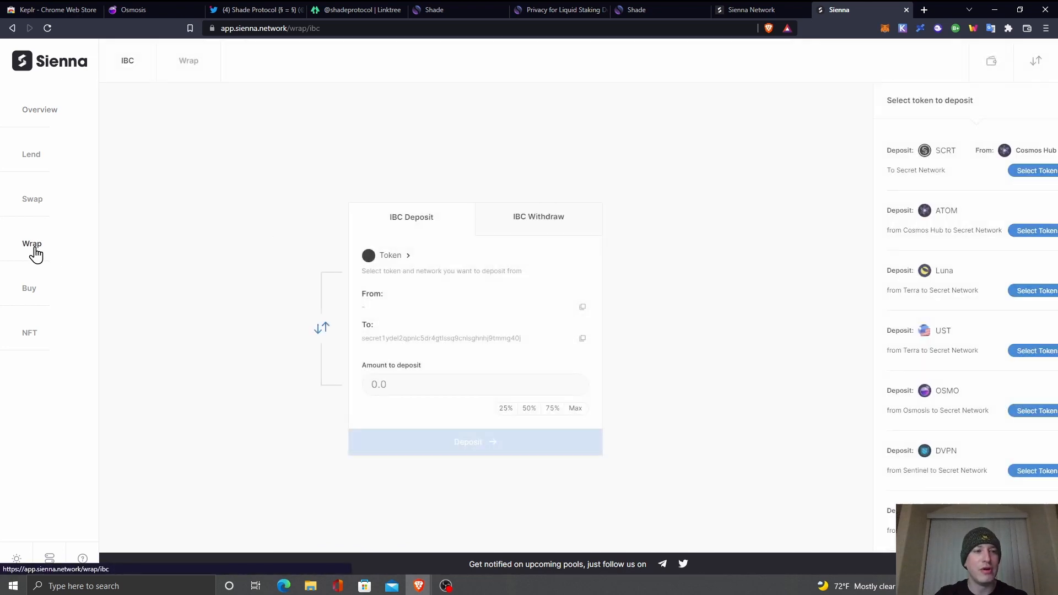
click(189, 60)
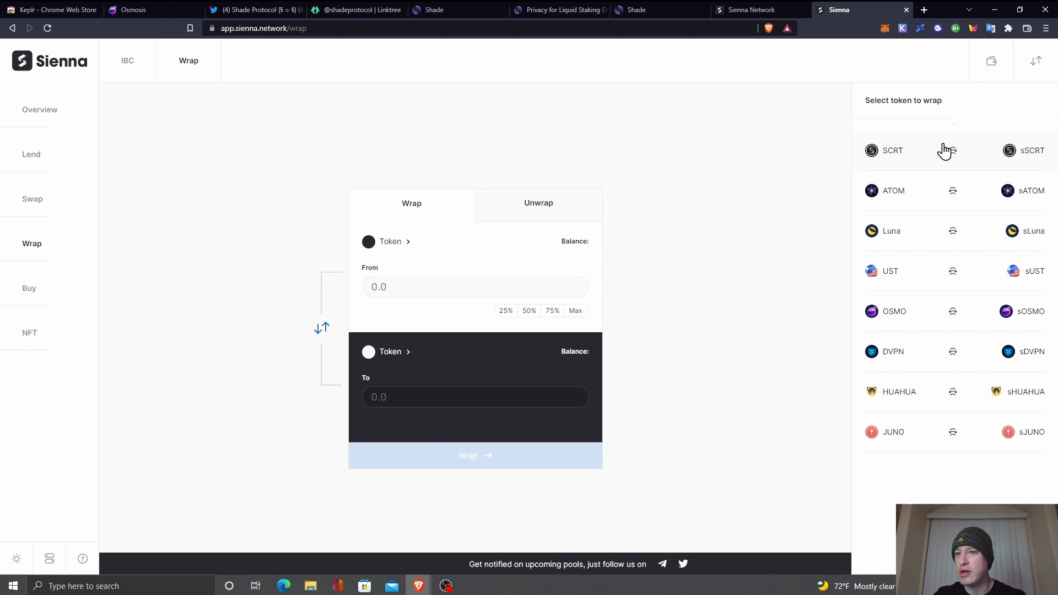
click(891, 150)
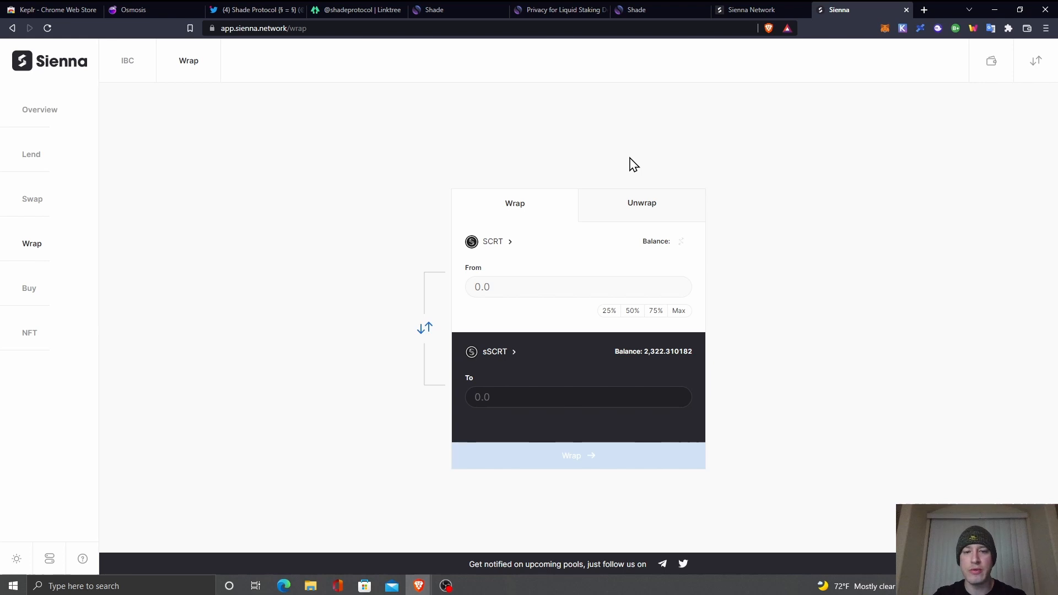
Wrap 2.5 SCRT into sSCRT, approve it in Keplr, then go to the Swap section
click(577, 286)
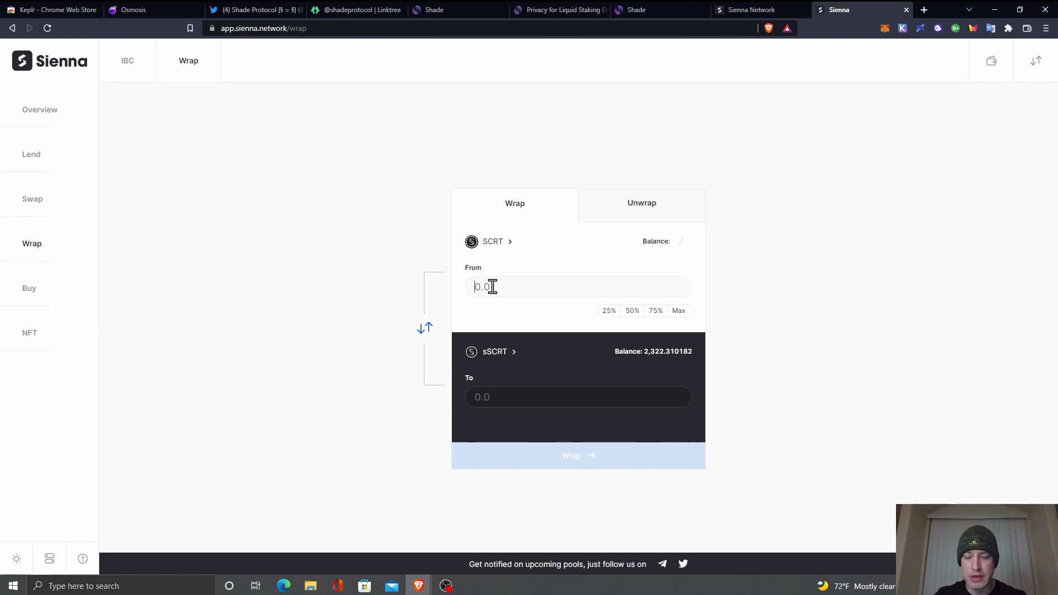
text(2.5)
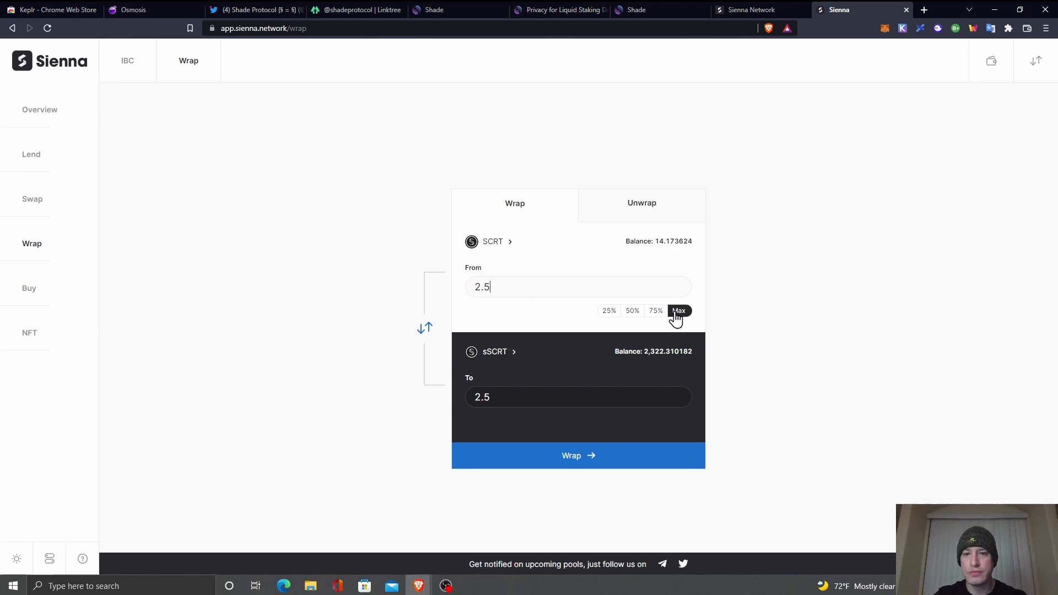
click(577, 455)
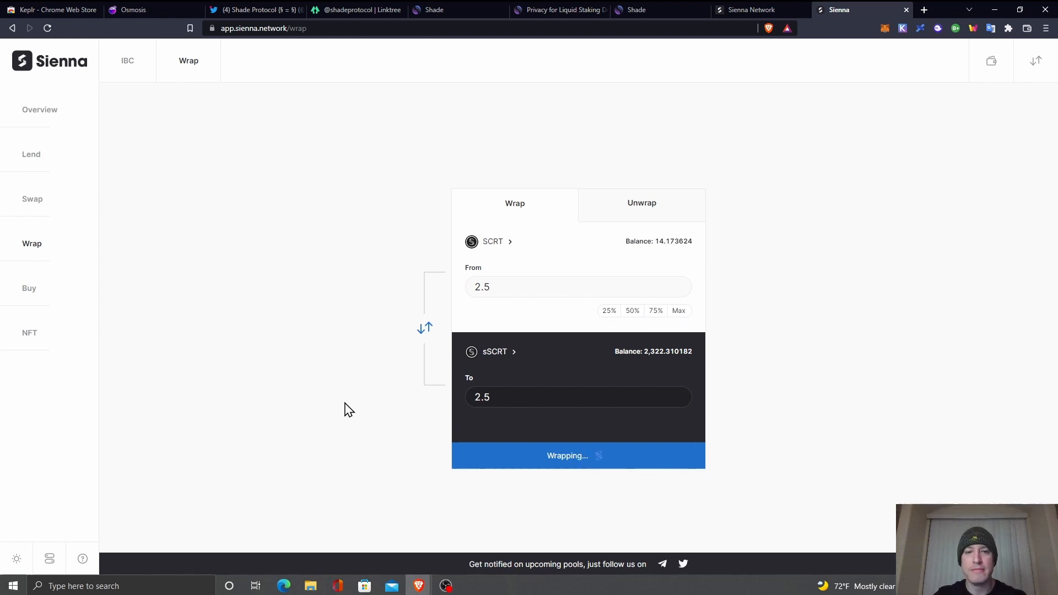
click(576, 455)
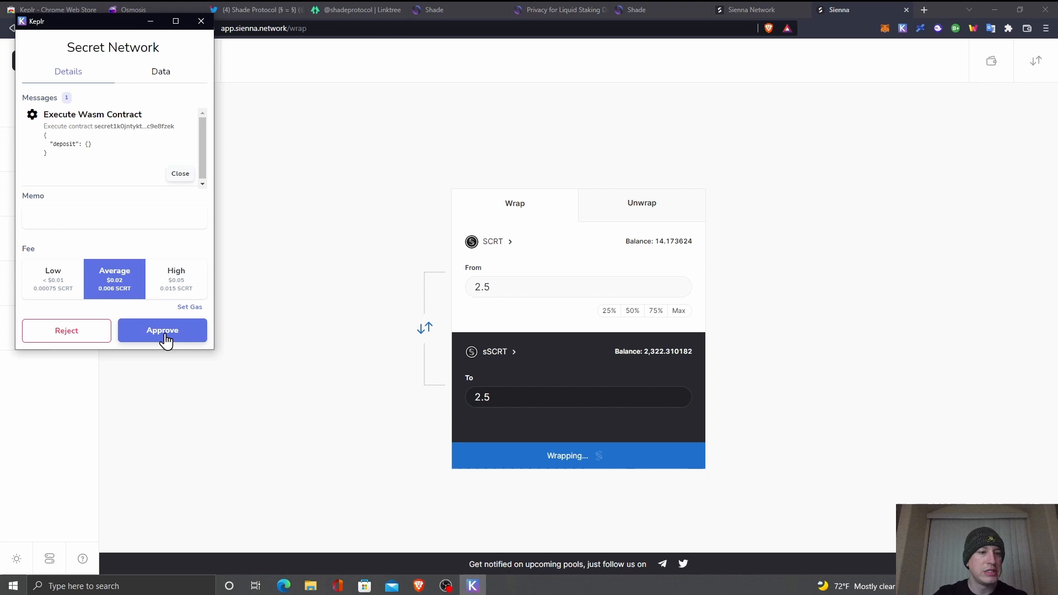
click(162, 329)
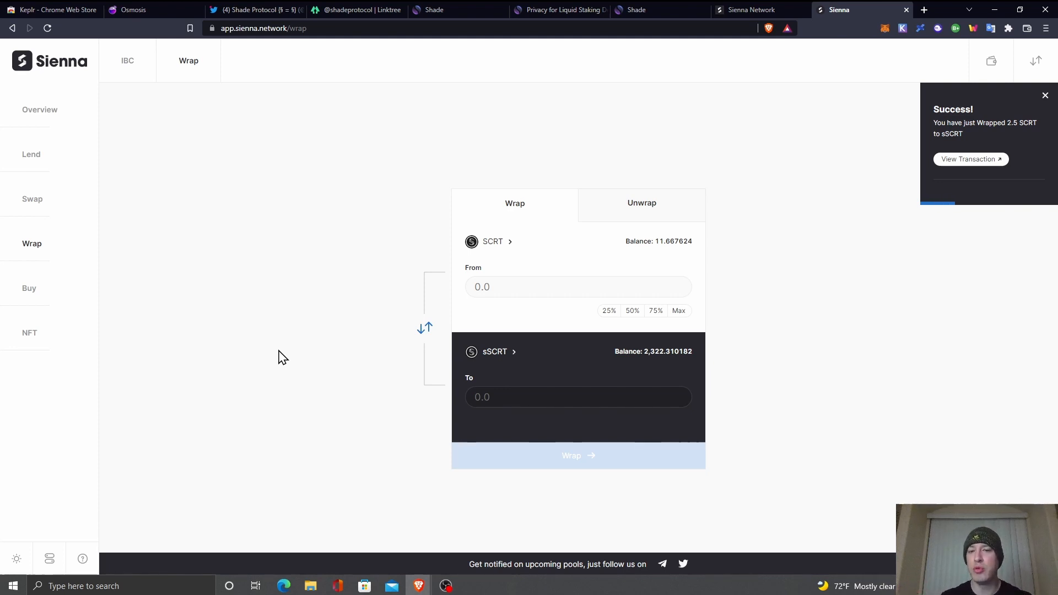
mouse_move(941, 184)
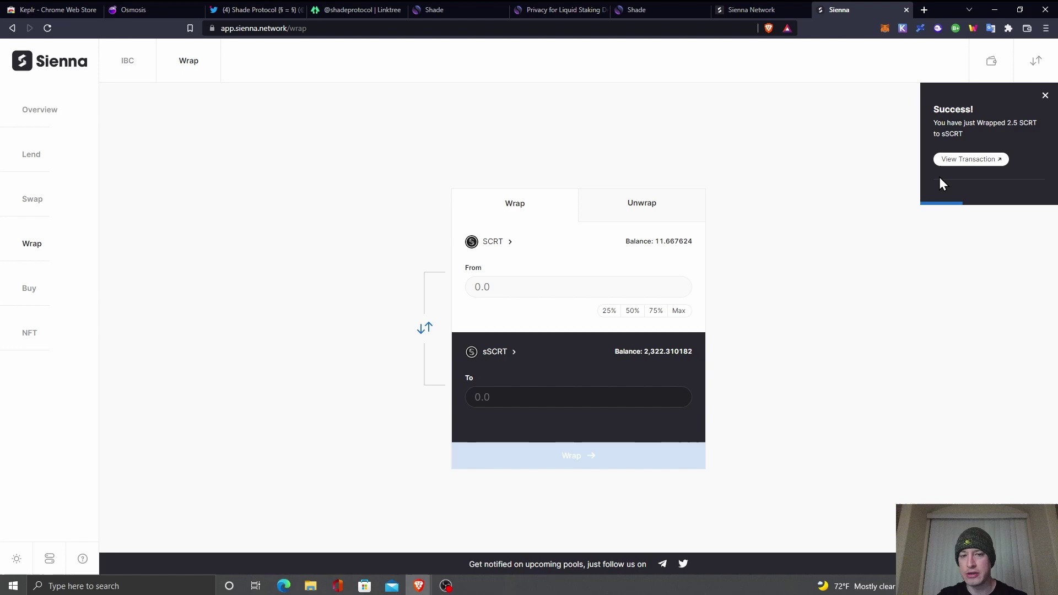
mouse_move(301, 252)
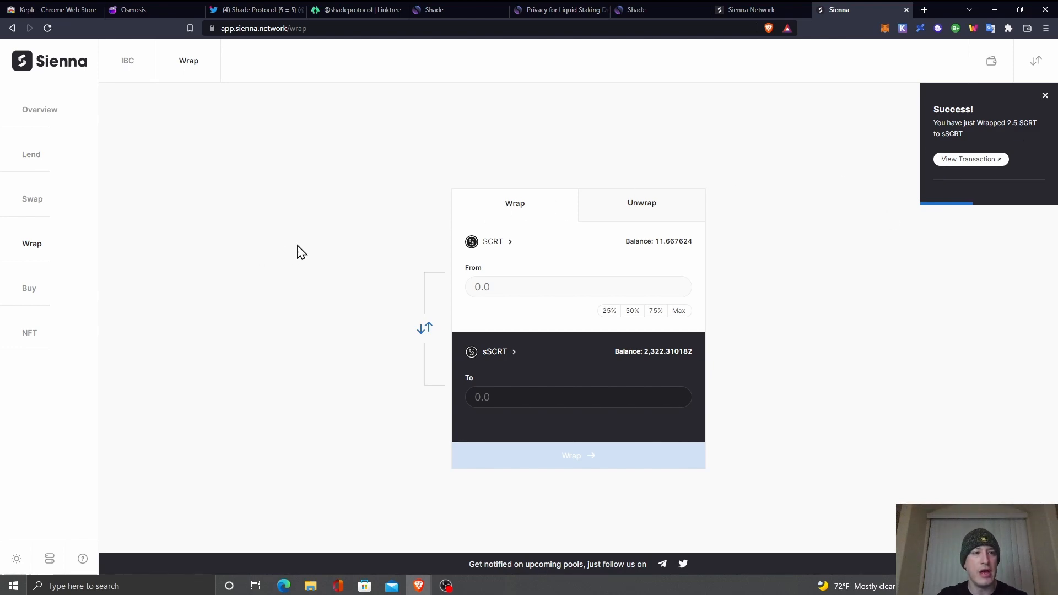
click(32, 198)
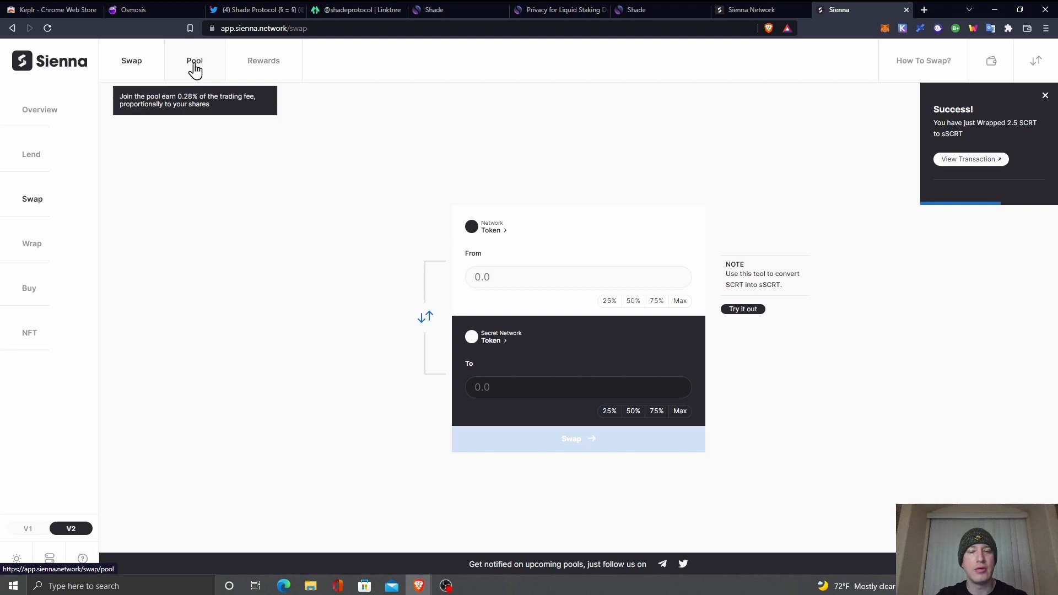
In the Pool section, filter the pair list by 'stkd' to find the sSCRT + stkd-SCRT pair
click(194, 60)
text(s)
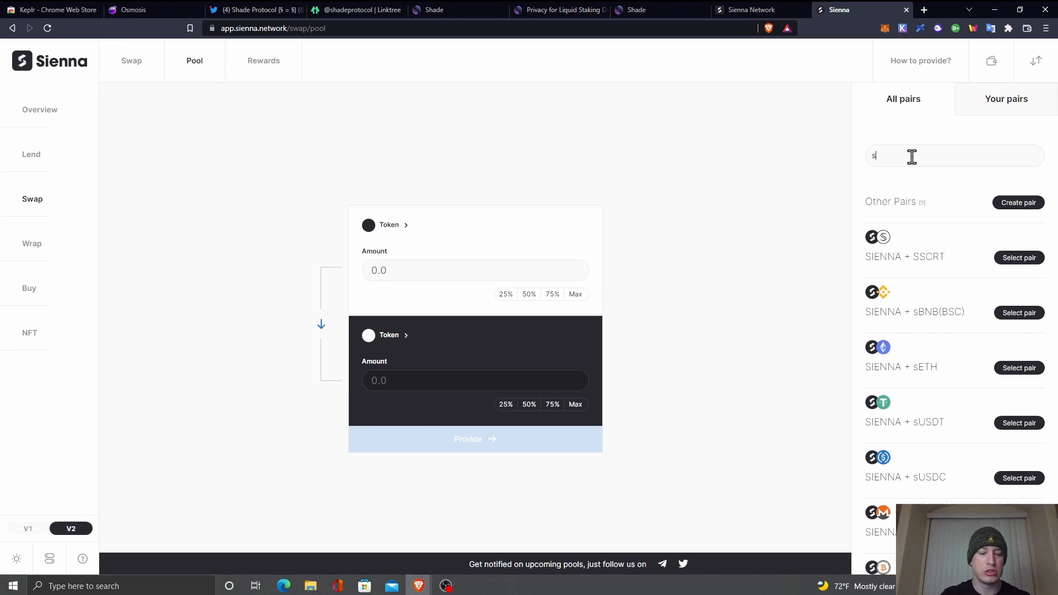
text(tkd)
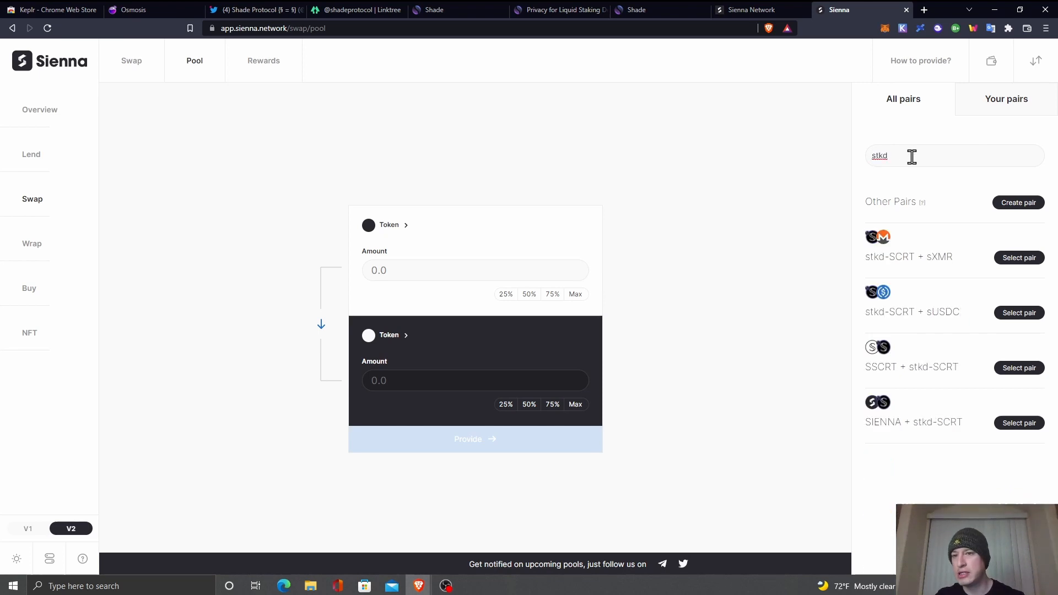
mouse_move(866, 377)
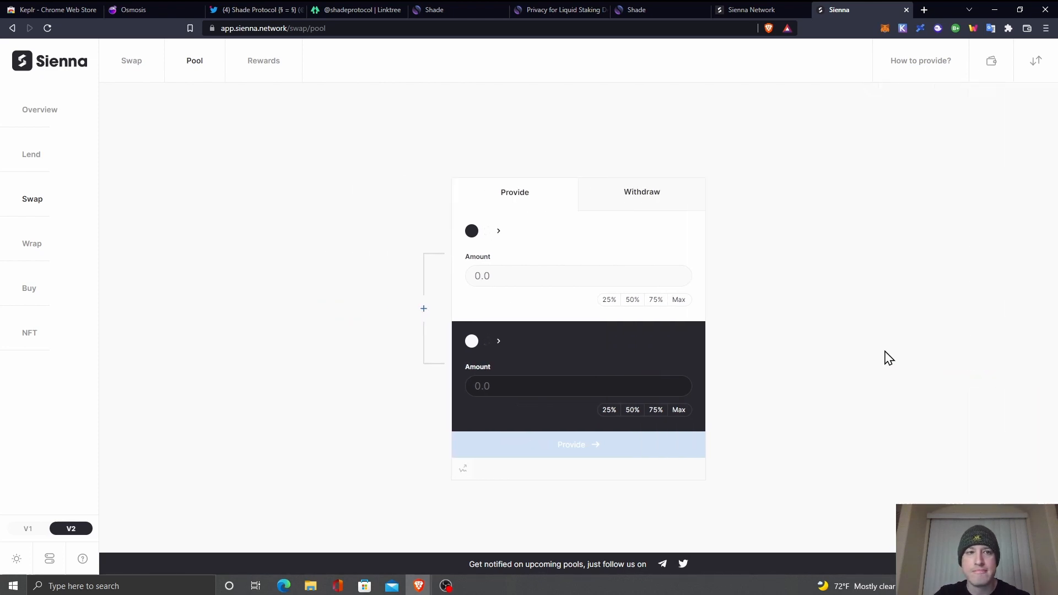
mouse_move(482, 236)
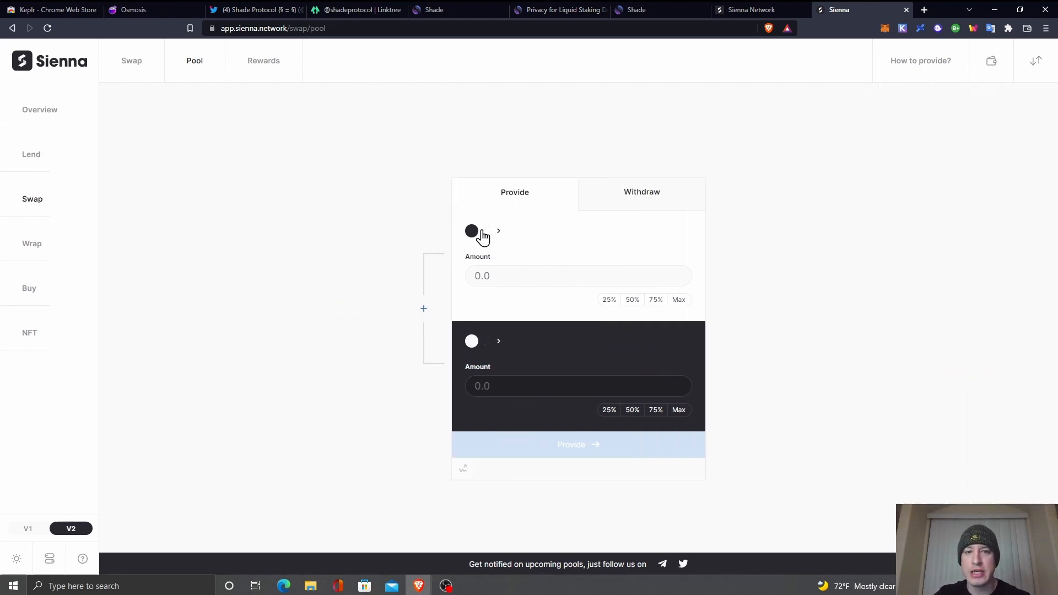
mouse_move(525, 241)
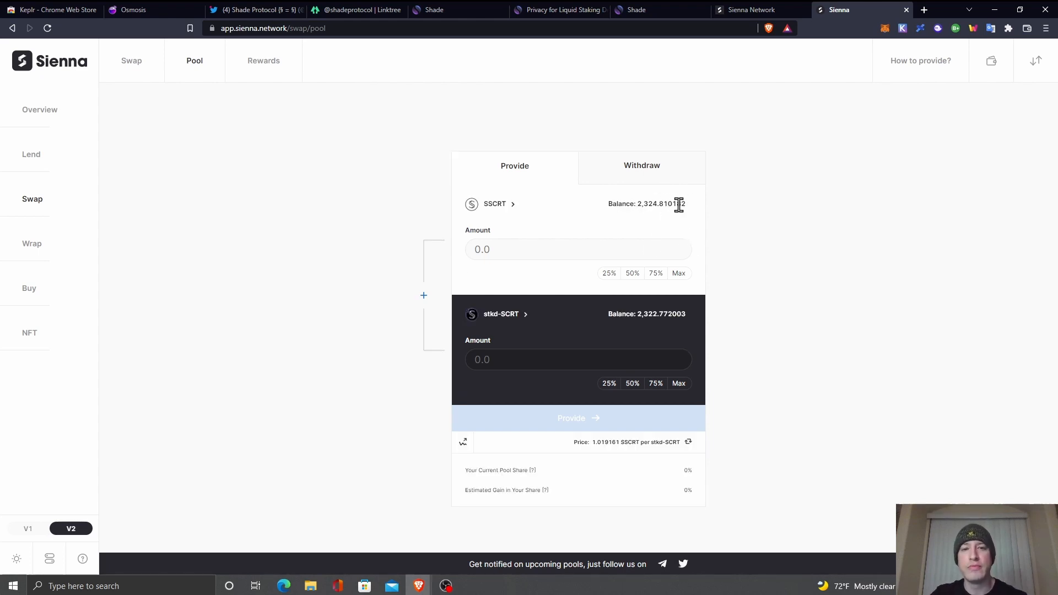
mouse_move(638, 440)
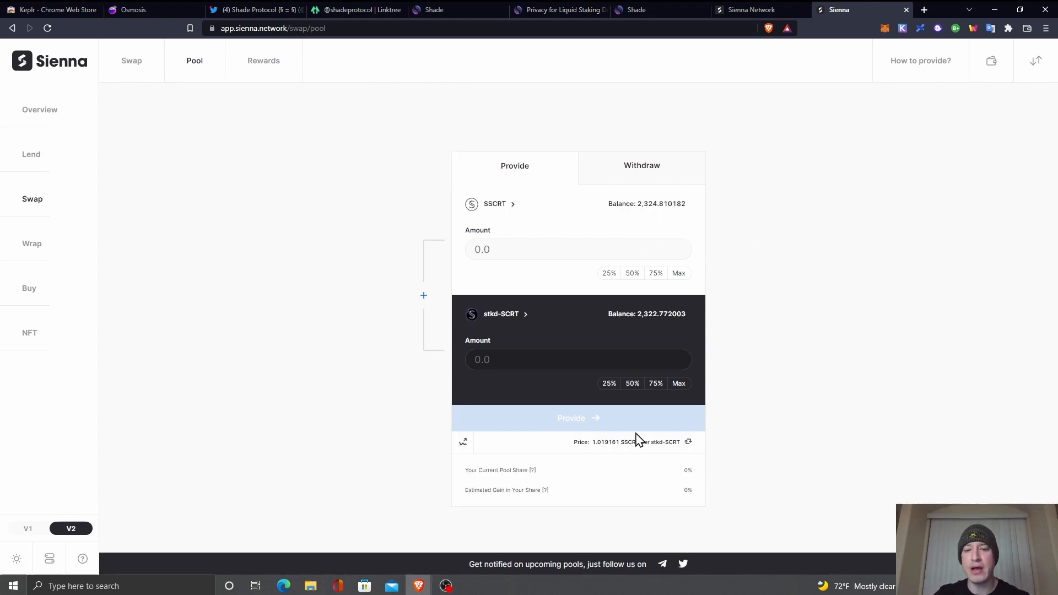
mouse_move(746, 407)
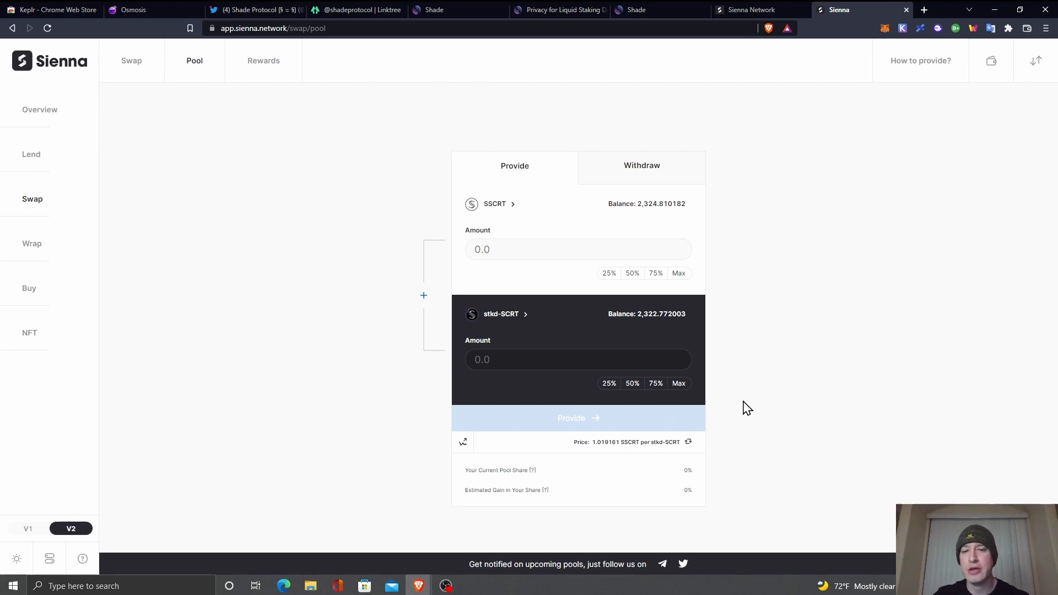
mouse_move(568, 177)
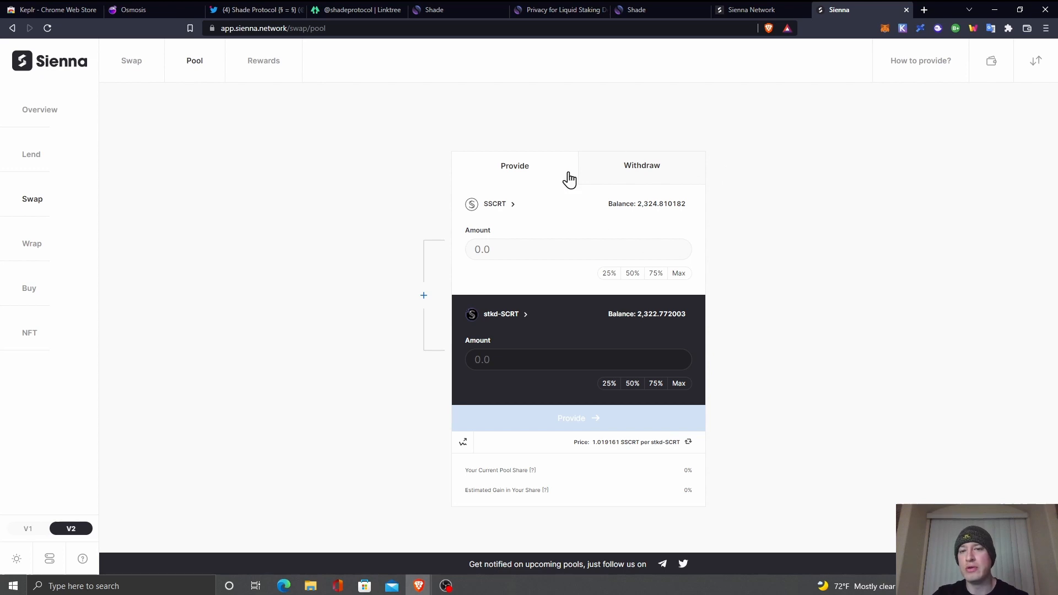
mouse_move(800, 300)
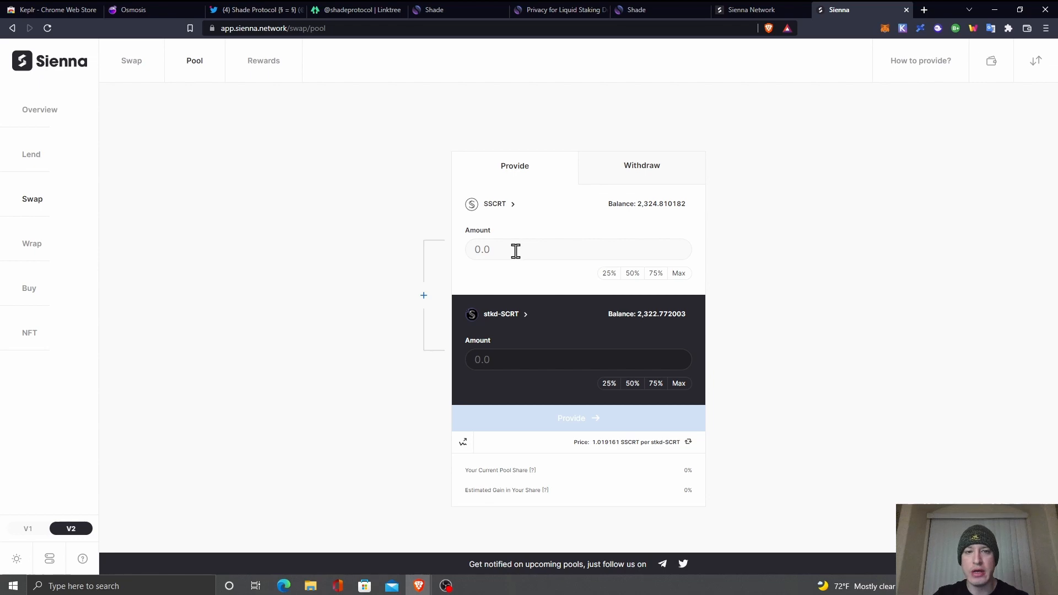
Enter 2.5 sSCRT so the form pairs about 2.452998 stkd-SCRT automatically
text(2.5)
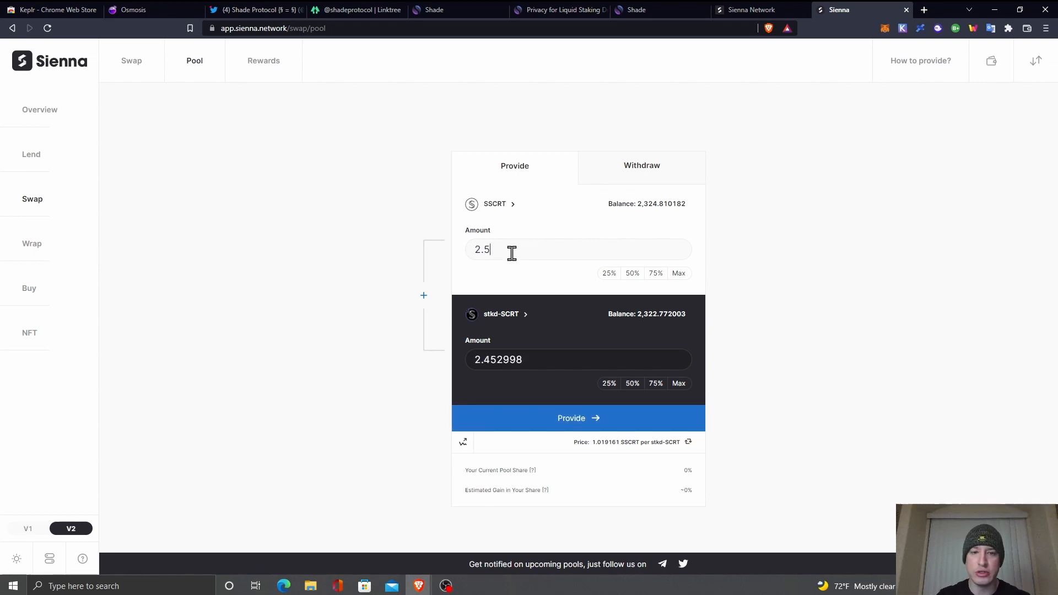
mouse_move(509, 244)
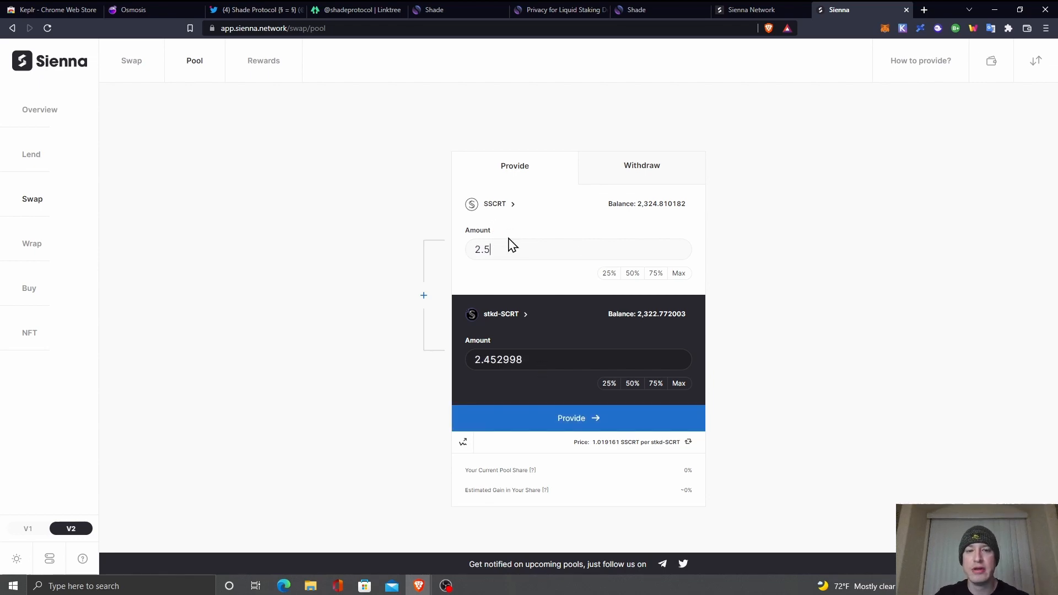
mouse_move(483, 359)
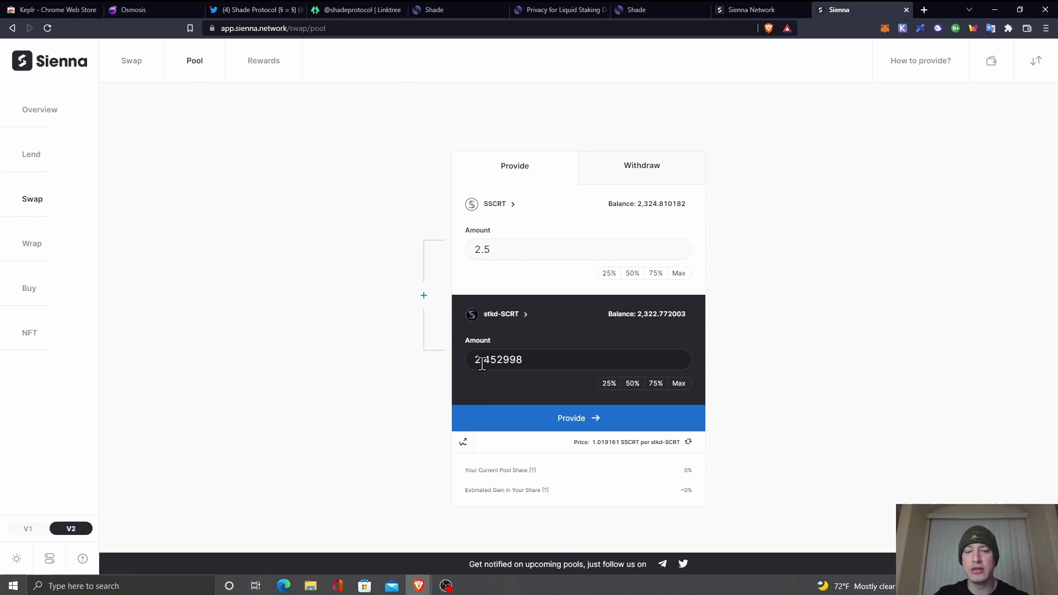
mouse_move(547, 384)
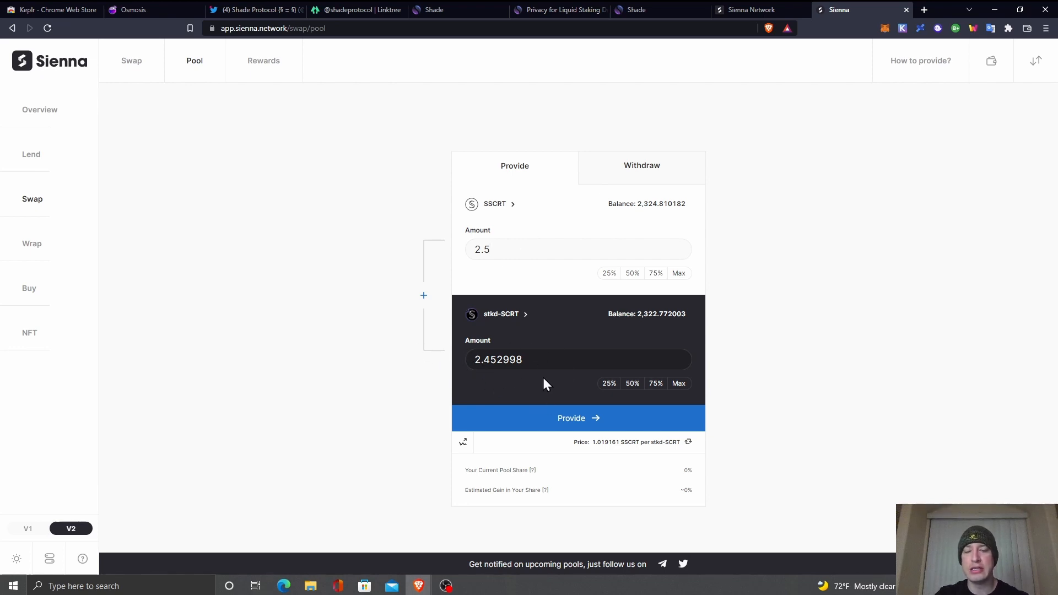
mouse_move(525, 315)
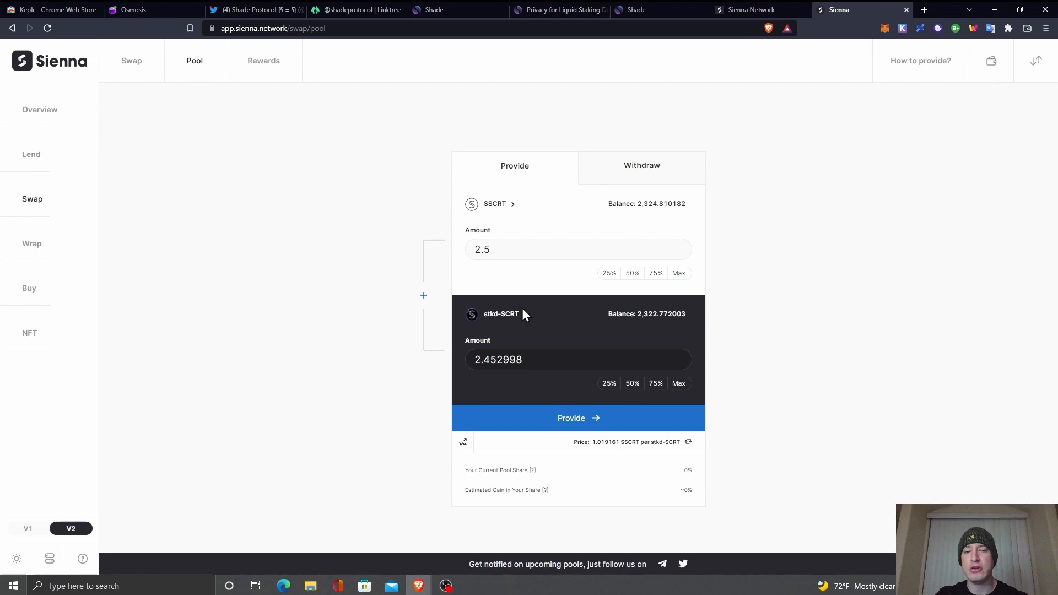
Submit and approve the 2.5 sSCRT / 2.452998 stkd-SCRT deposit, then dismiss the success notice
click(577, 417)
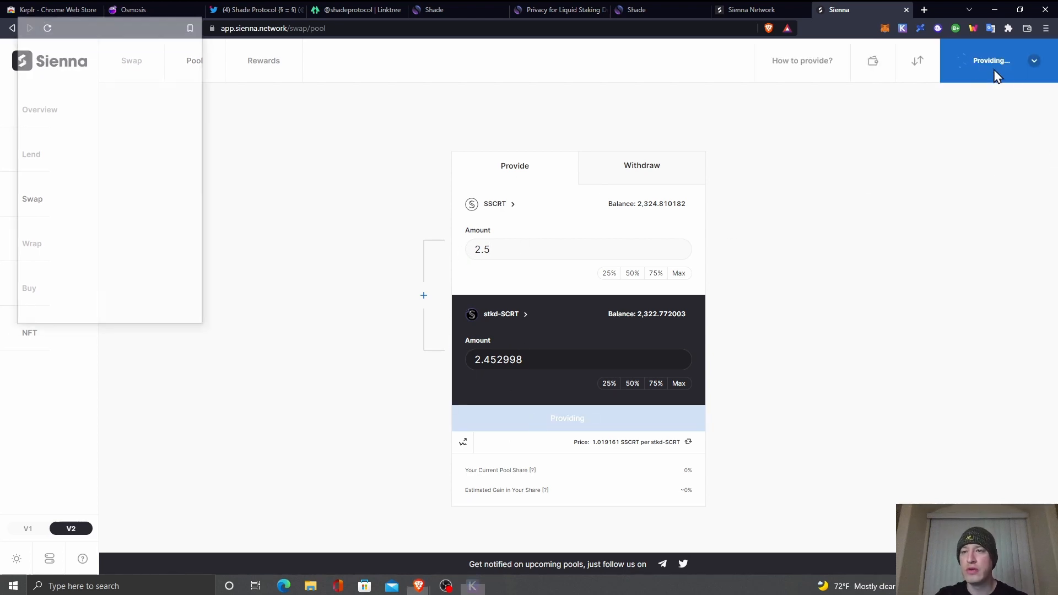
click(567, 417)
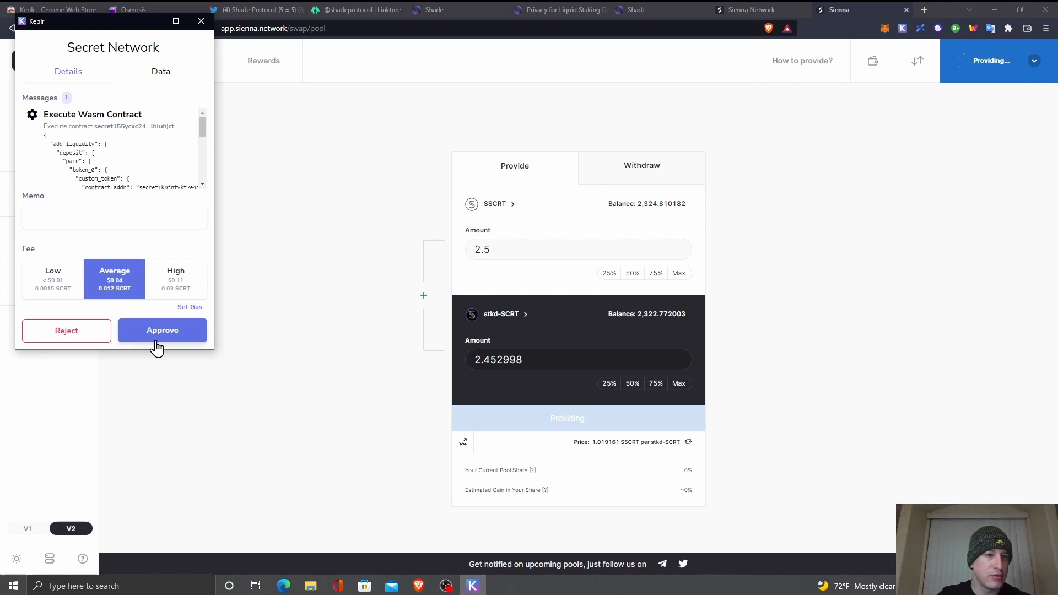
click(162, 329)
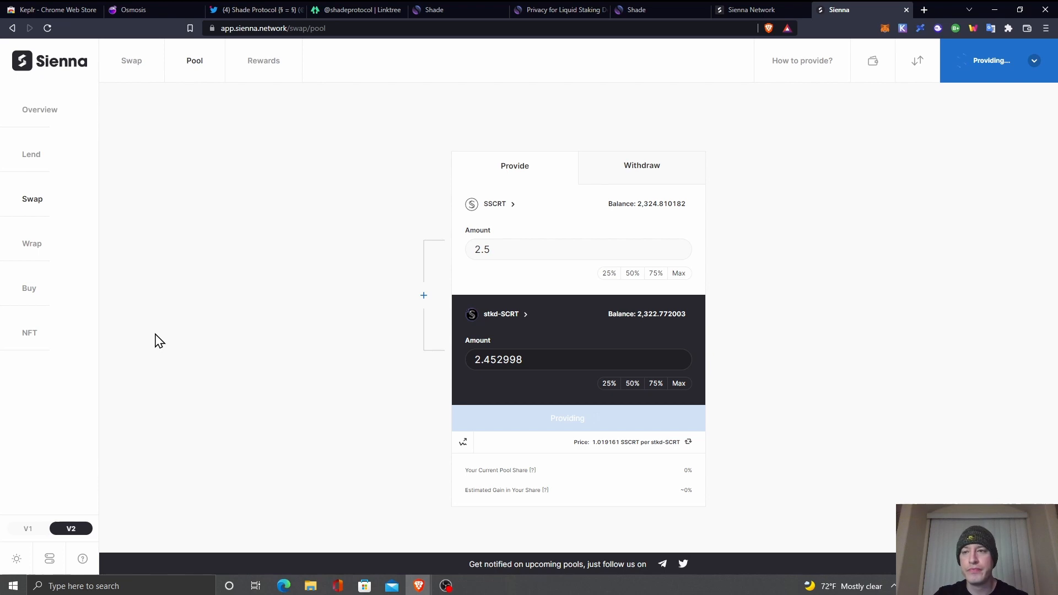
click(576, 418)
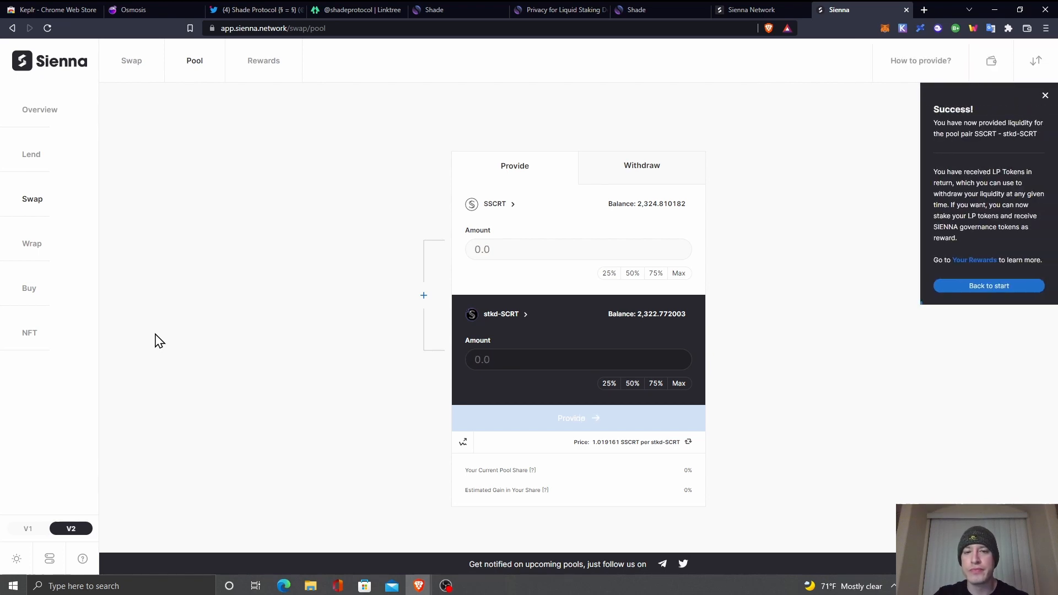
mouse_move(998, 308)
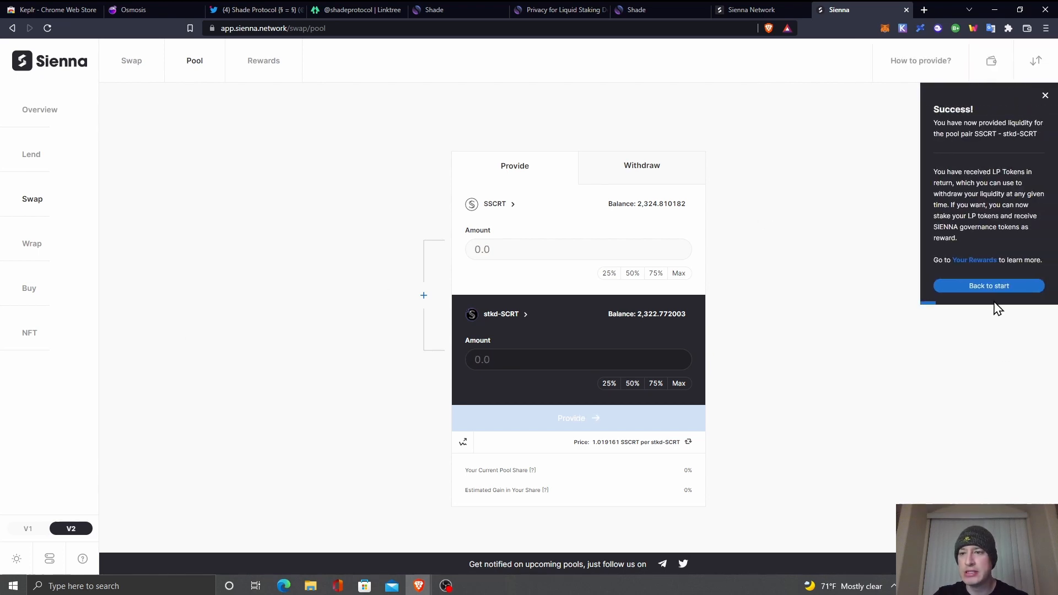
click(1045, 95)
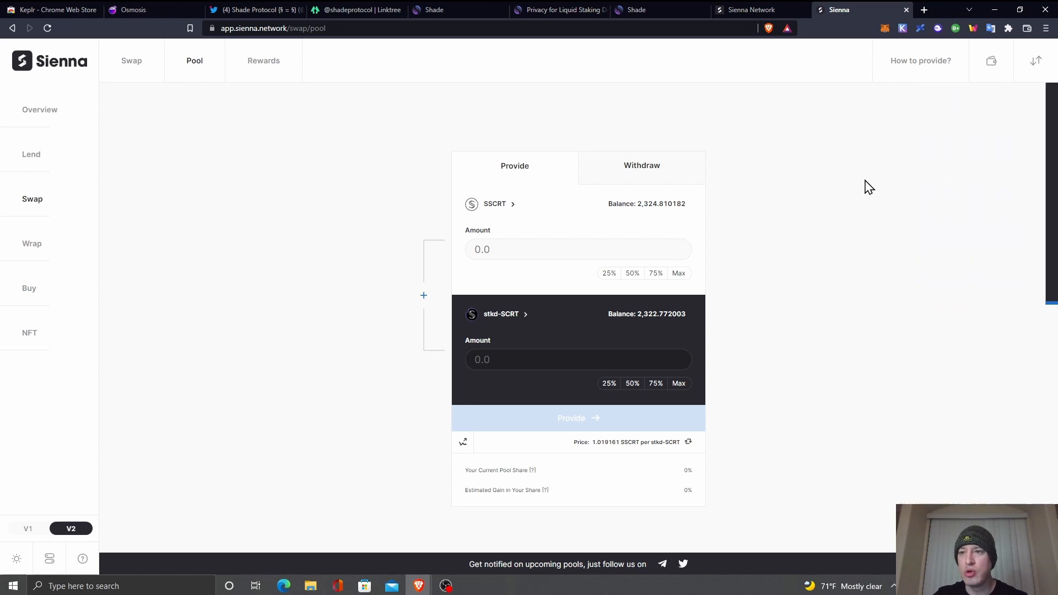
mouse_move(768, 231)
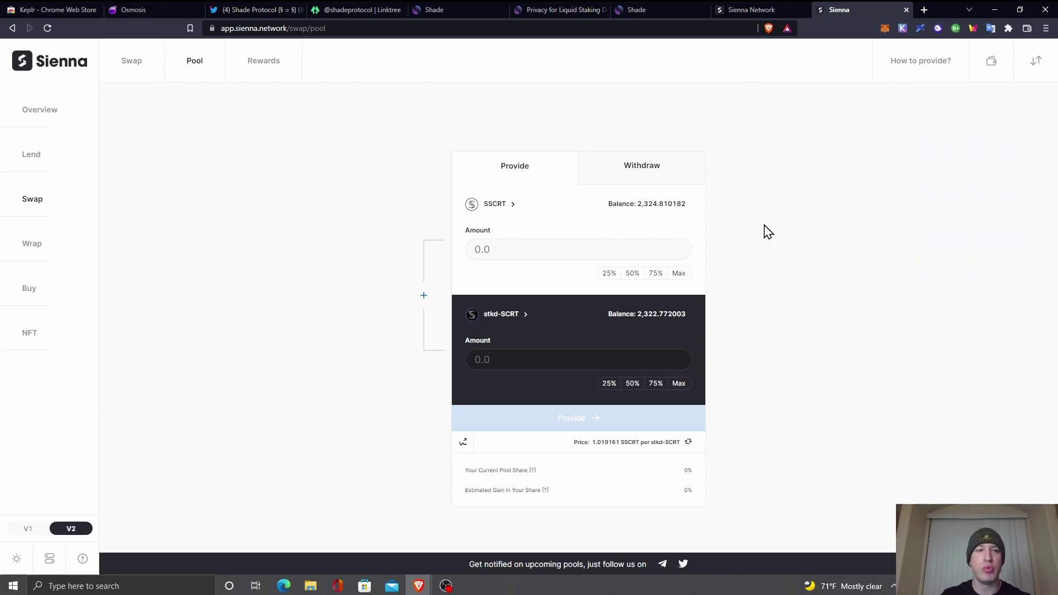
mouse_move(270, 90)
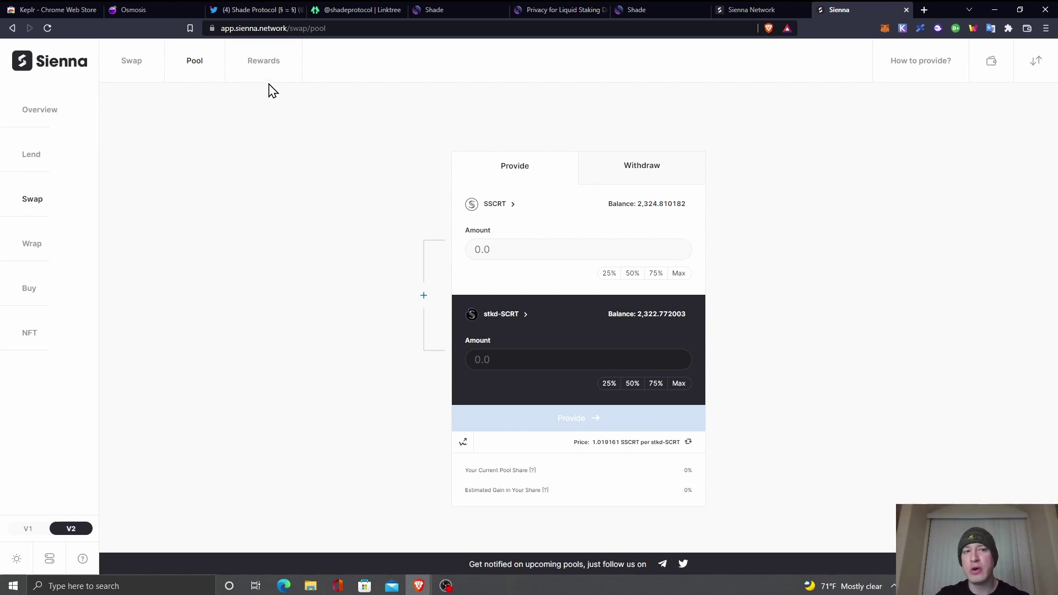
Search Rewards for 'stkd' and select the LP stkd-SCRT / SSCRT rewards pair
click(263, 59)
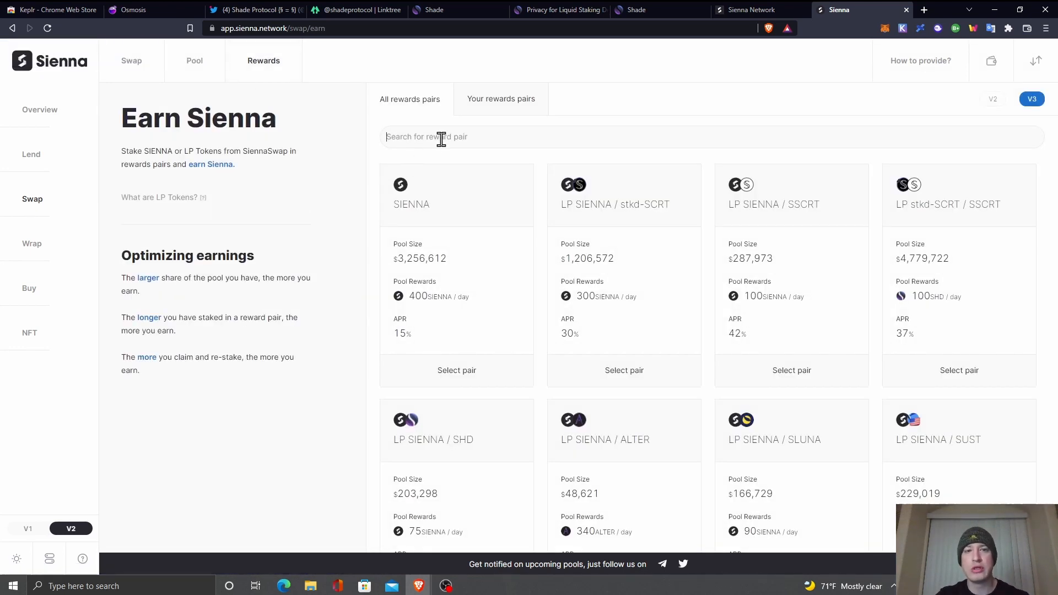
text(stkd)
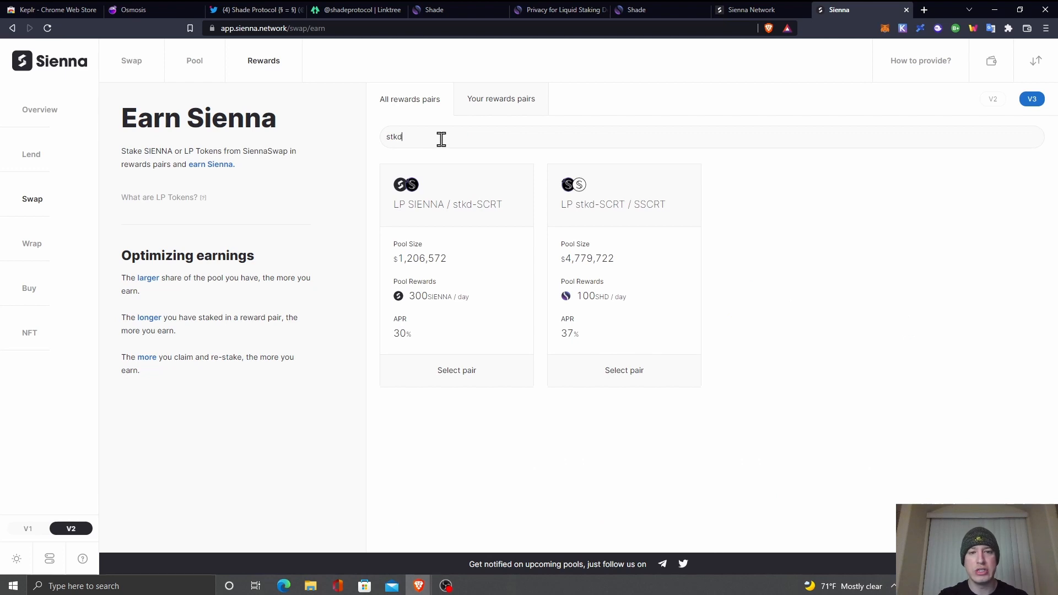
mouse_move(606, 228)
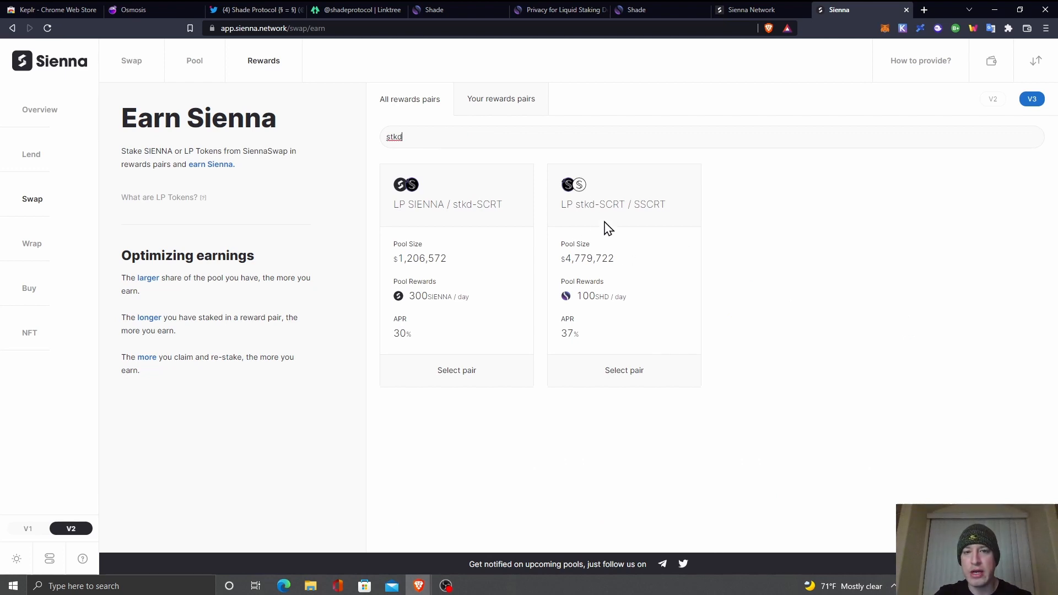
mouse_move(623, 370)
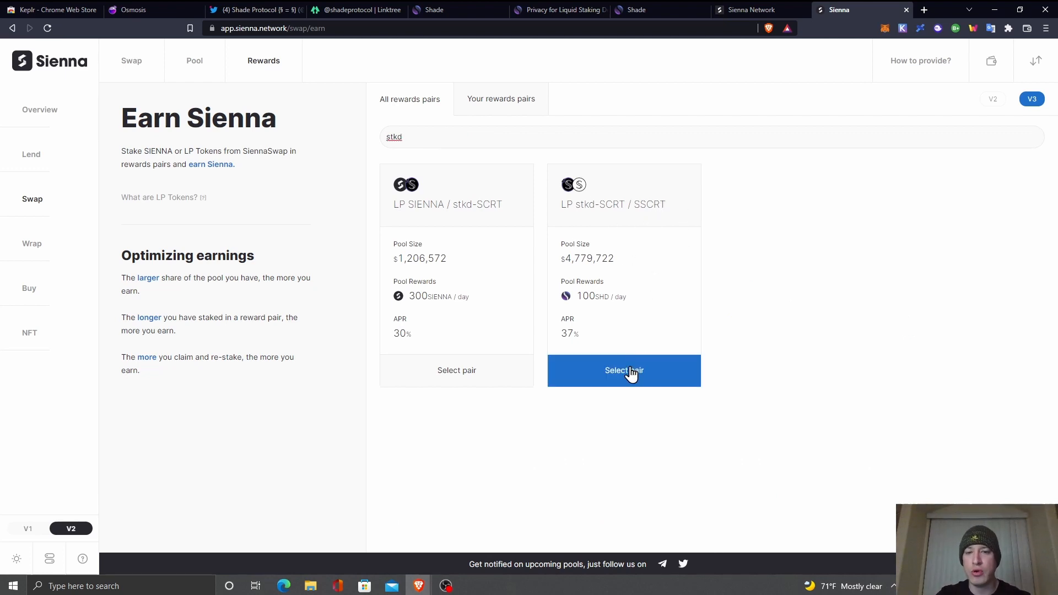
click(623, 370)
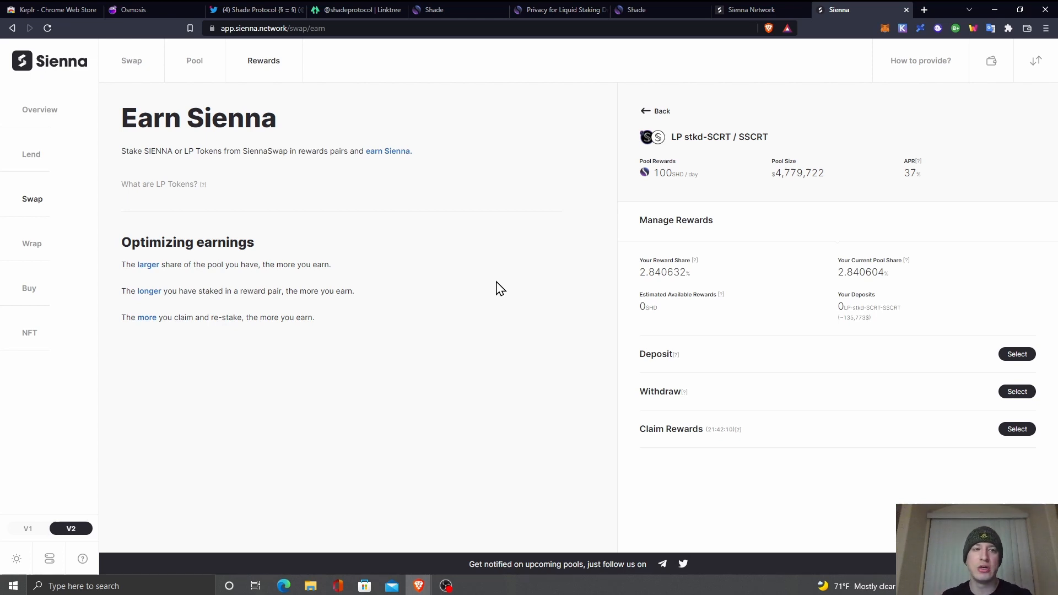
mouse_move(236, 120)
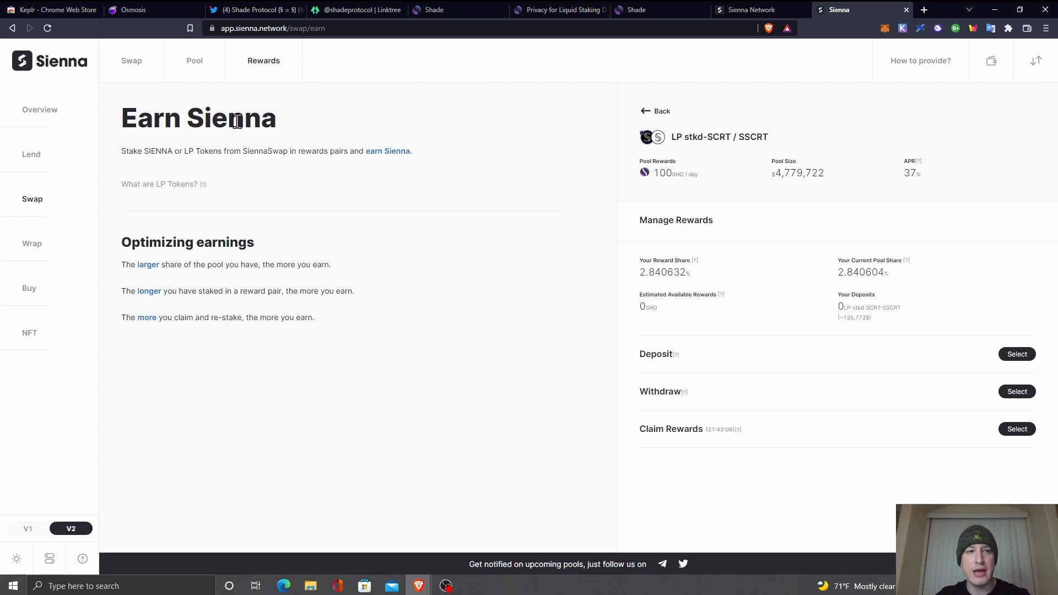
mouse_move(401, 120)
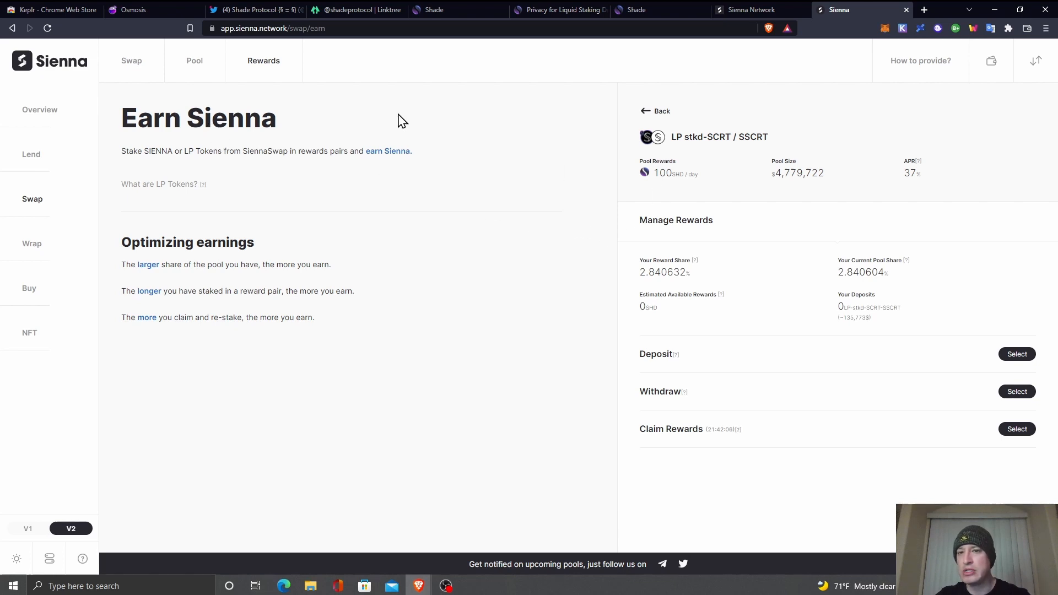
mouse_move(484, 274)
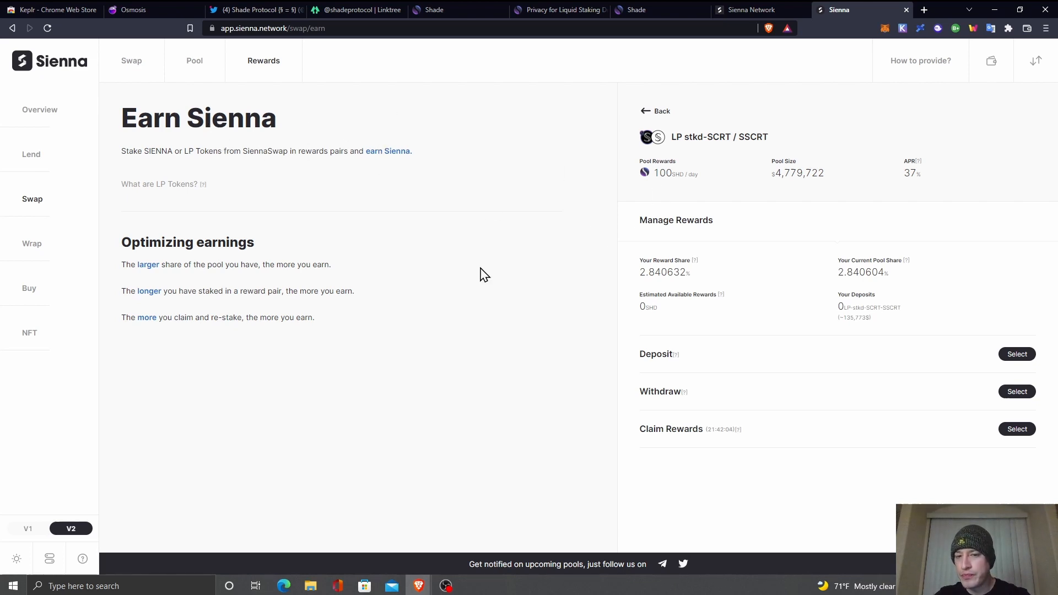
mouse_move(930, 365)
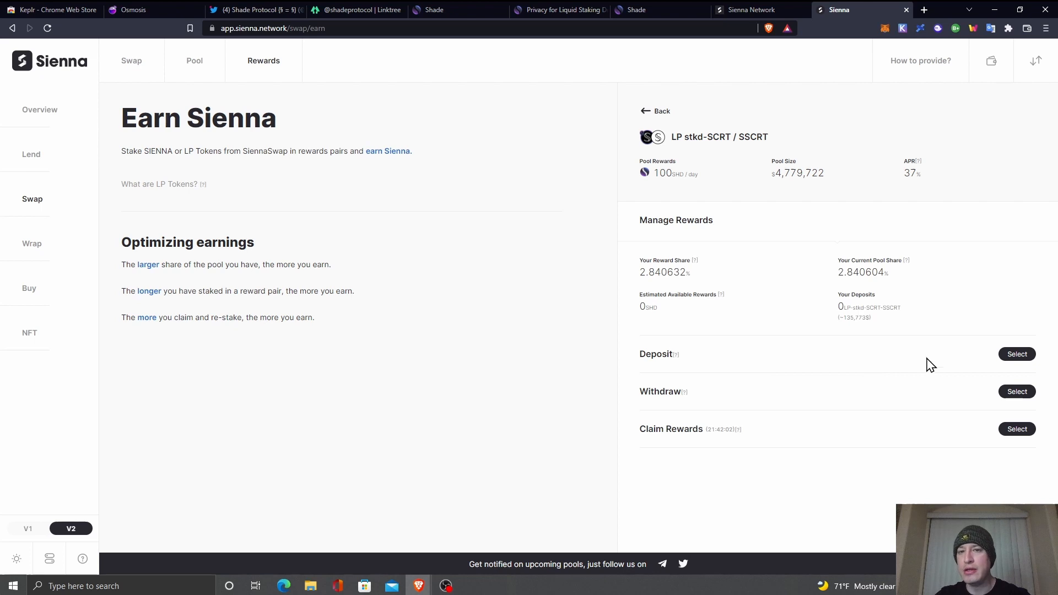
mouse_move(818, 152)
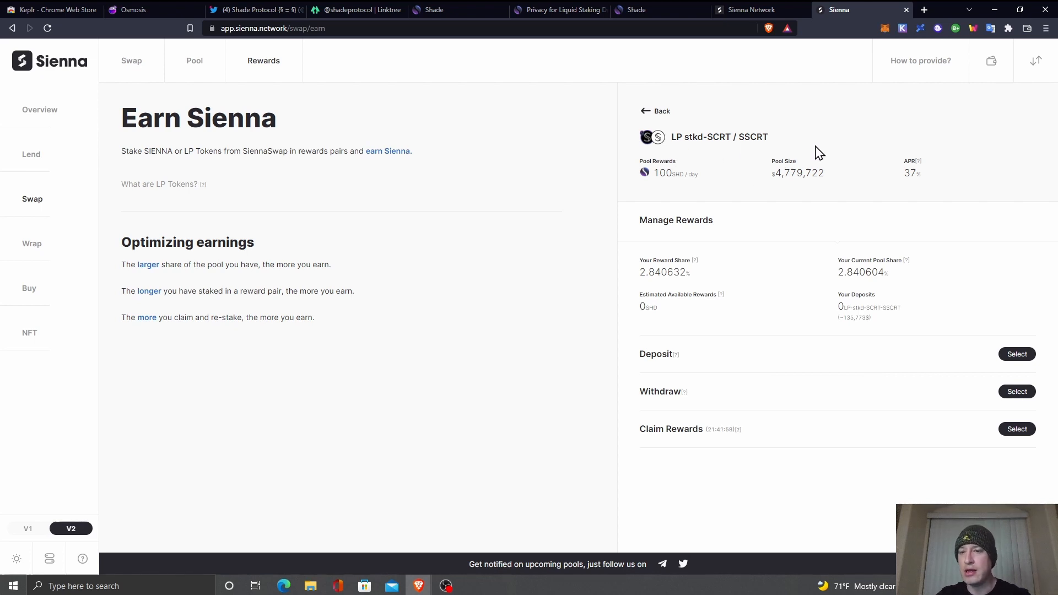
mouse_move(902, 171)
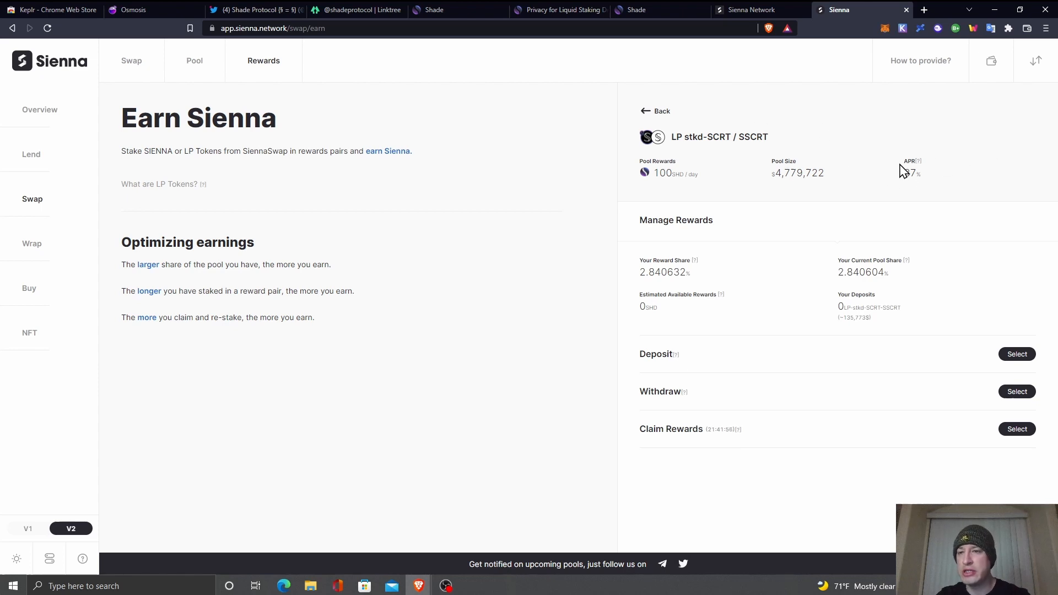
mouse_move(647, 174)
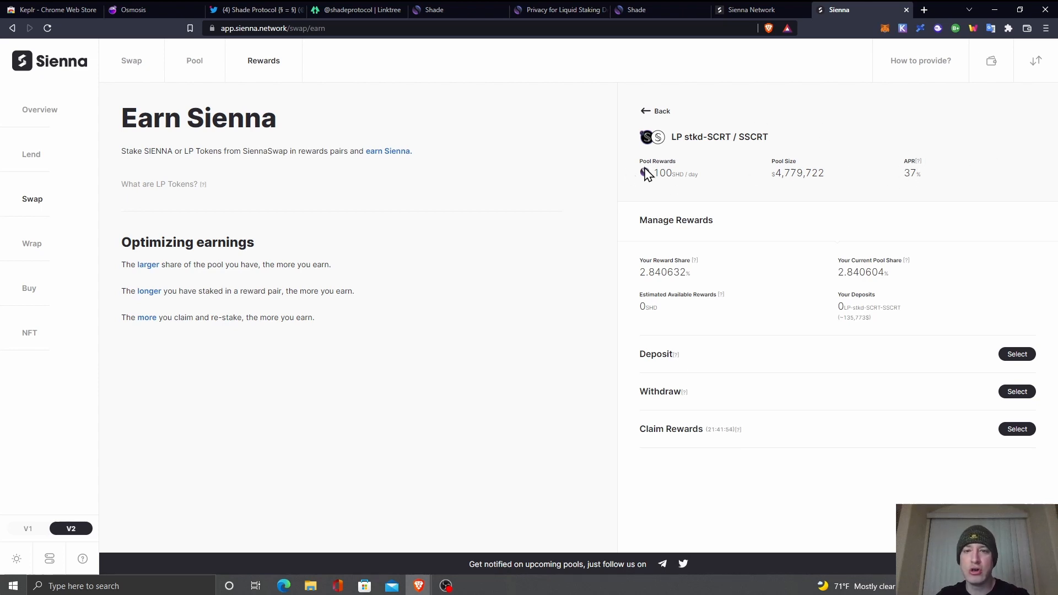
mouse_move(620, 187)
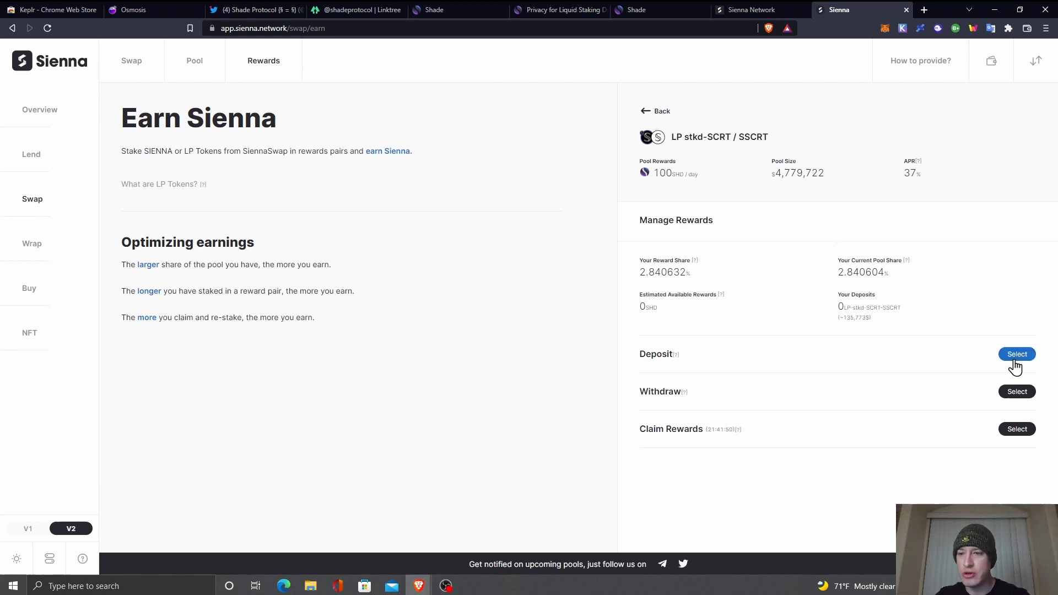
Fill the full LP token balance with Max and submit the deposit to the rewards pool
click(1015, 354)
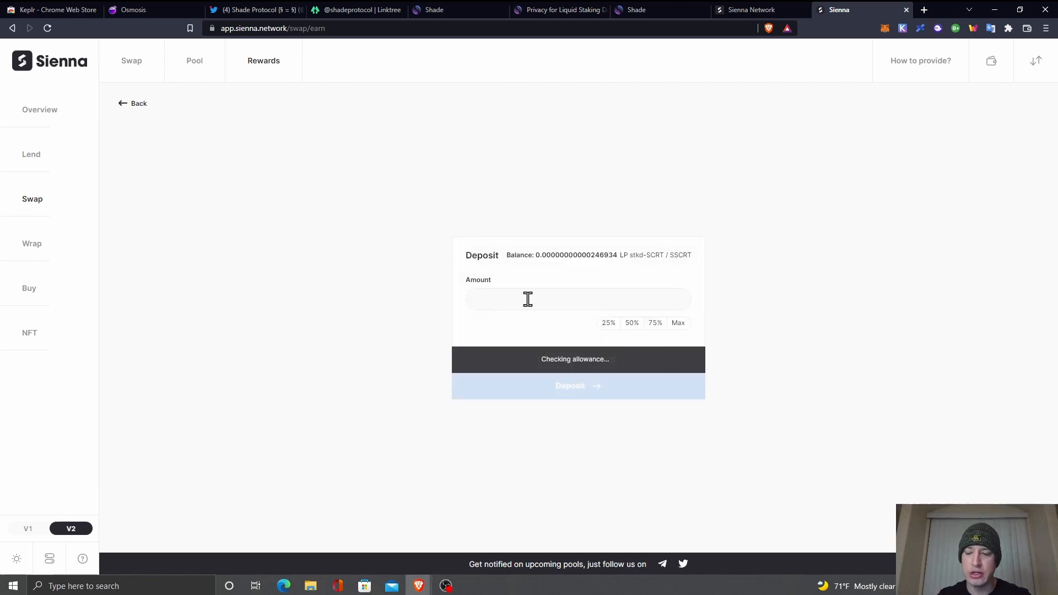
text(5)
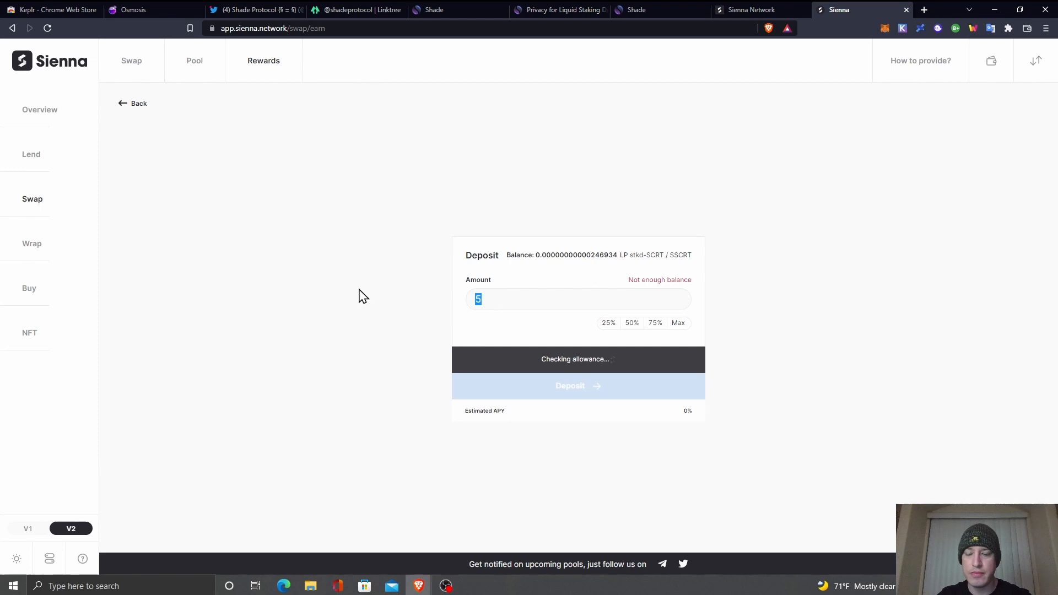
click(678, 323)
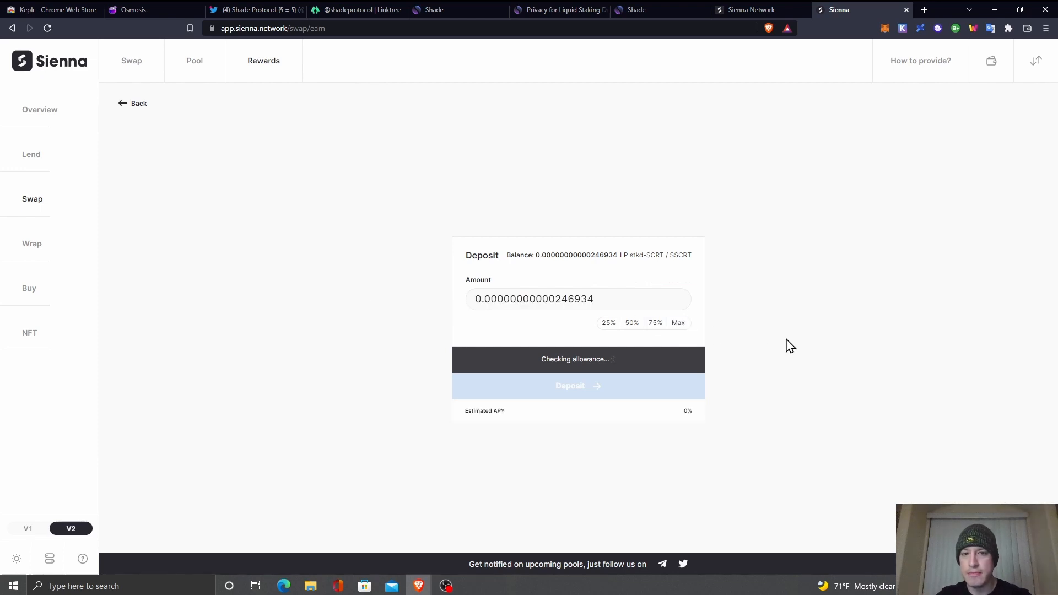
mouse_move(808, 253)
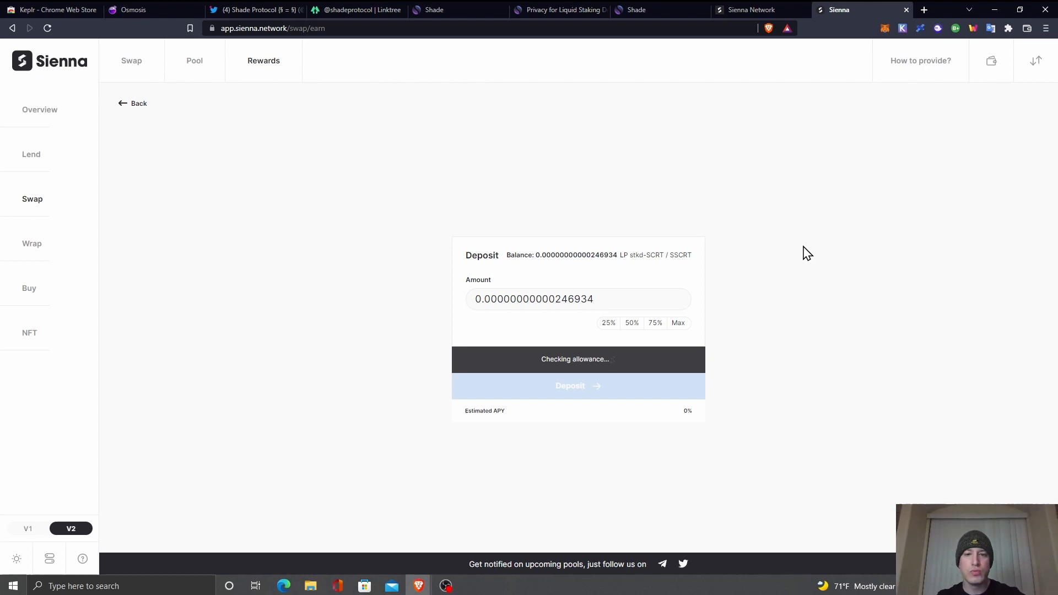
mouse_move(788, 288)
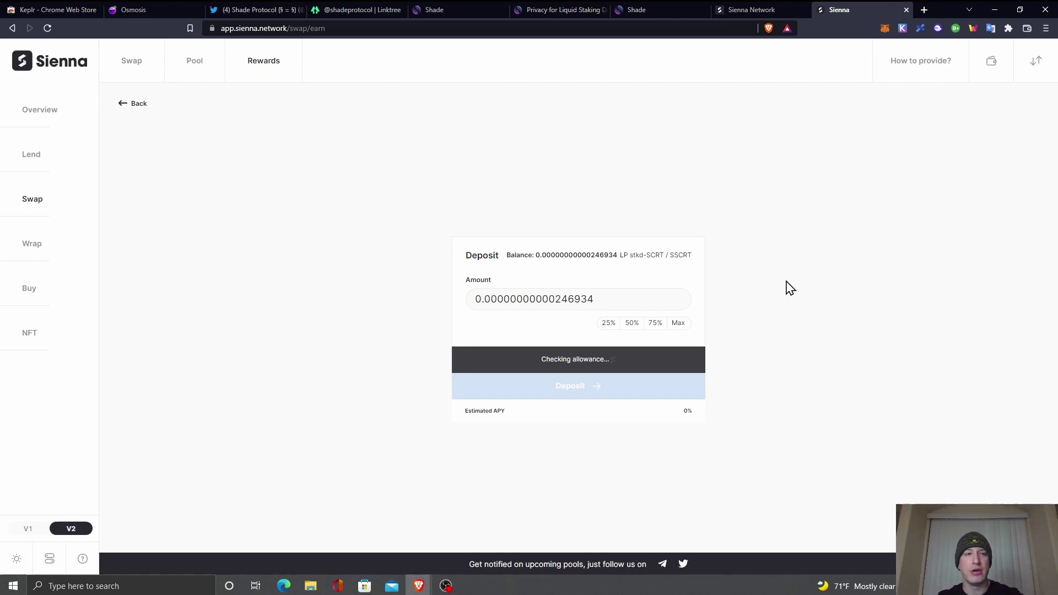
click(576, 386)
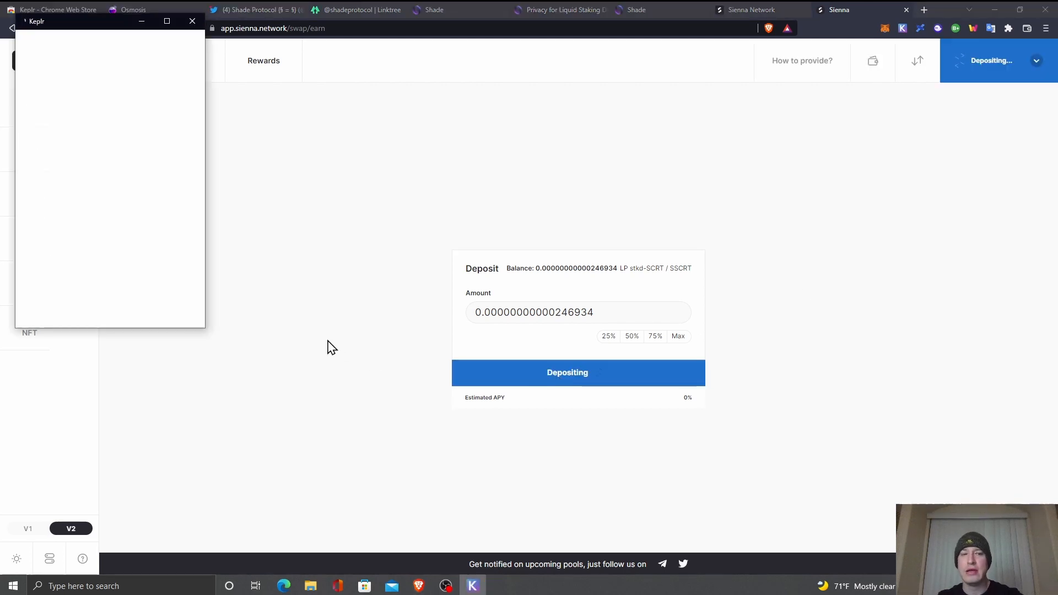
Approve the LP deposit in the Keplr wallet and dismiss the success notice
click(192, 21)
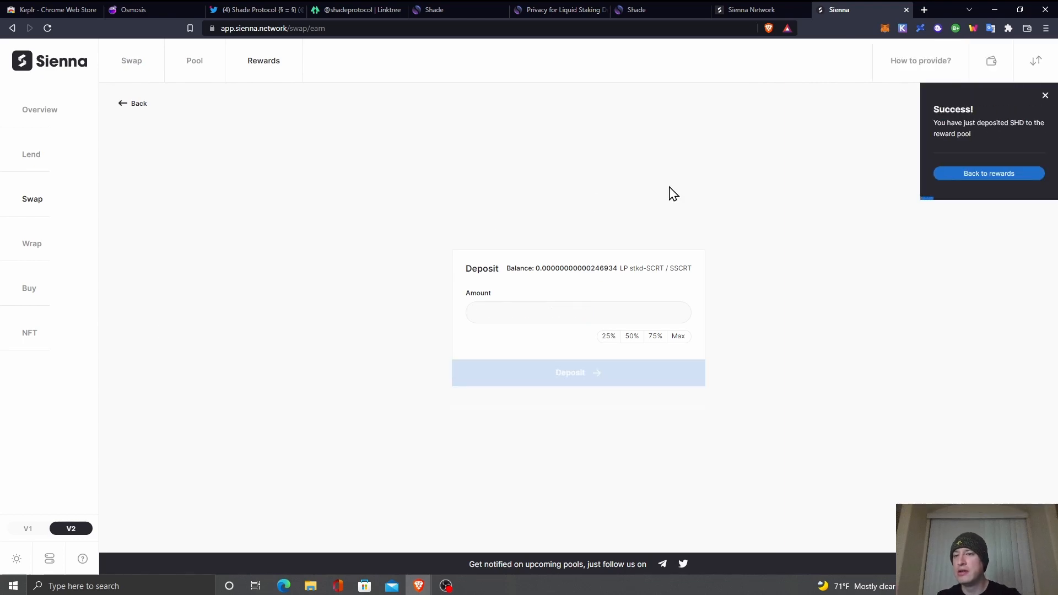
mouse_move(667, 200)
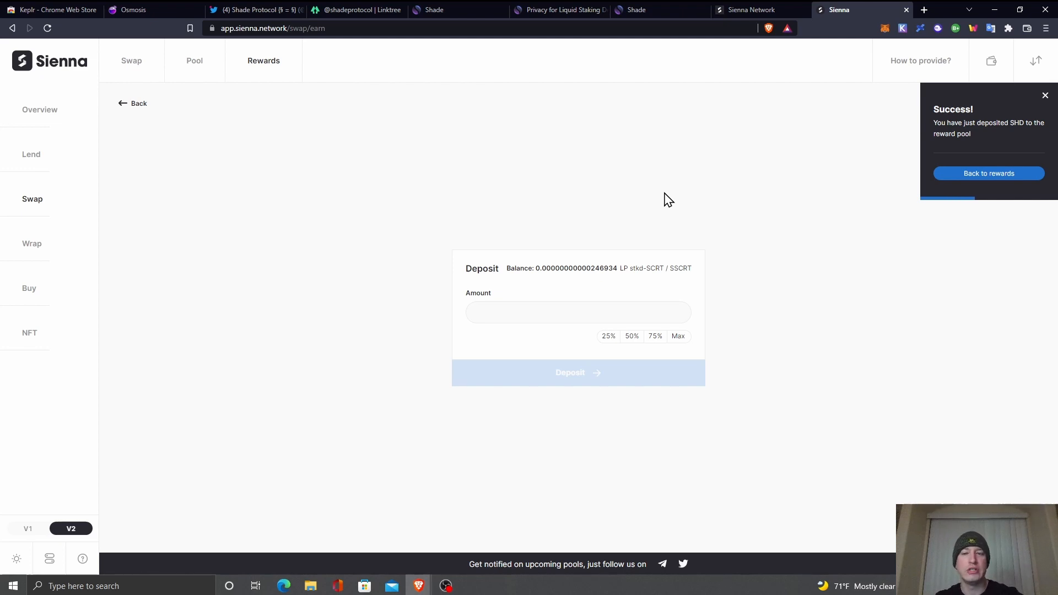
mouse_move(921, 107)
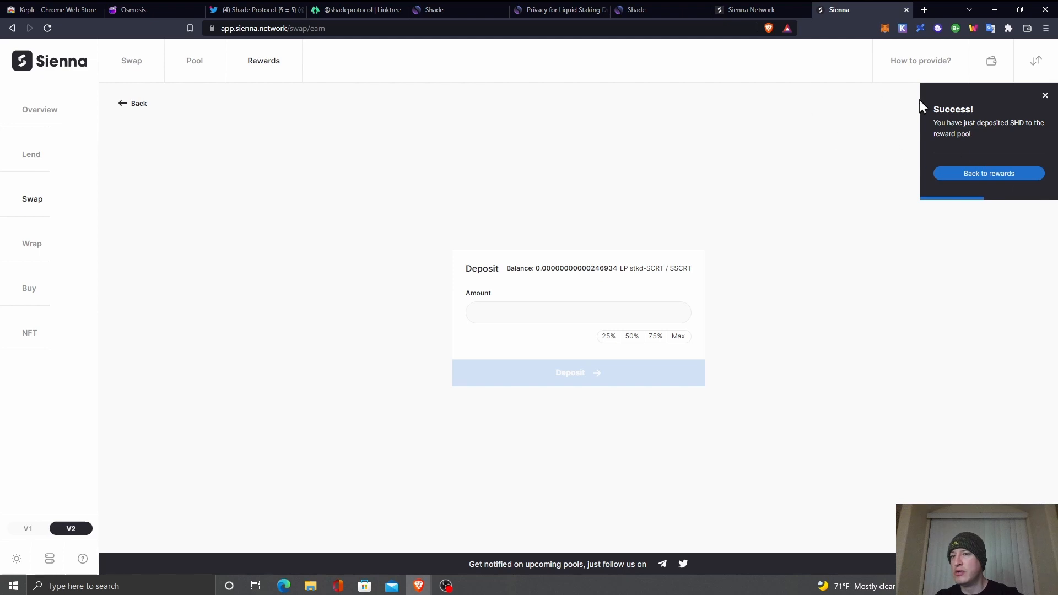
mouse_move(759, 186)
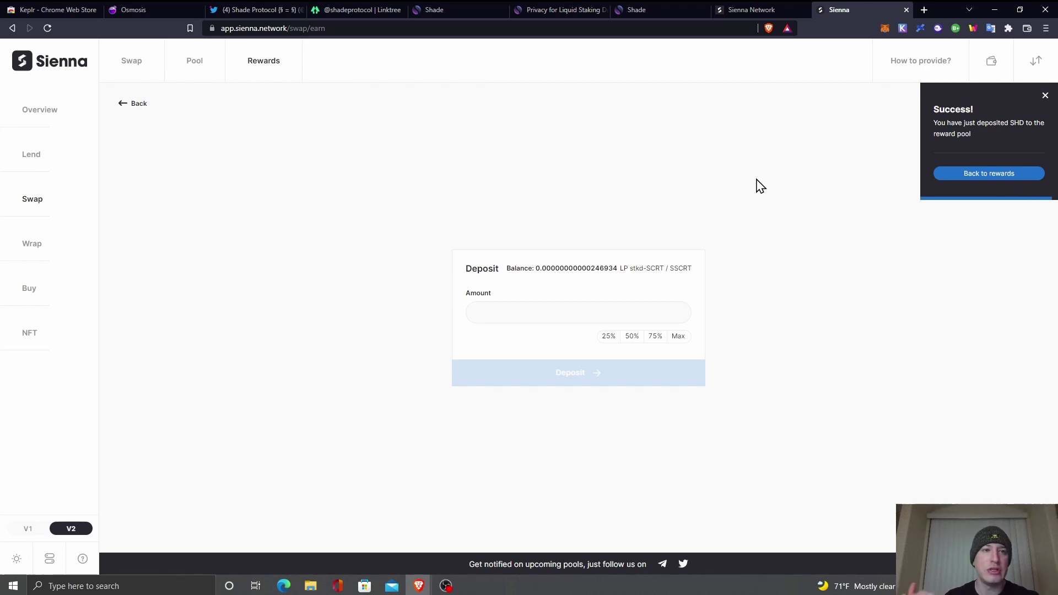
click(1045, 95)
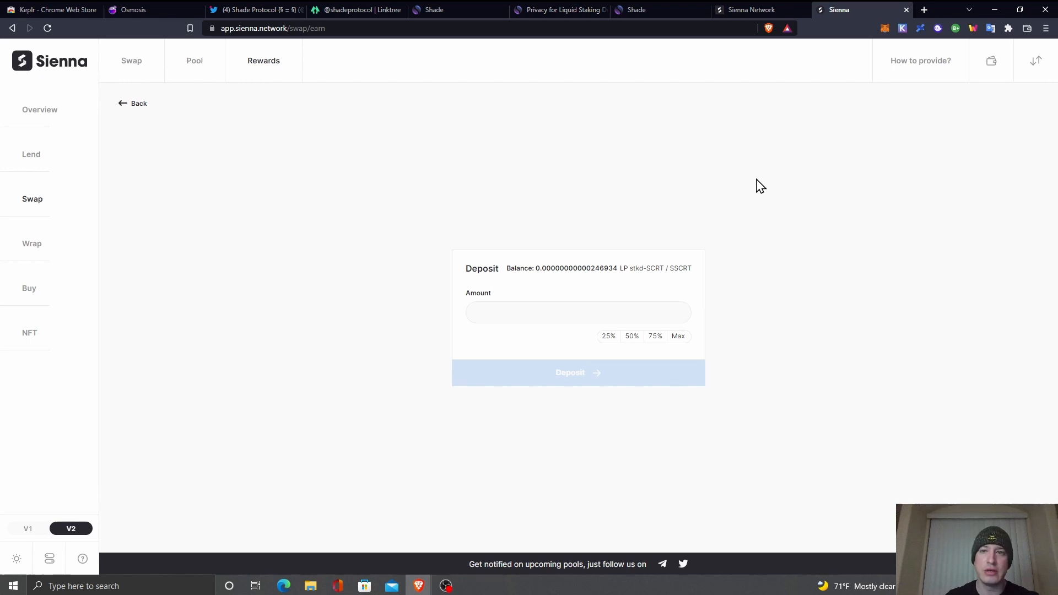